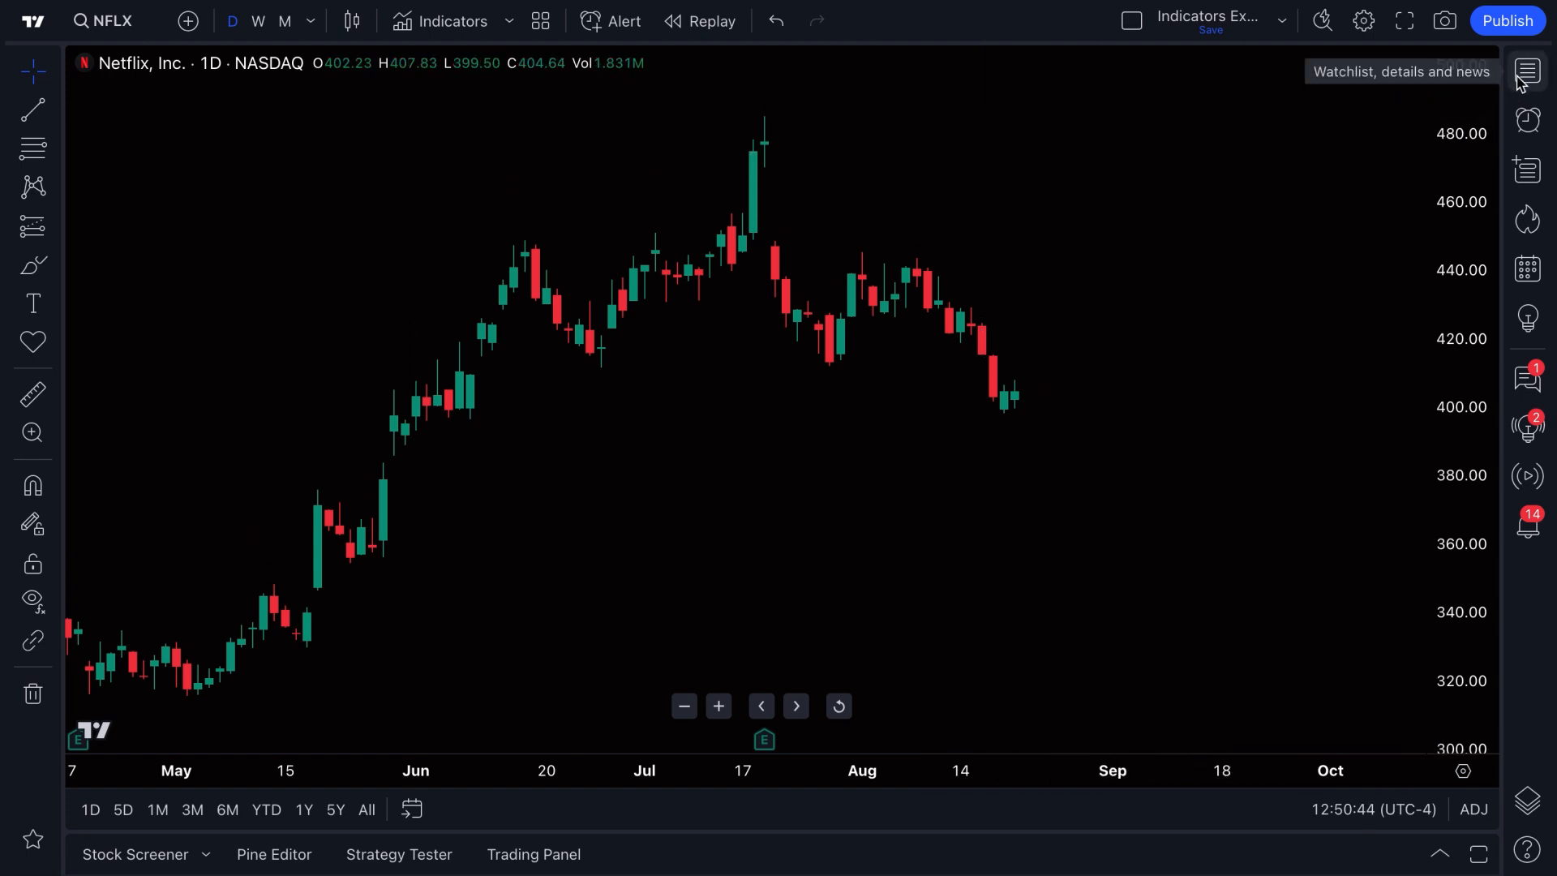
# Show, scroll, hide and reshow the Markets watchlist beside the Netflix chart
pyautogui.click(1527, 70)
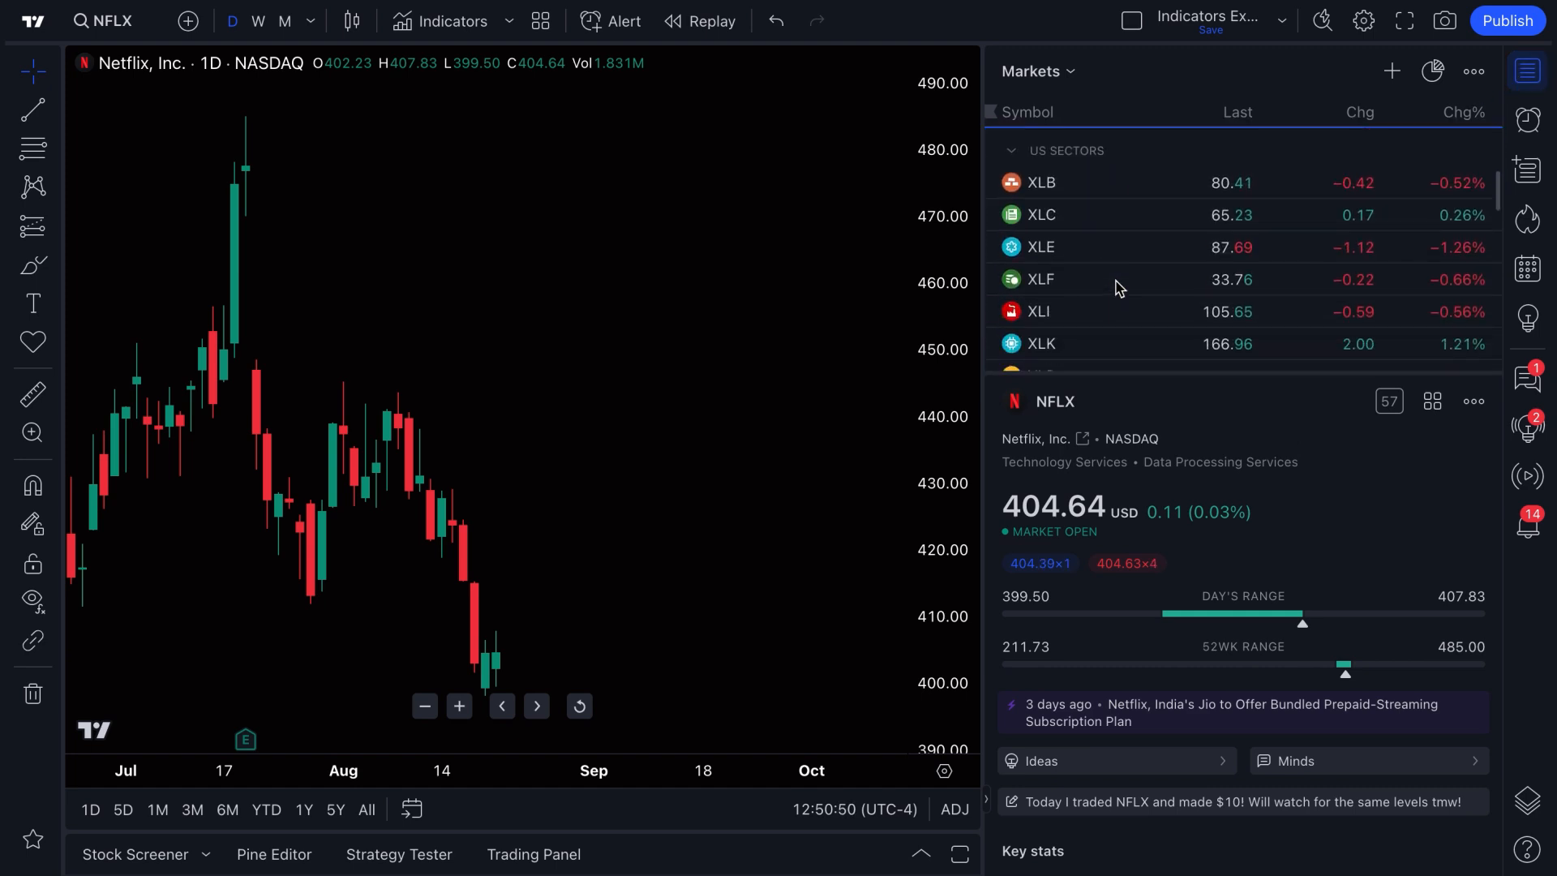
pyautogui.scroll(-3)
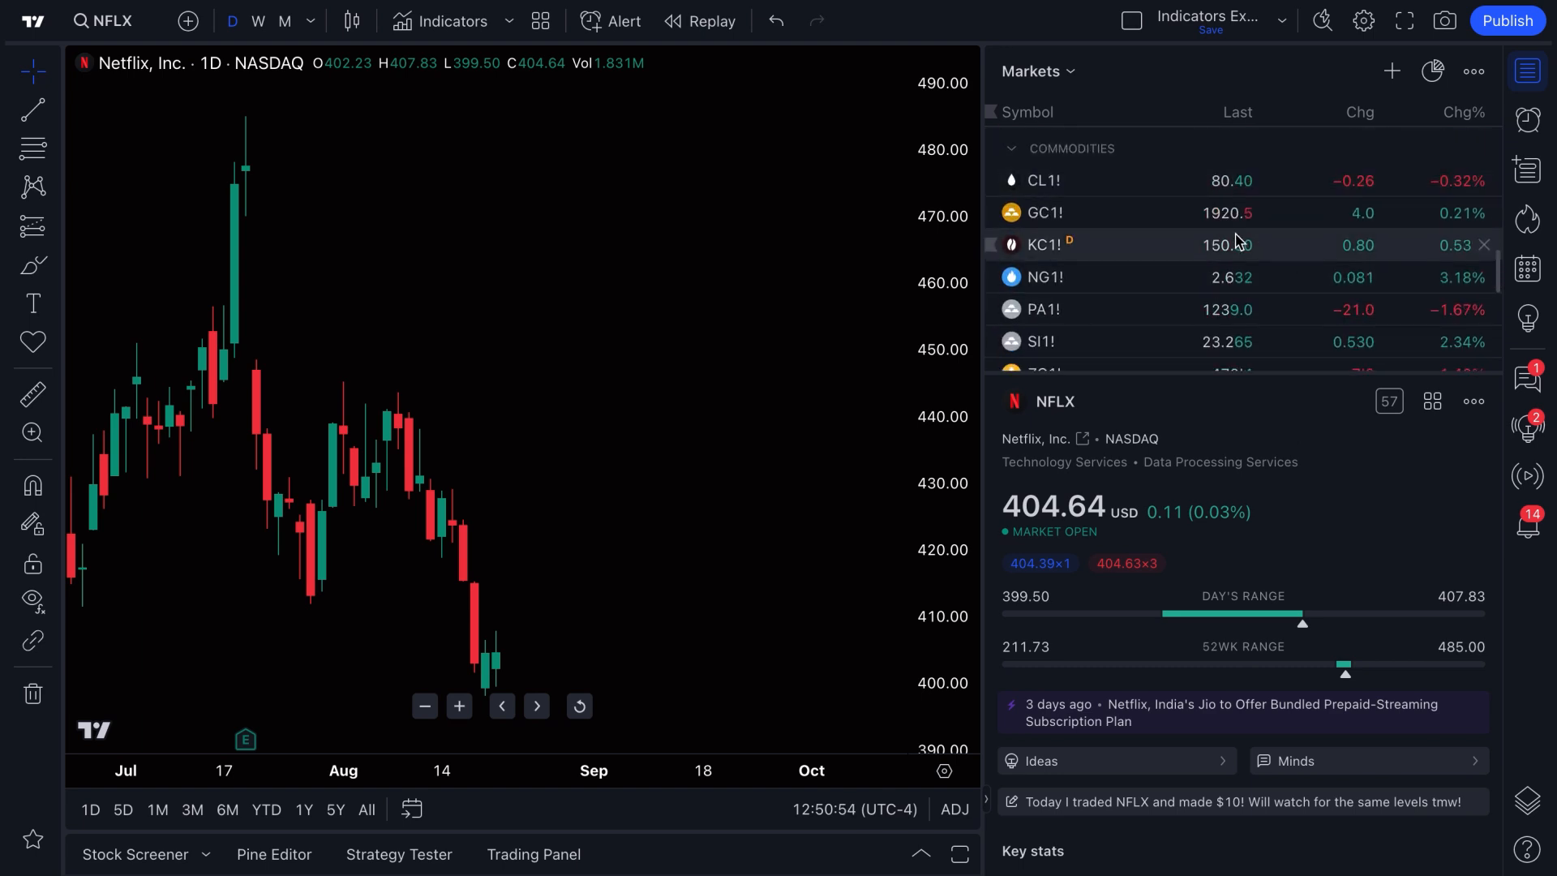
pyautogui.click(1527, 70)
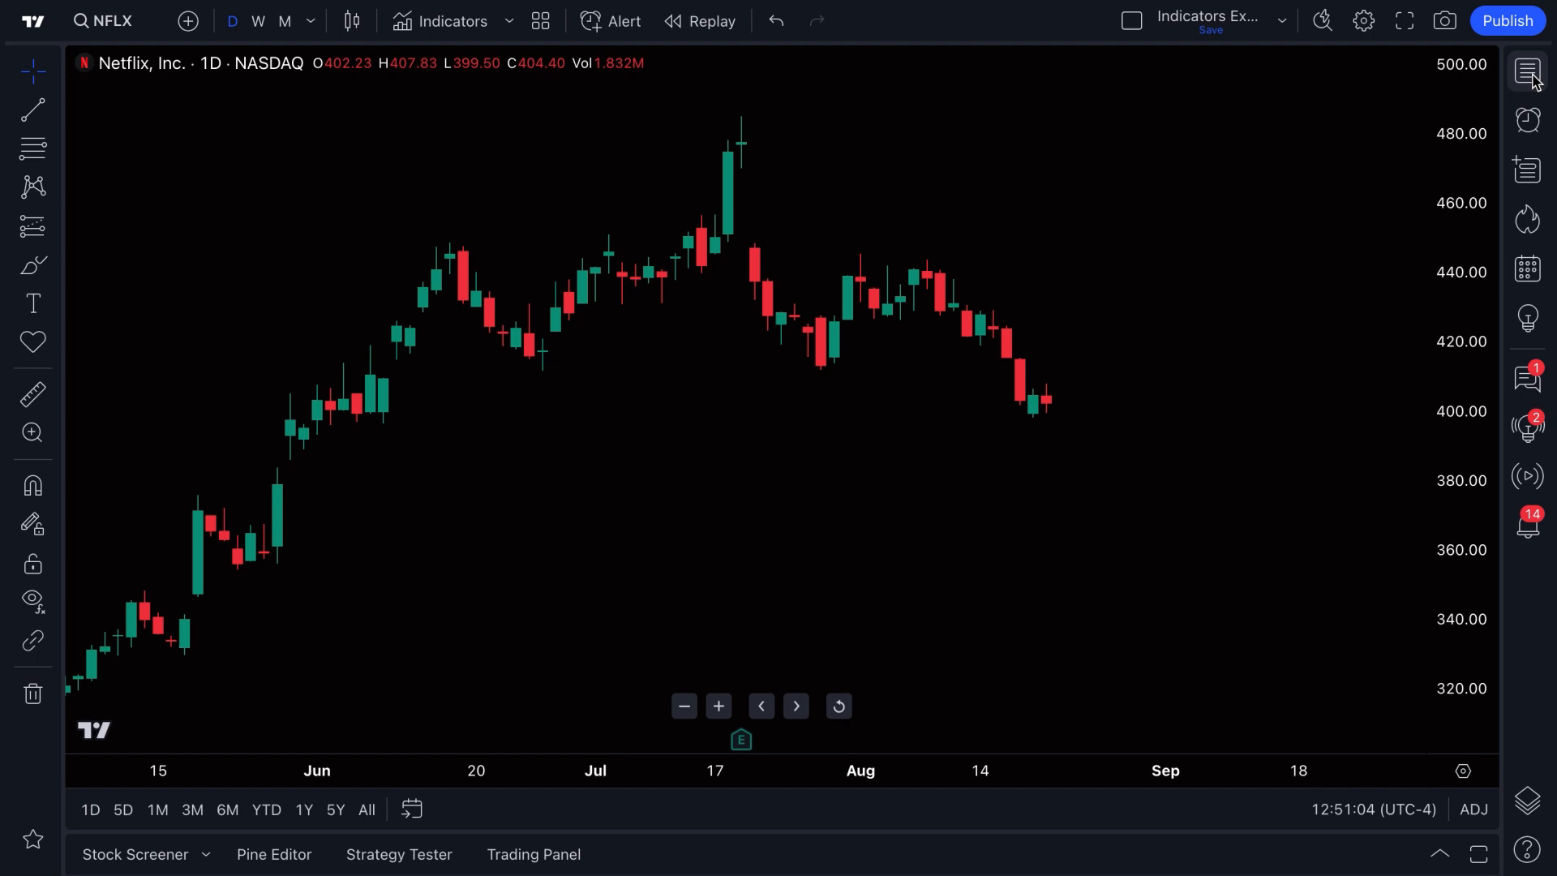
pyautogui.moveTo(1528, 71)
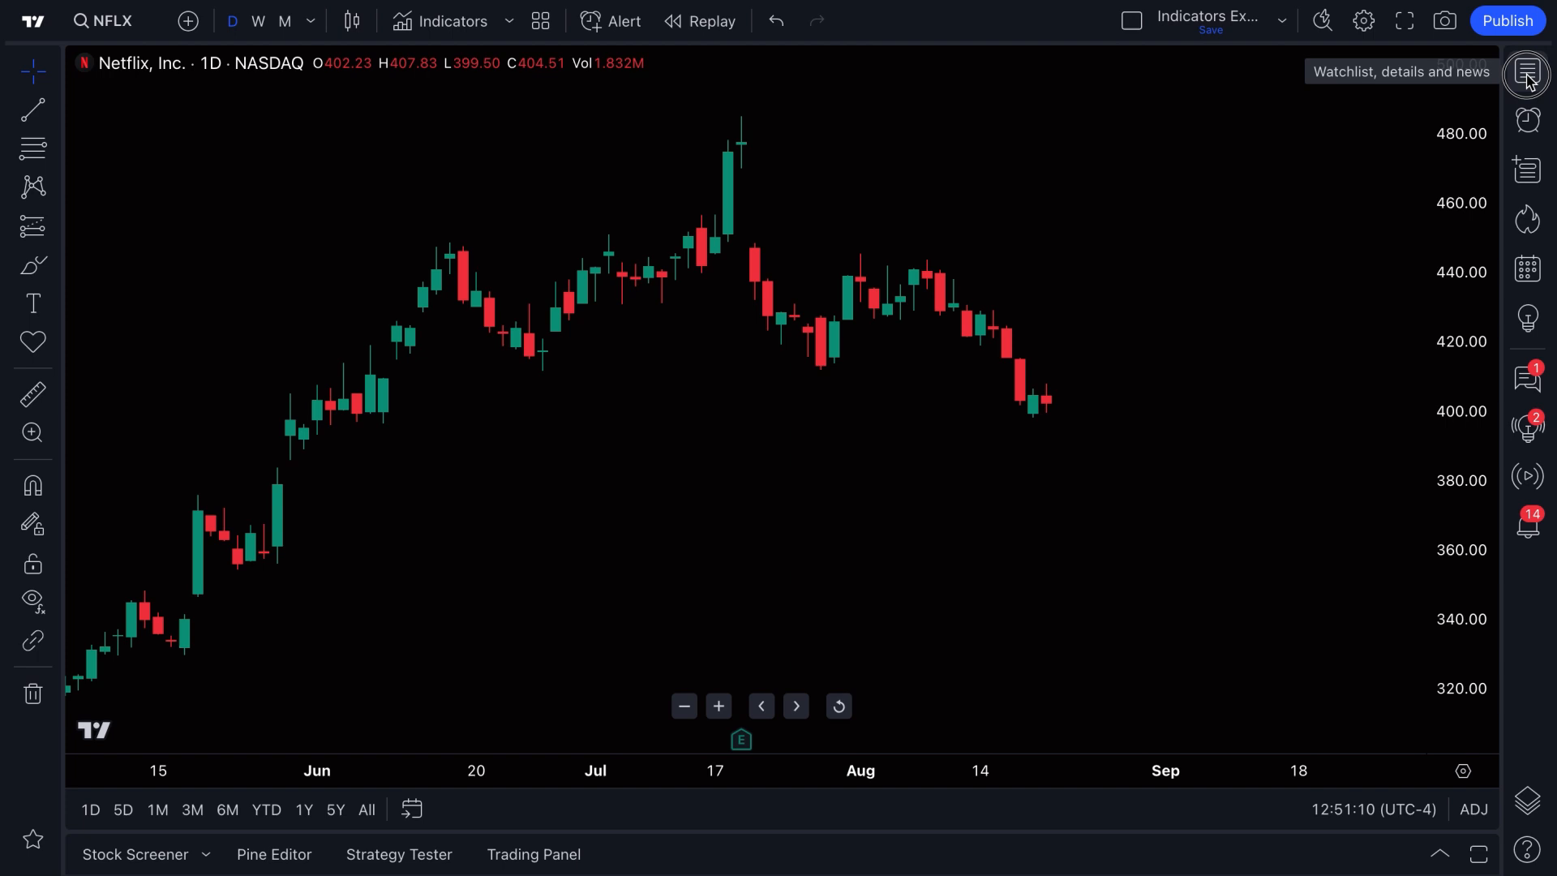
pyautogui.click(1528, 73)
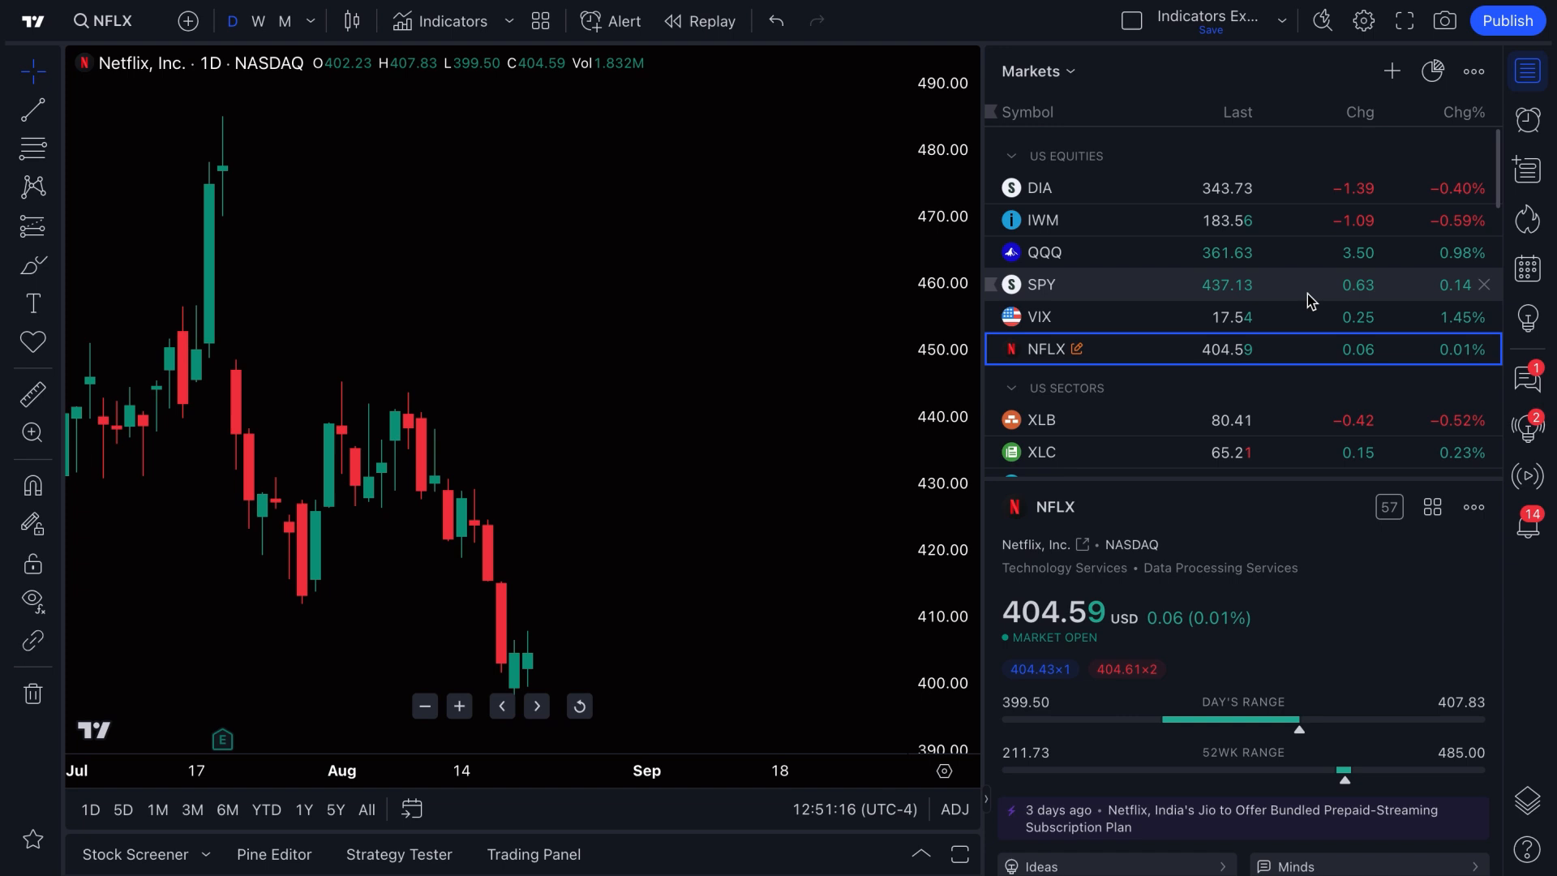
pyautogui.moveTo(1391, 71)
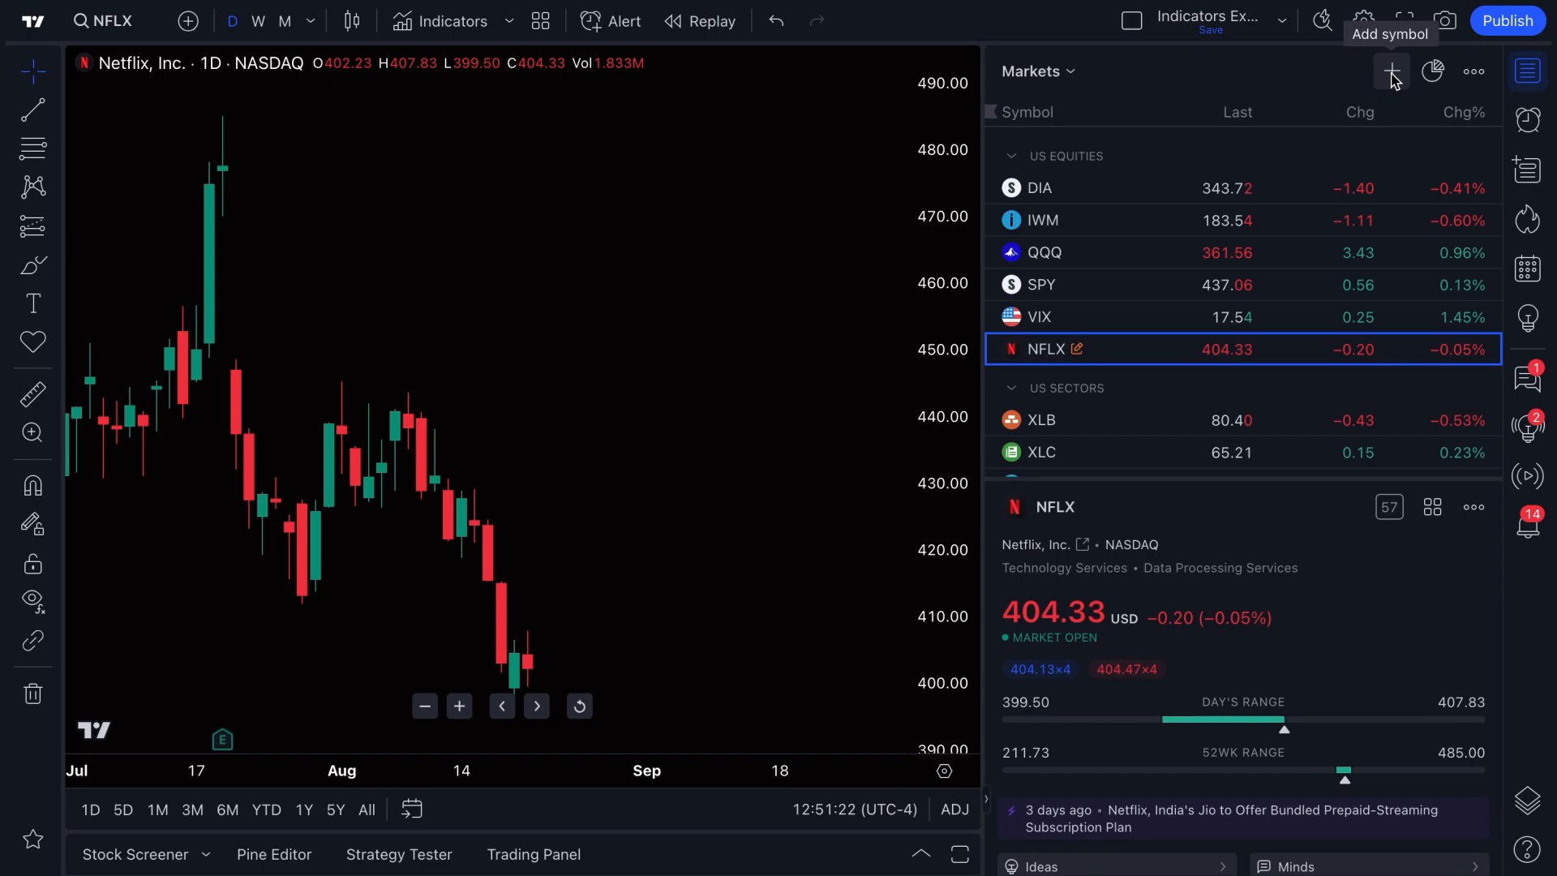
# Add TSLA (NASDAQ) to the Markets watchlist, then hide the list leaving only the chart
pyautogui.click(1392, 70)
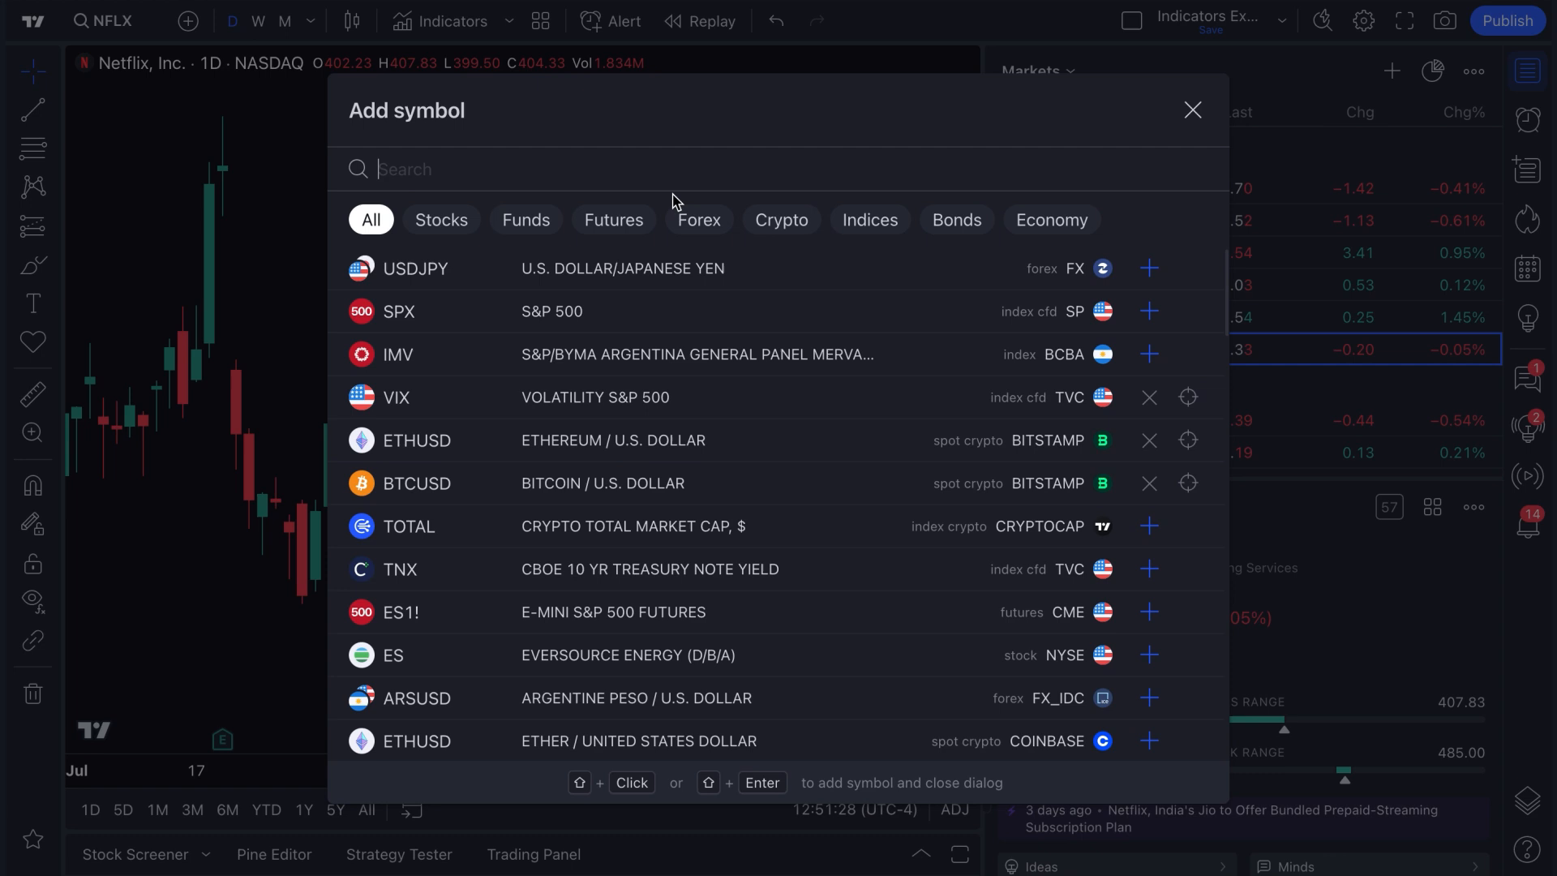
pyautogui.write('TSLA')
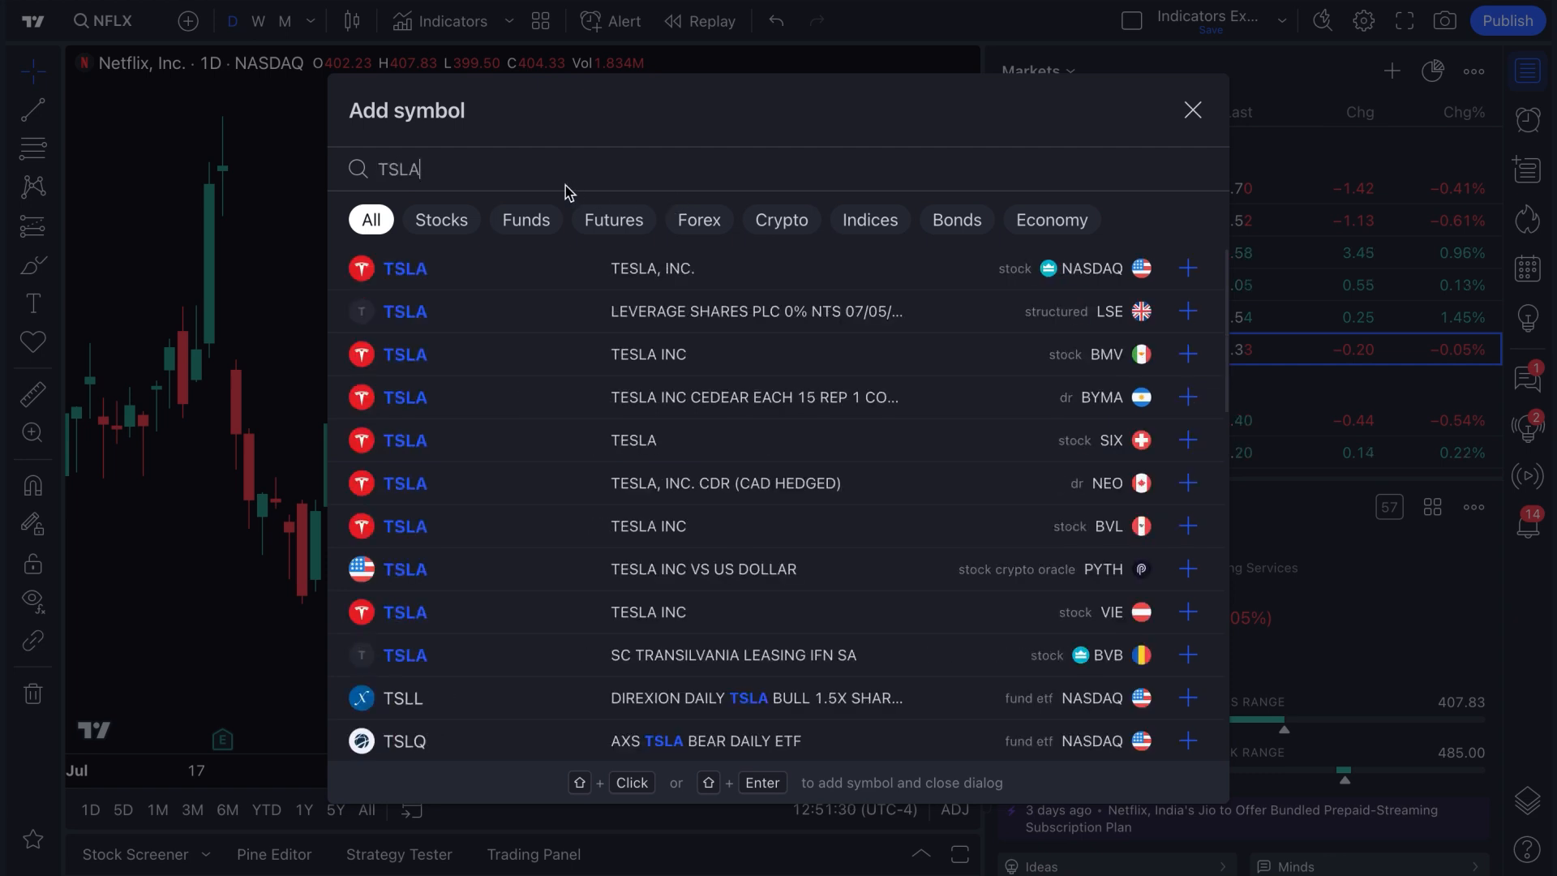
pyautogui.moveTo(1057, 277)
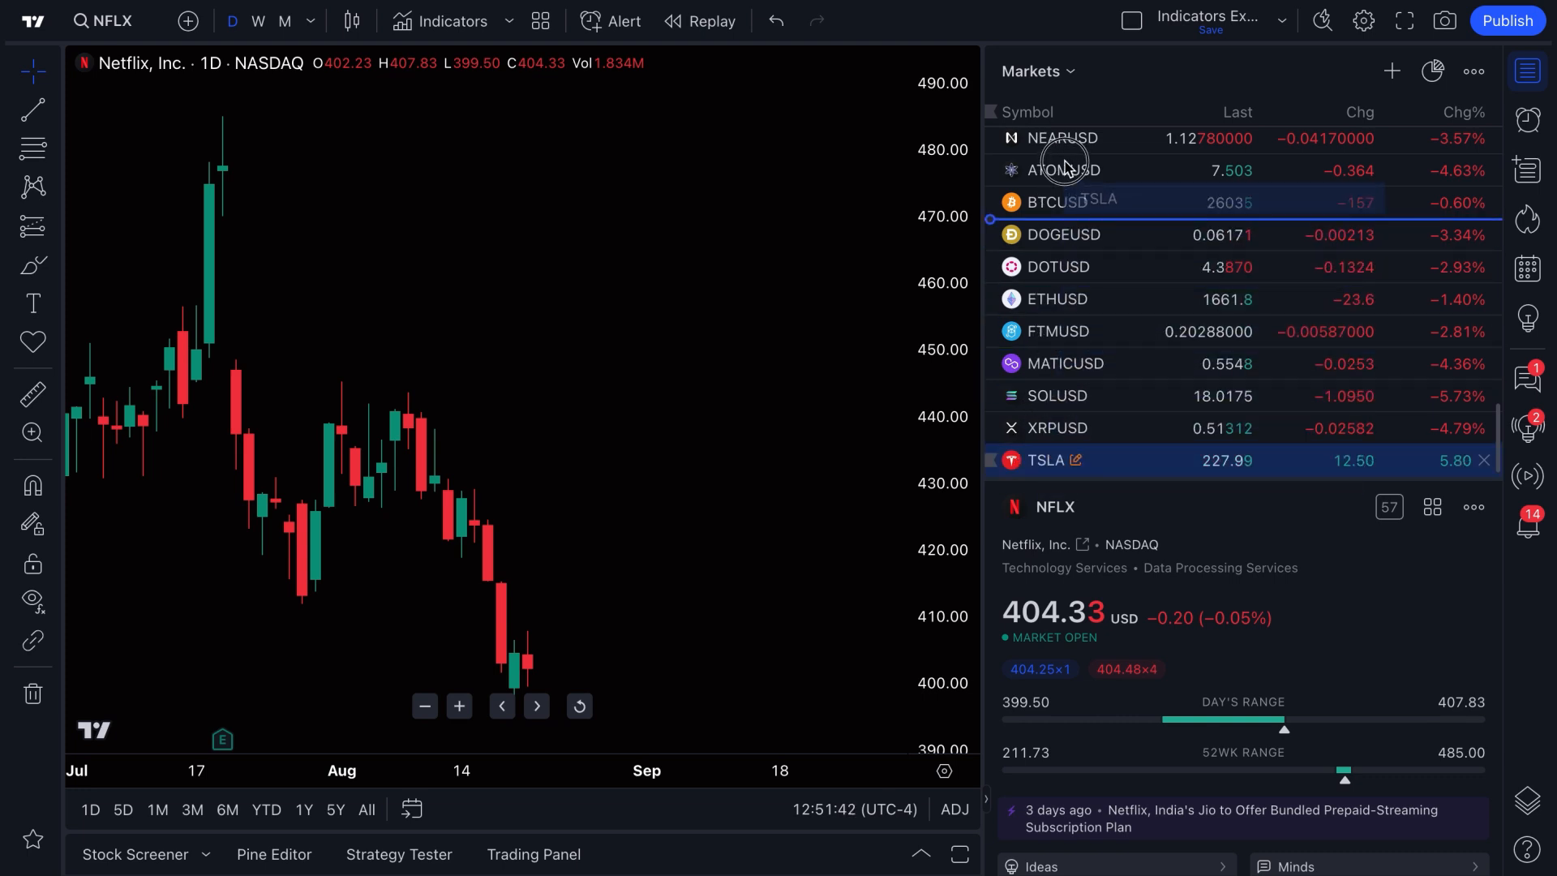
pyautogui.scroll(-3)
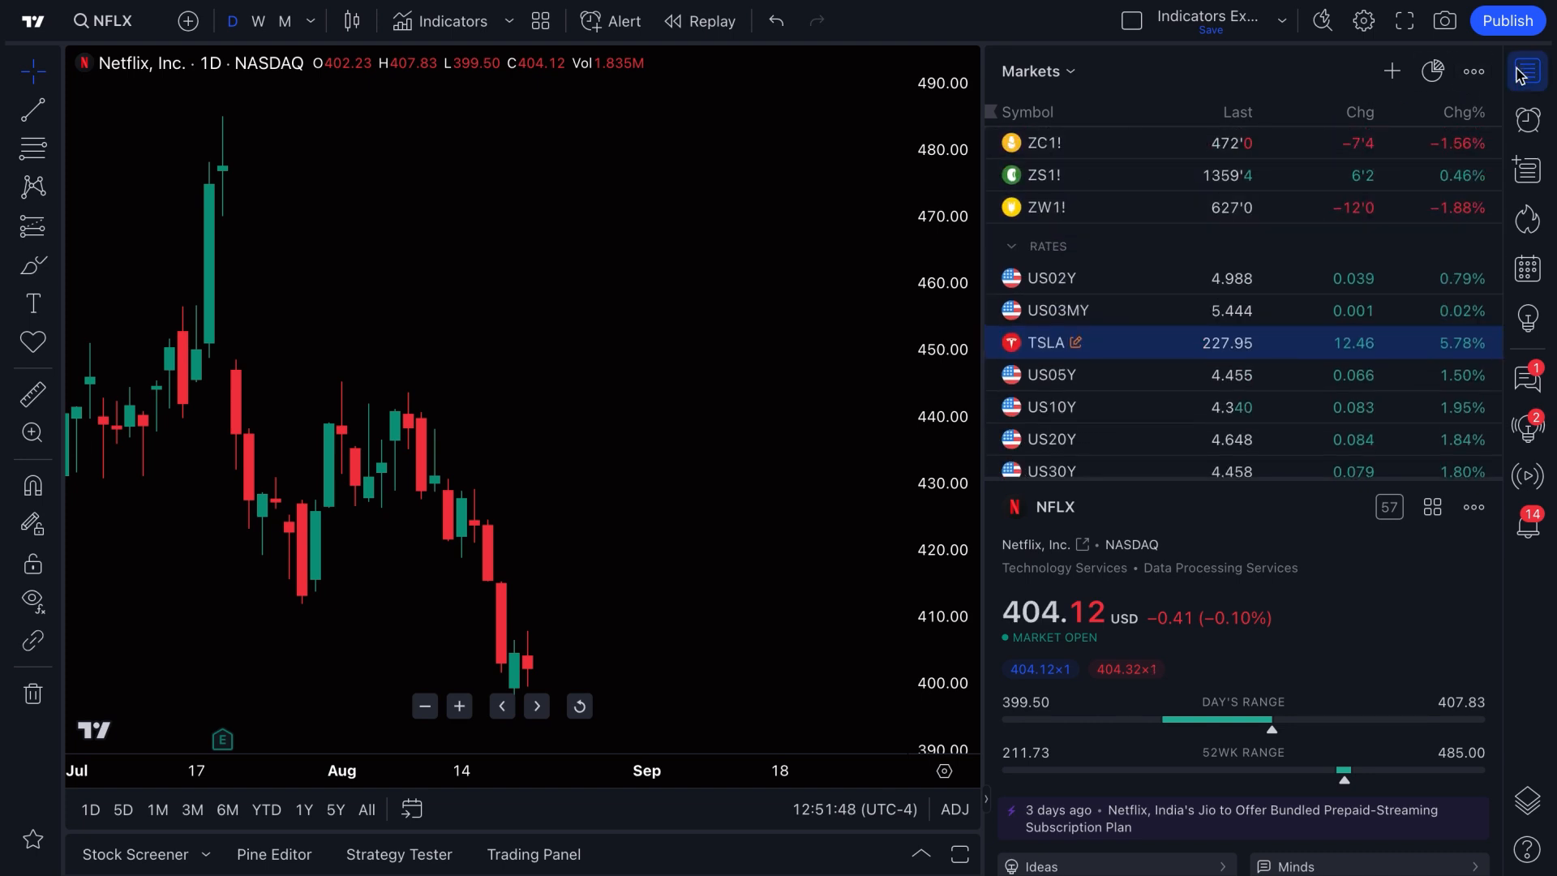
pyautogui.click(1527, 70)
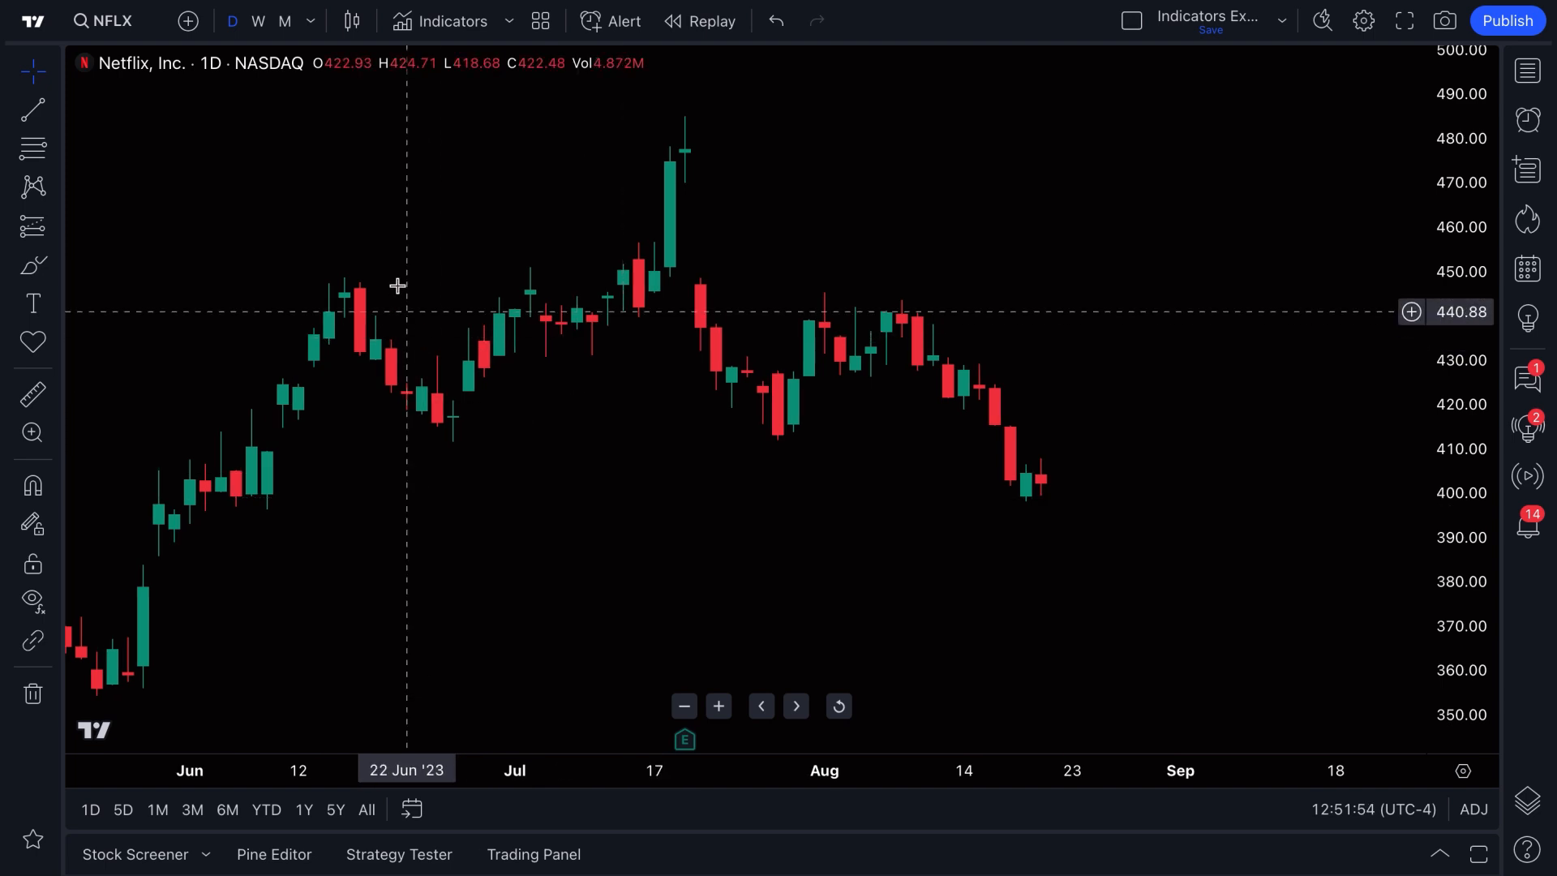
# Load AMAZON.COM, INC. (NASDAQ) daily onto the chart via symbol search for AMZN
pyautogui.click(108, 19)
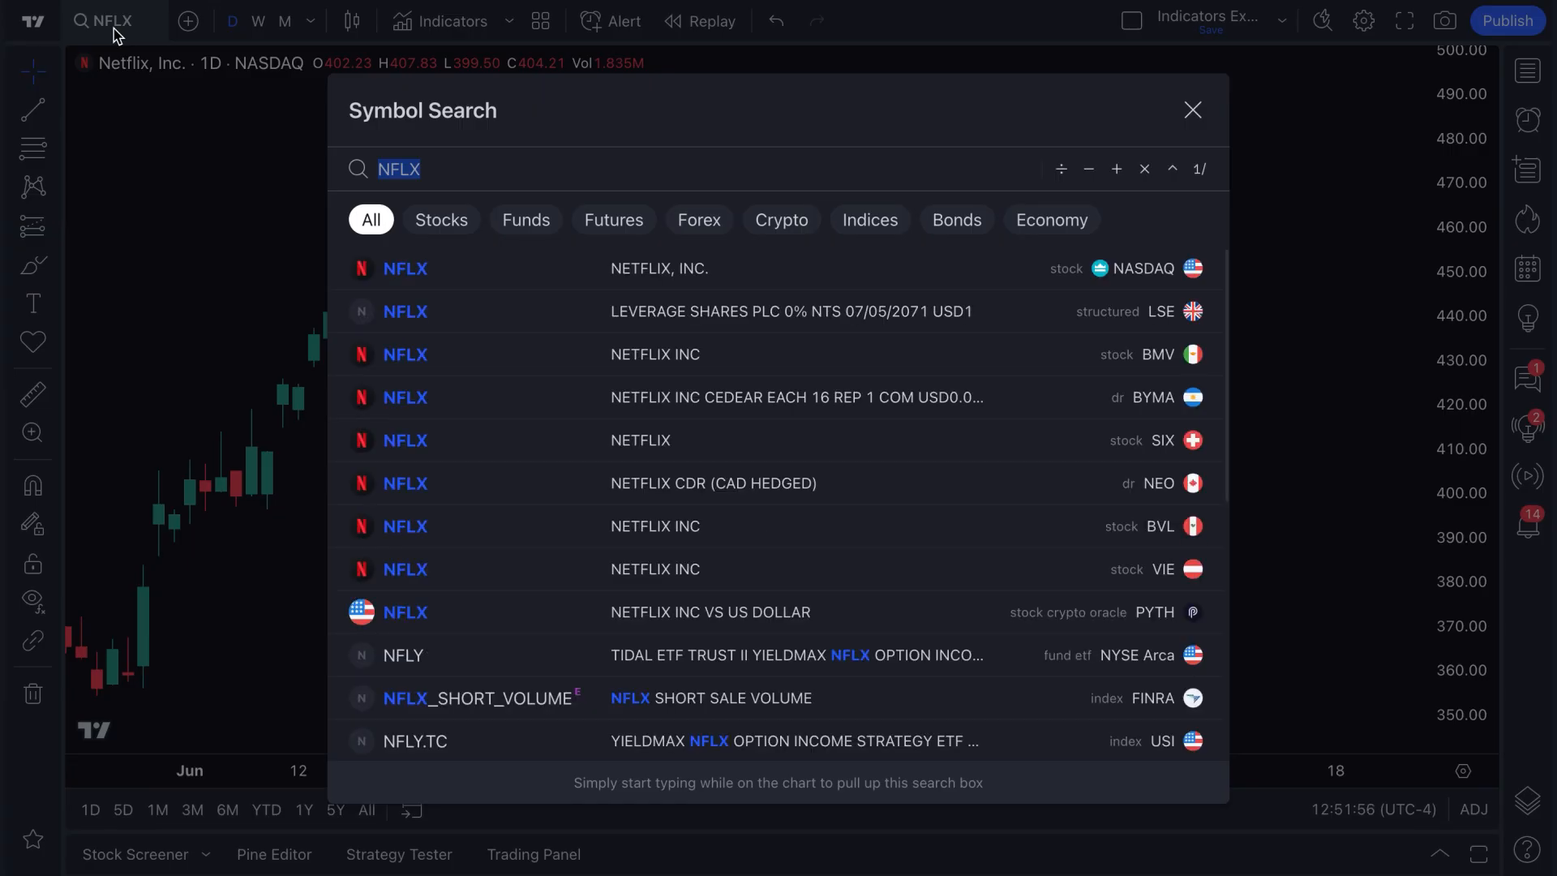
pyautogui.write('AMZN')
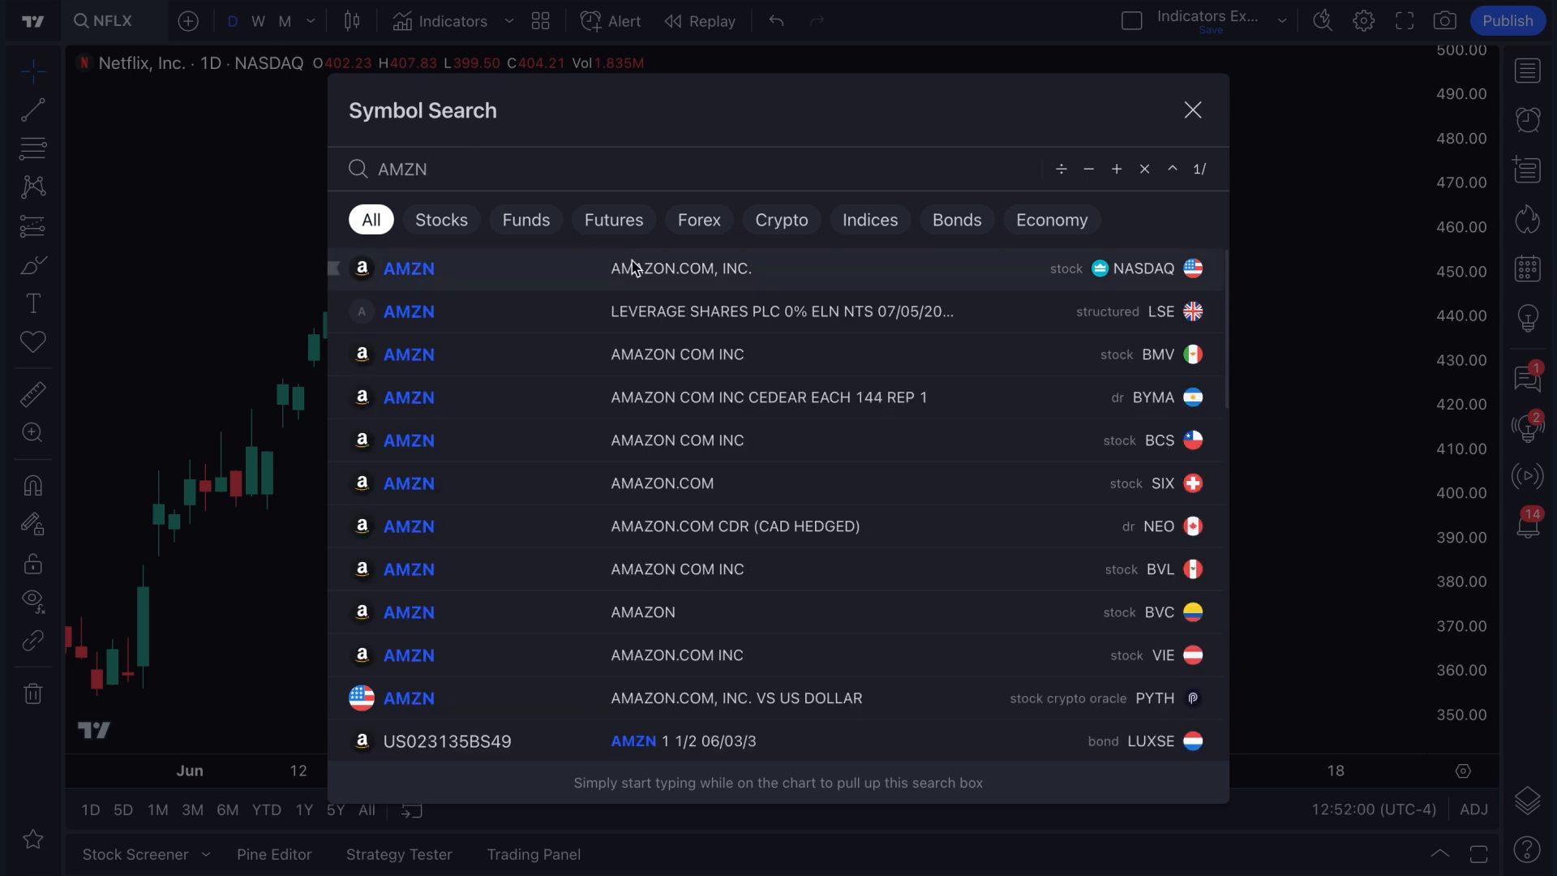
pyautogui.moveTo(733, 284)
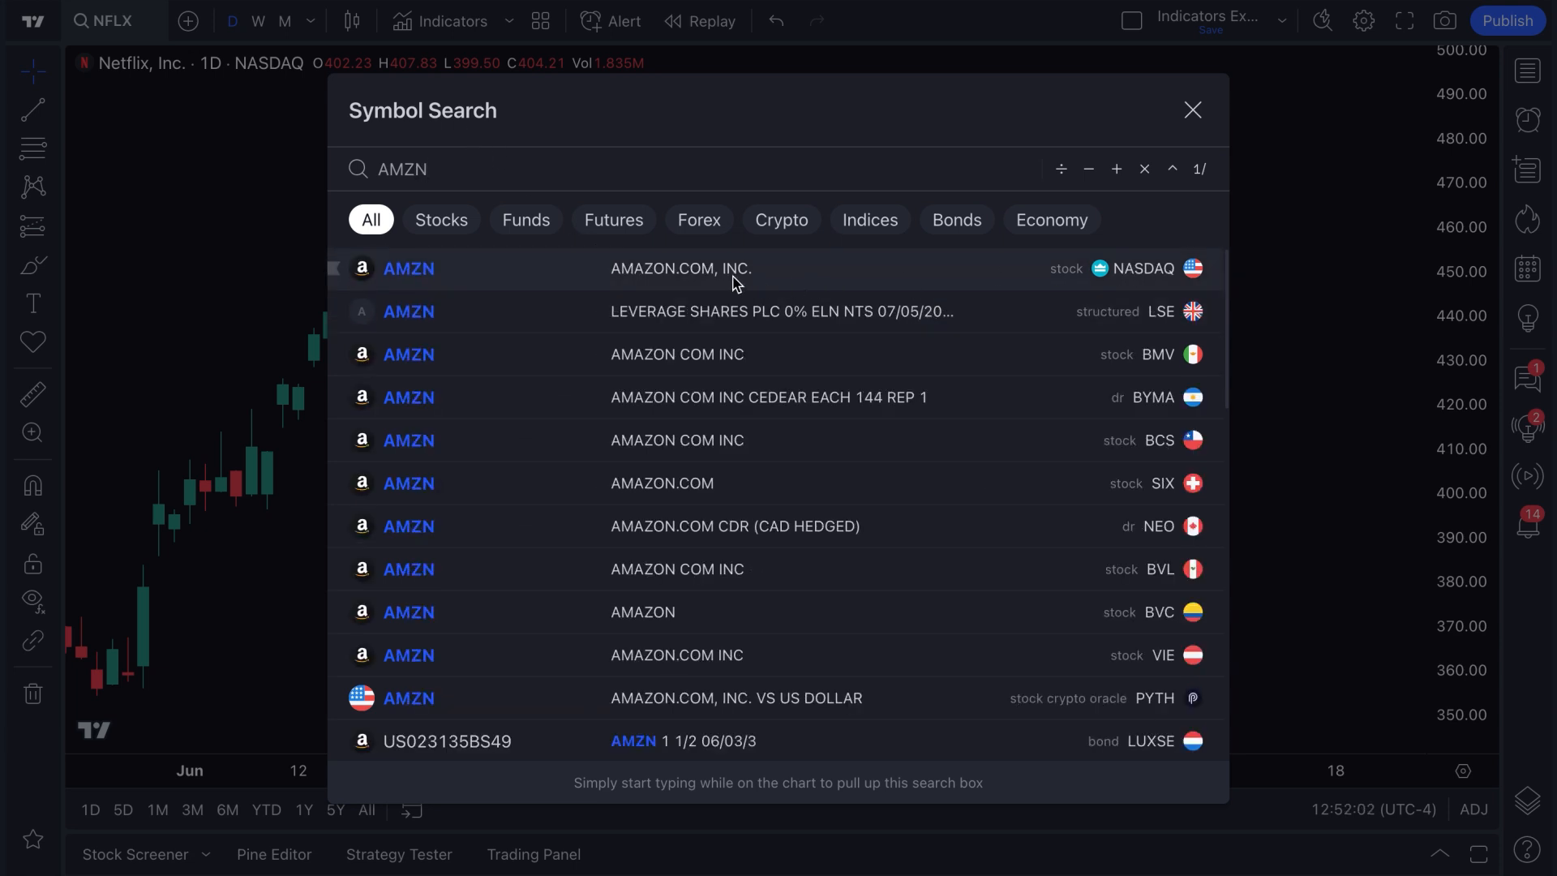
pyautogui.click(1192, 109)
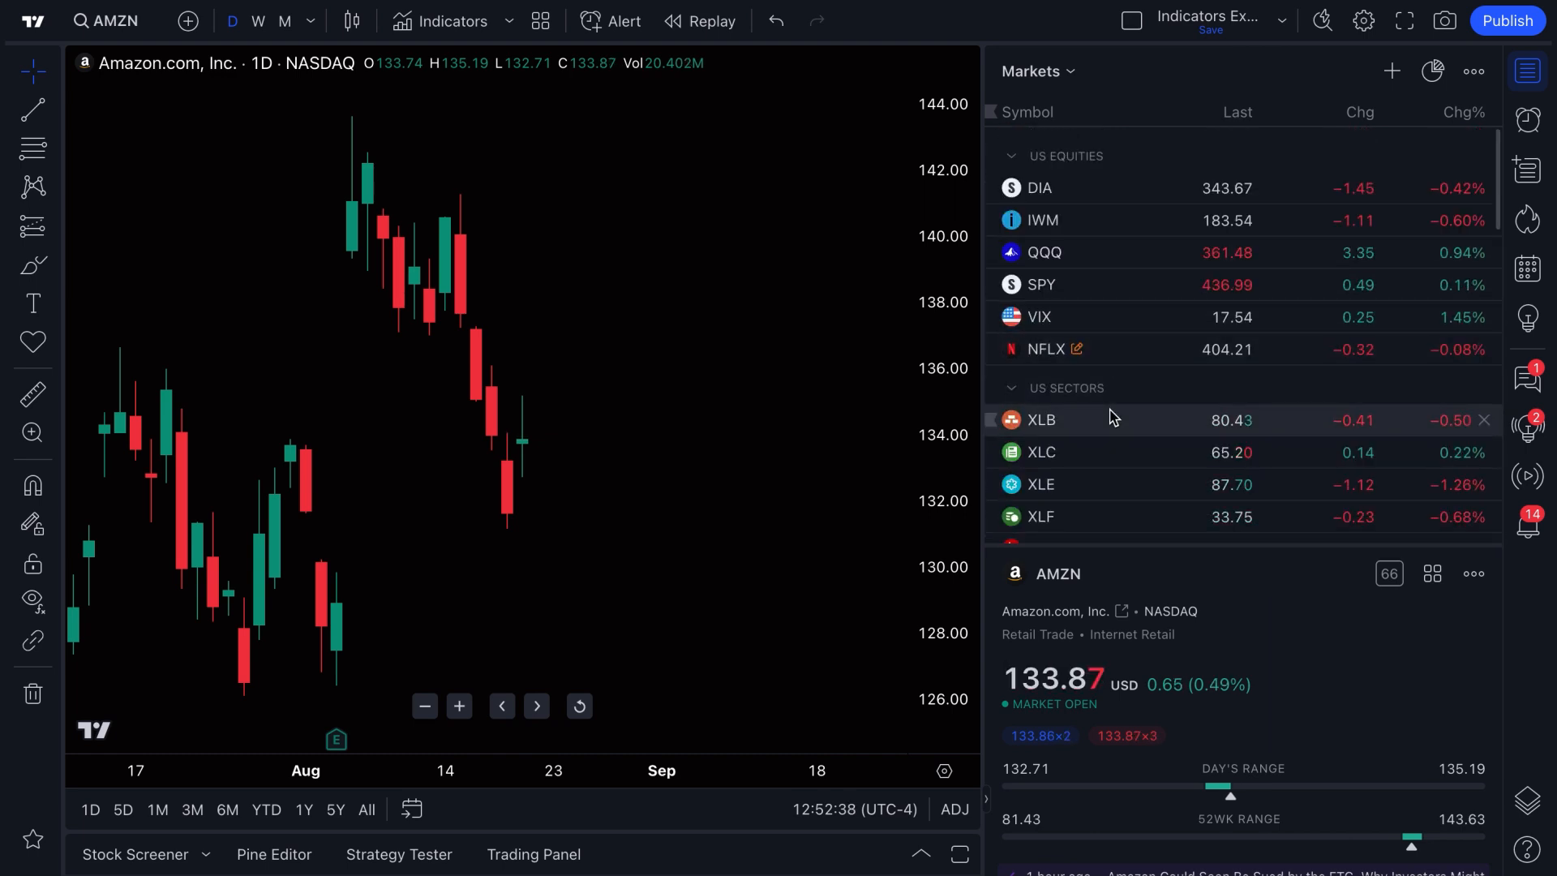
pyautogui.moveTo(1105, 349)
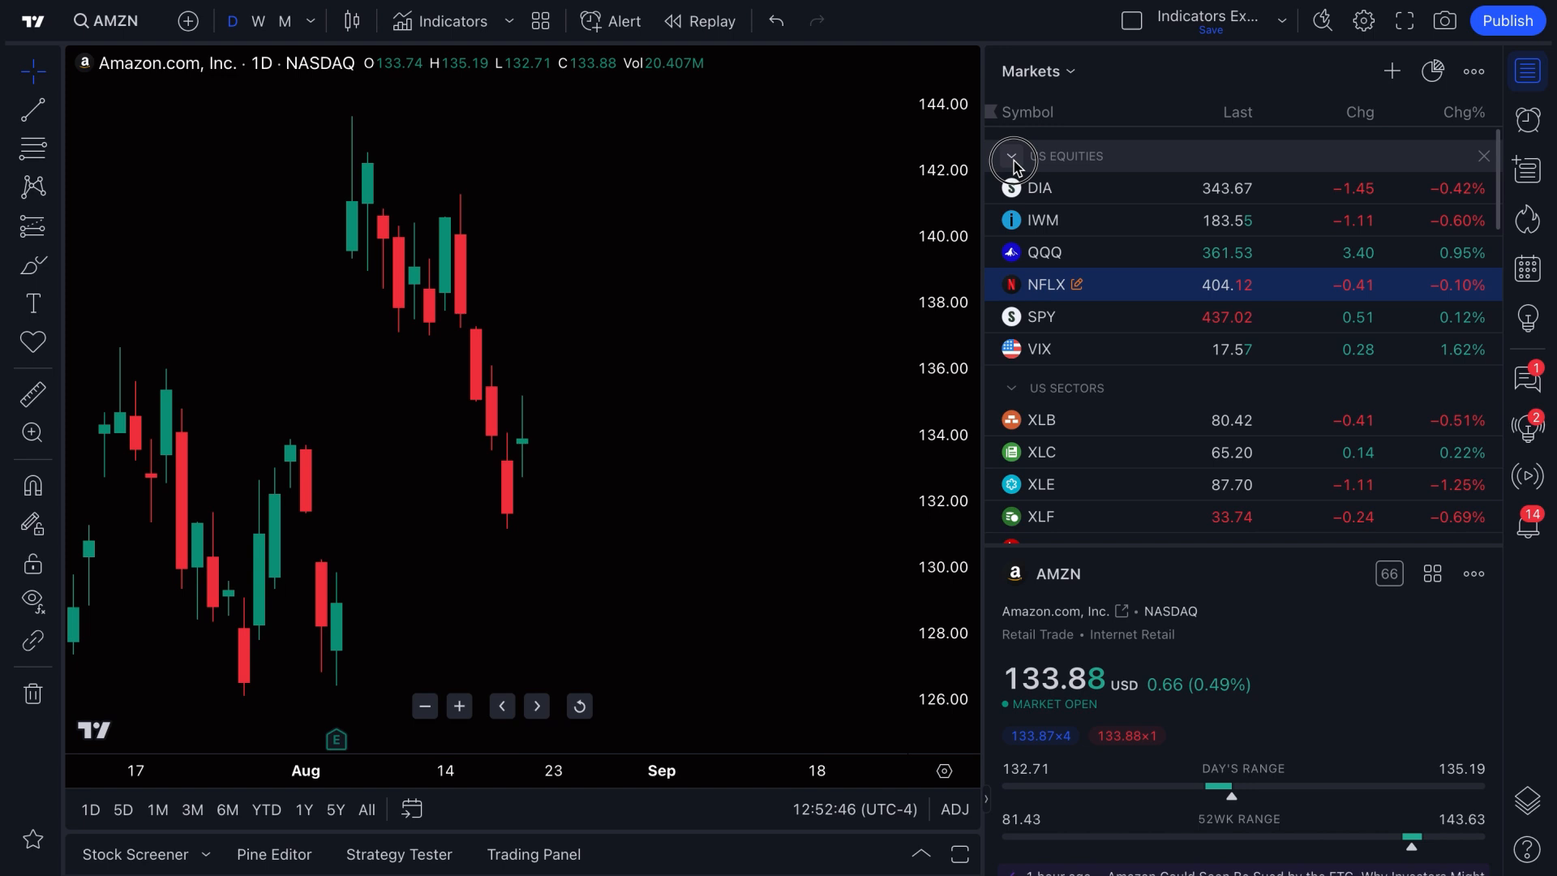
pyautogui.click(1010, 156)
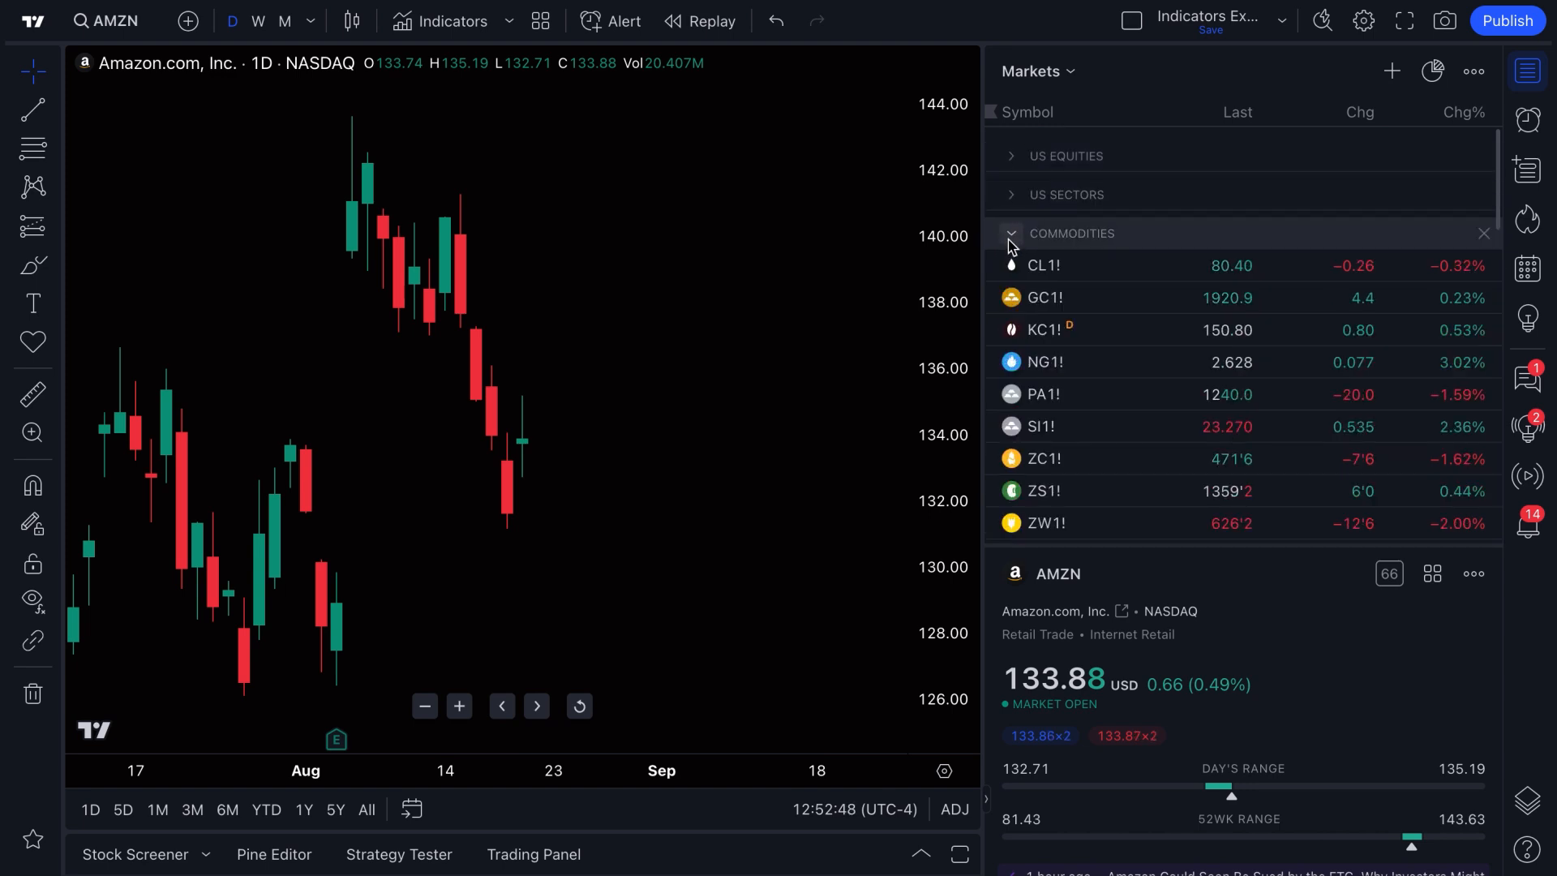
pyautogui.click(1011, 234)
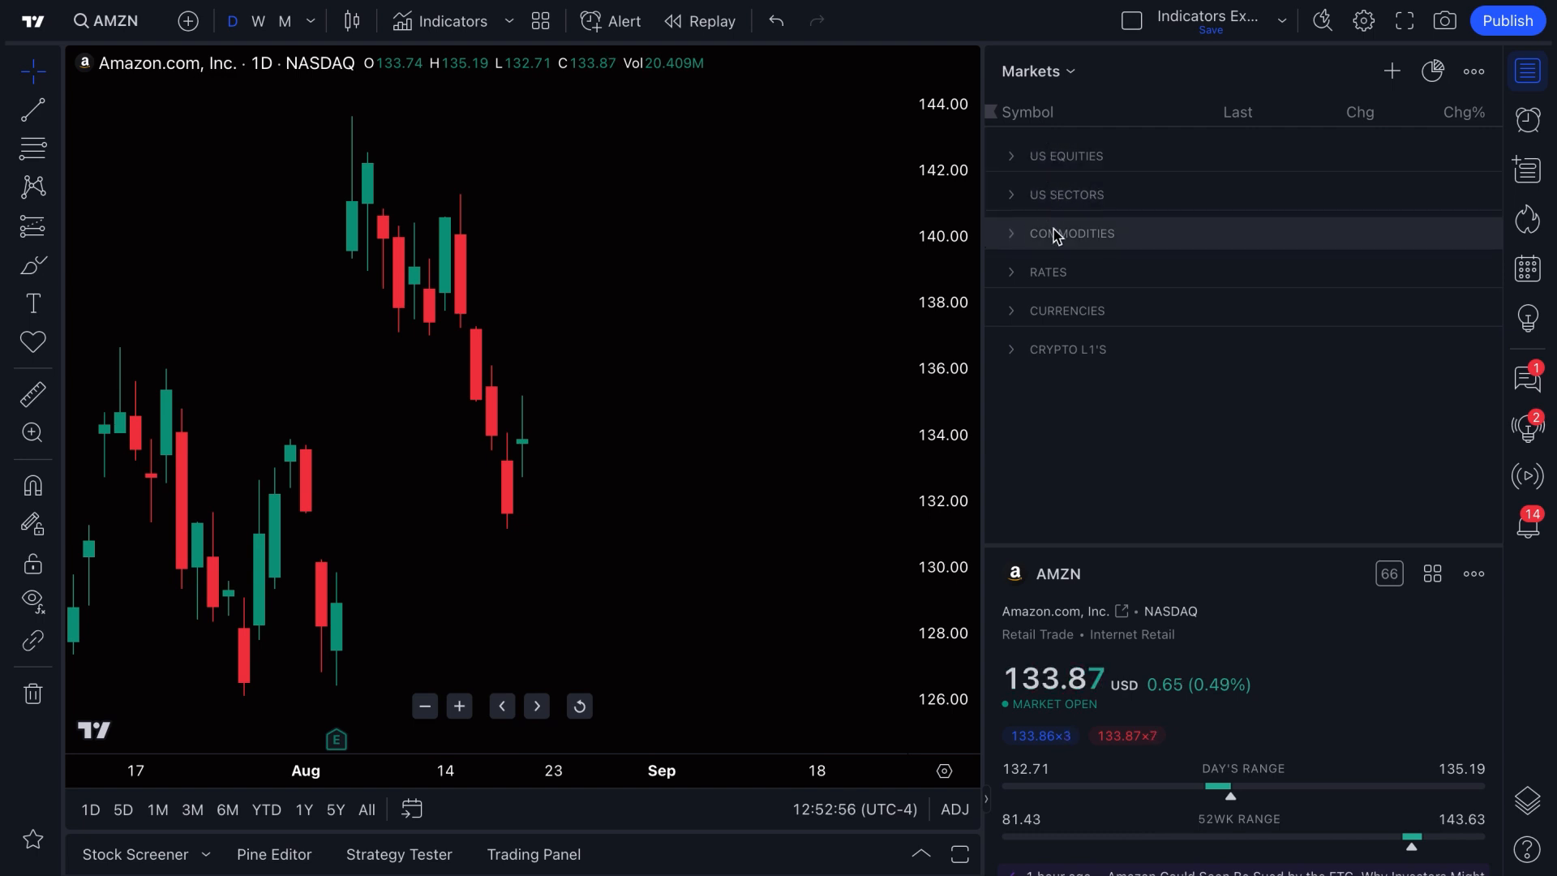
pyautogui.click(1067, 349)
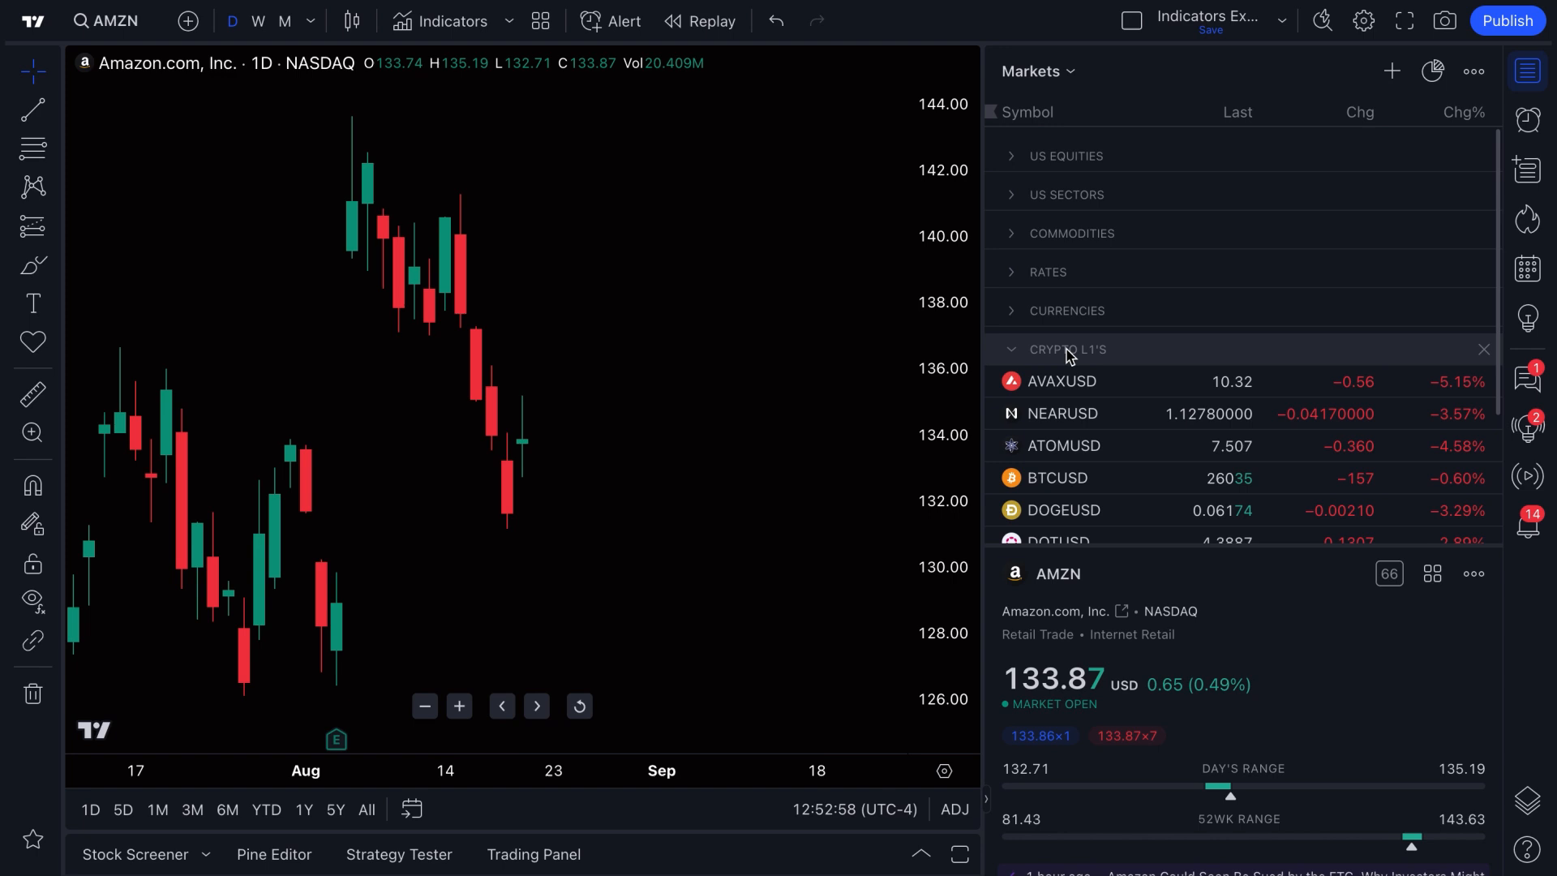
pyautogui.click(1067, 310)
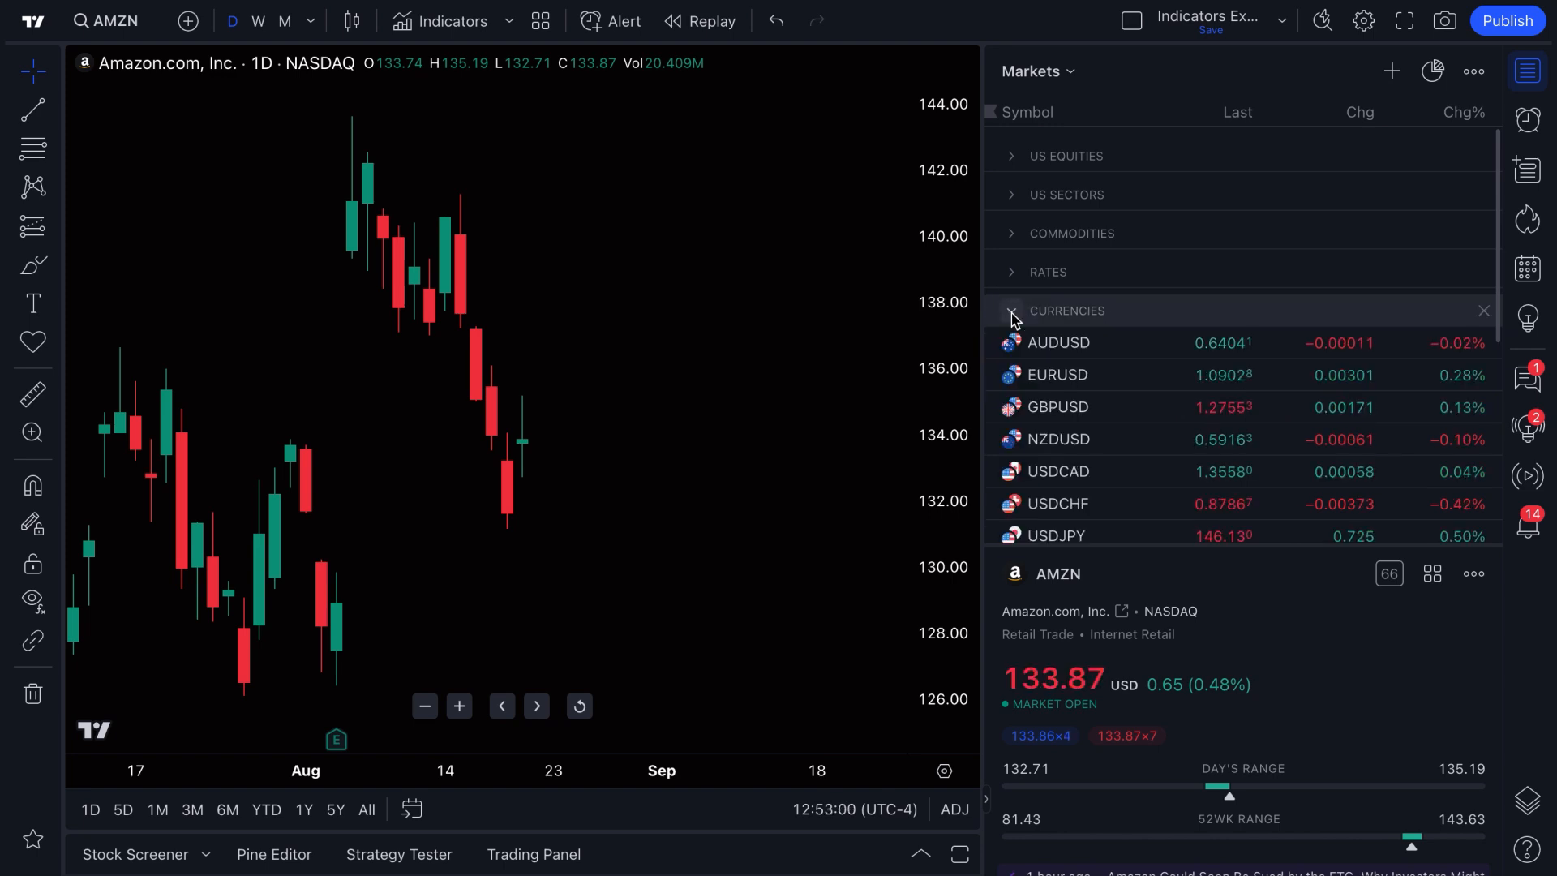
pyautogui.click(1046, 271)
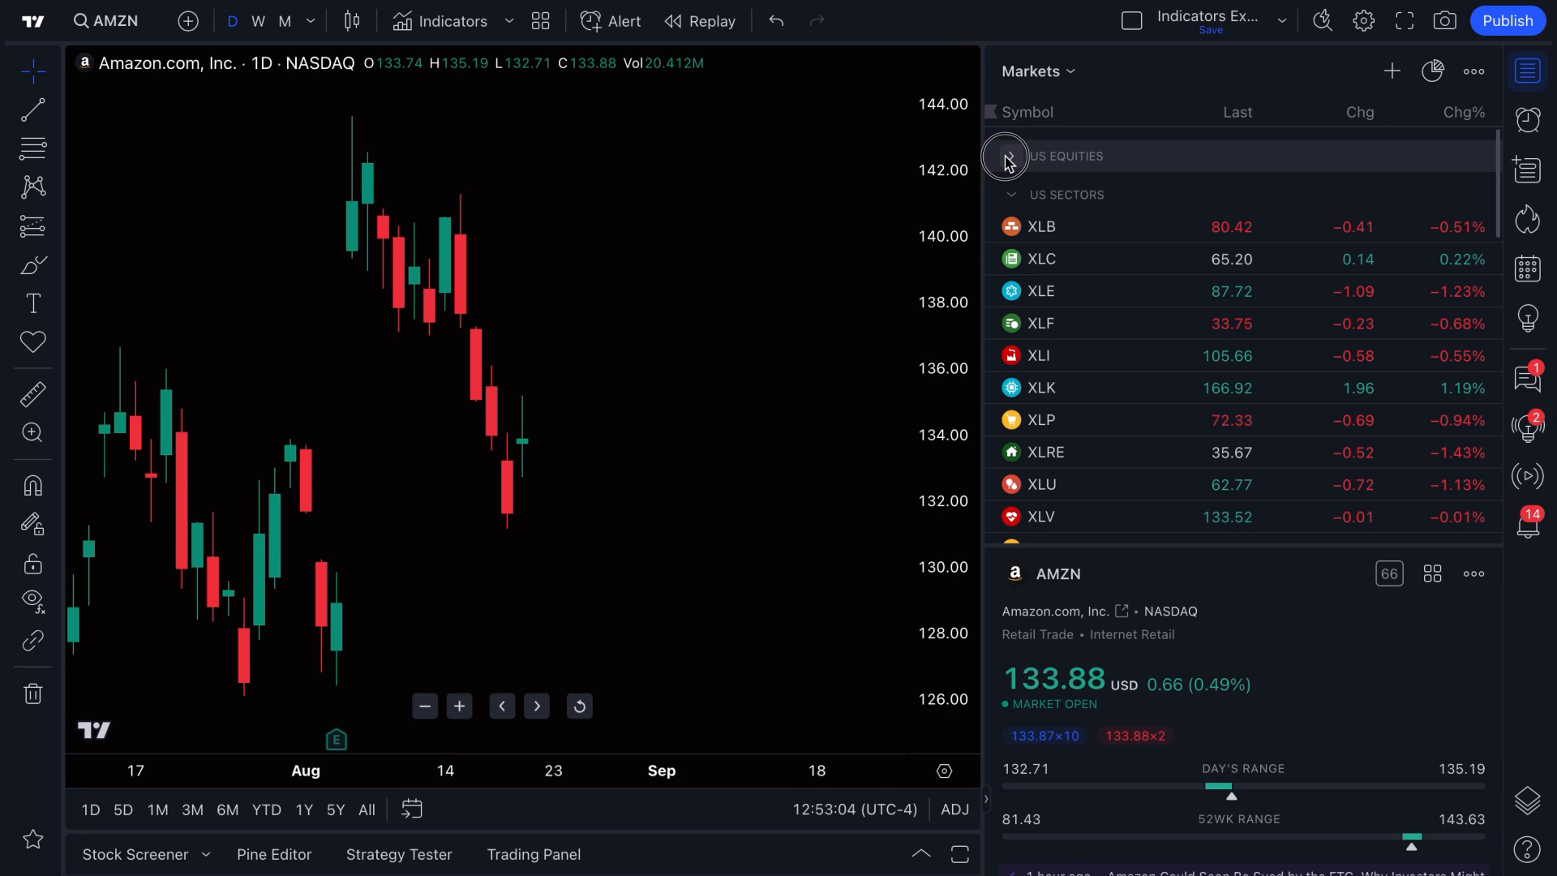
pyautogui.click(1007, 156)
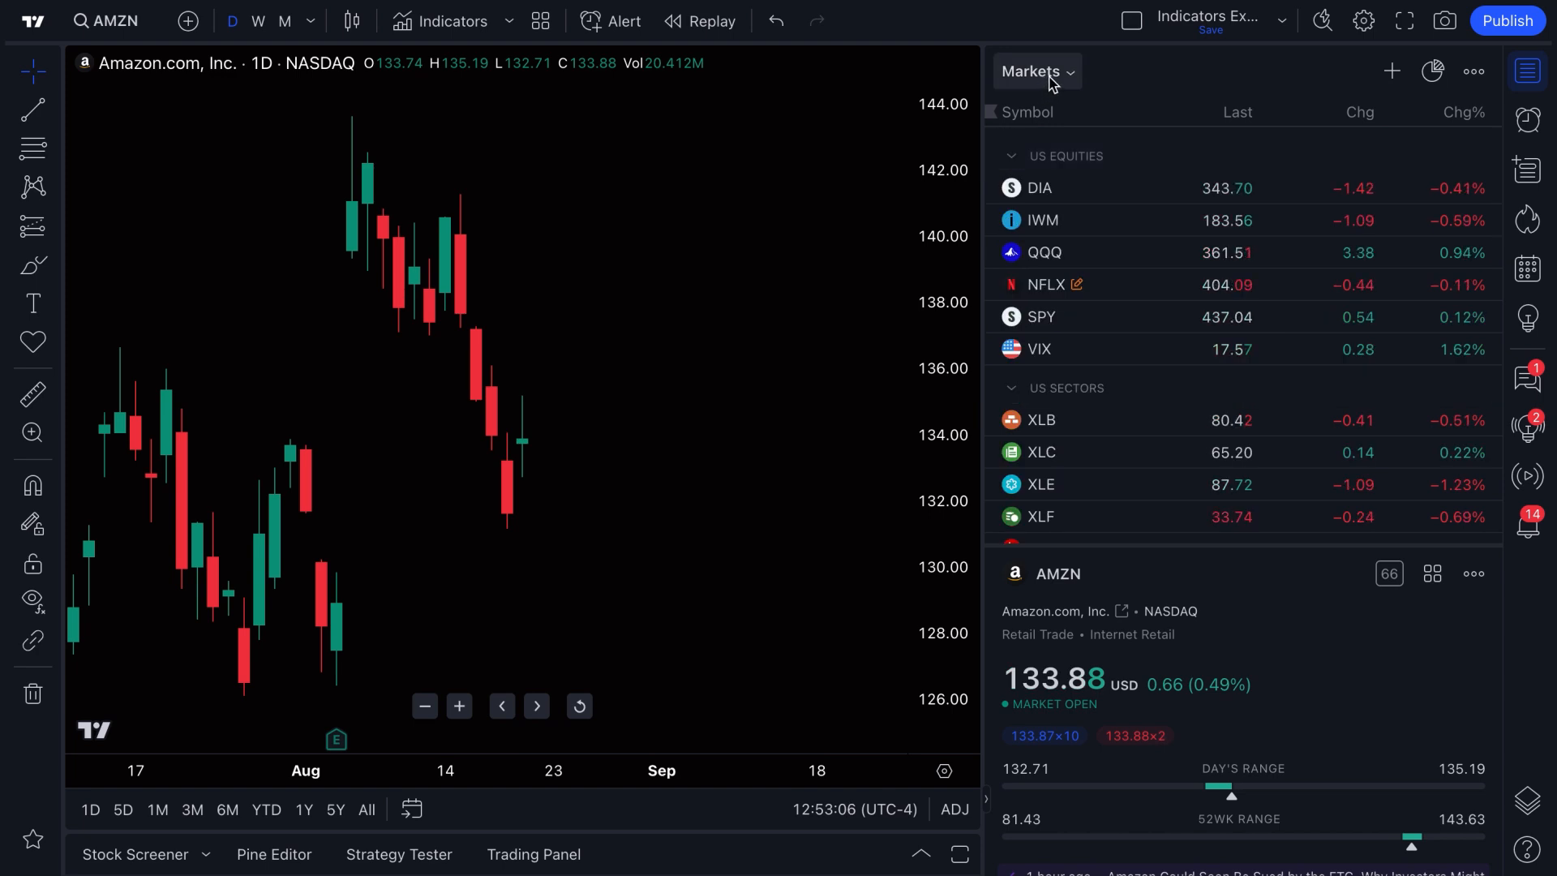
pyautogui.click(1036, 70)
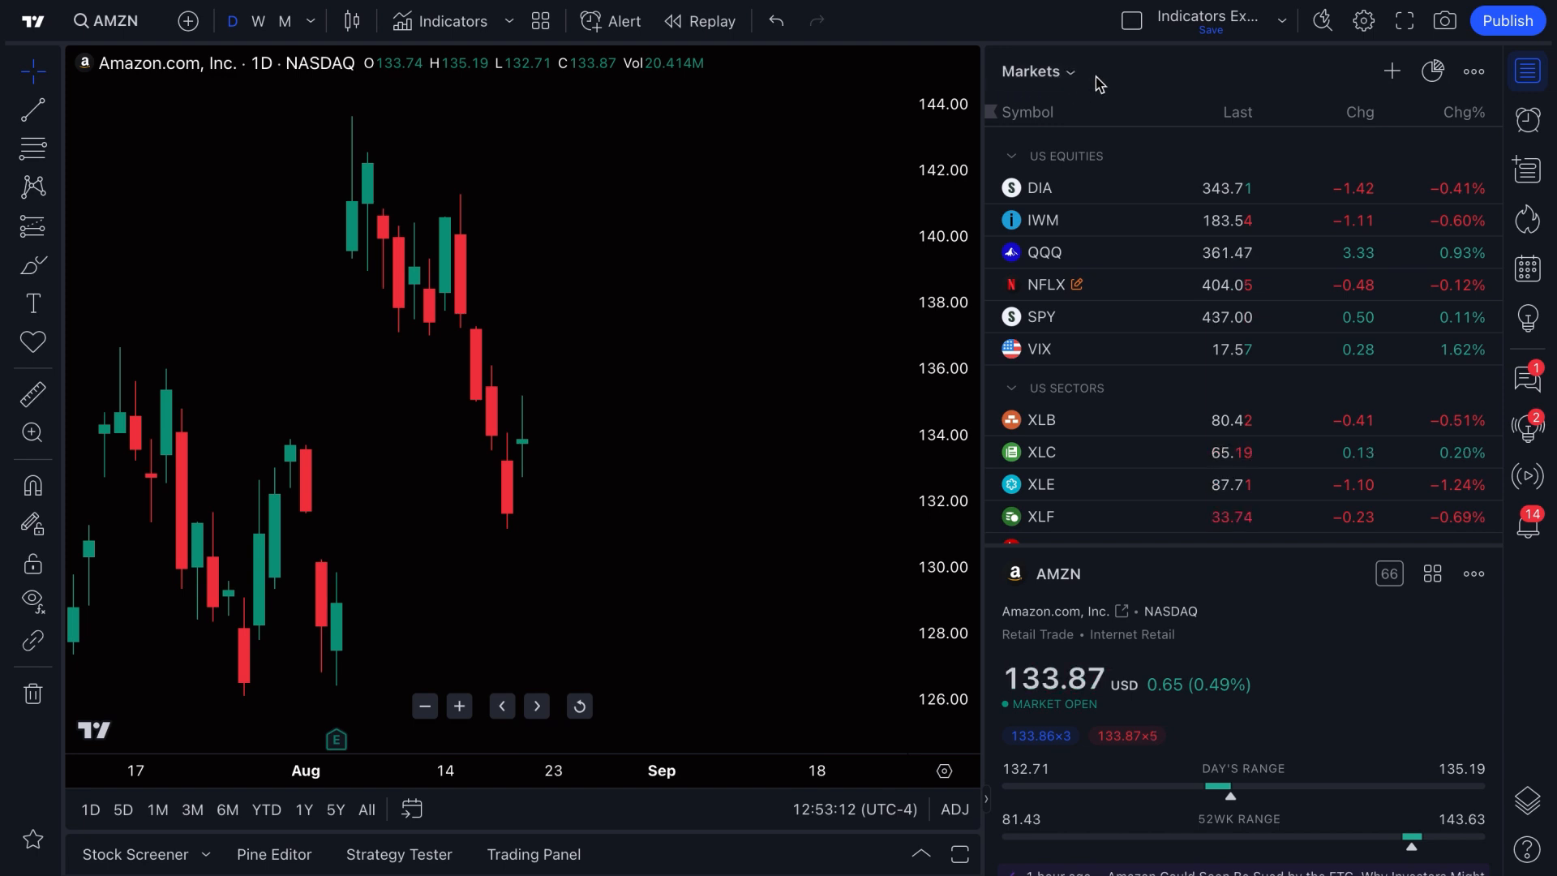
# Switch to the 'TradingView Tip - Calculations in Watchlist!' list and chart TSLA, then Ferrari (RACE)
pyautogui.click(1036, 70)
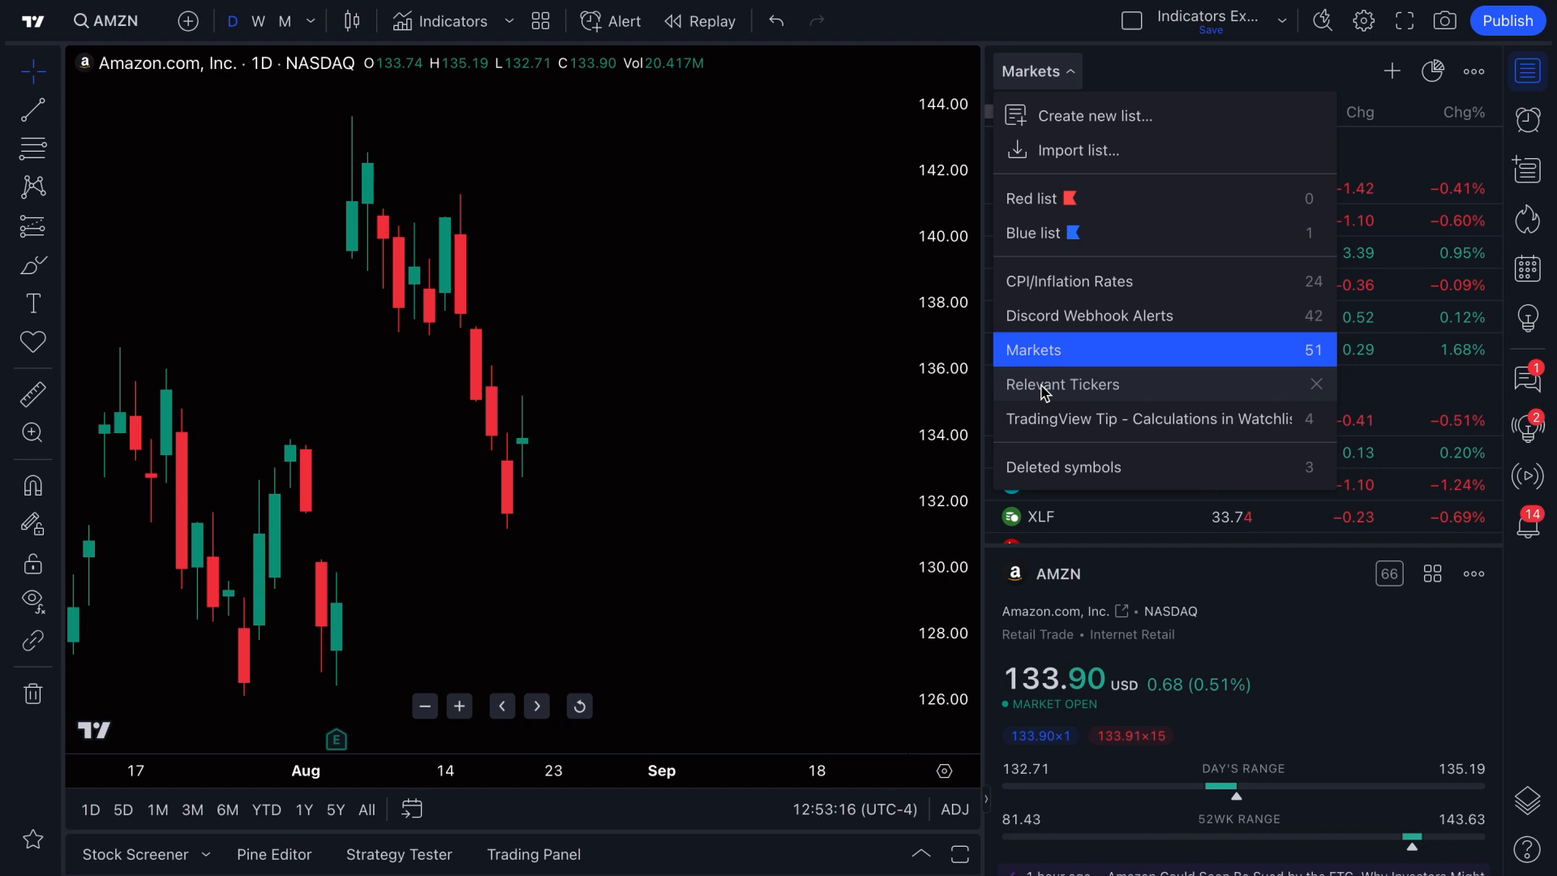
pyautogui.click(1062, 384)
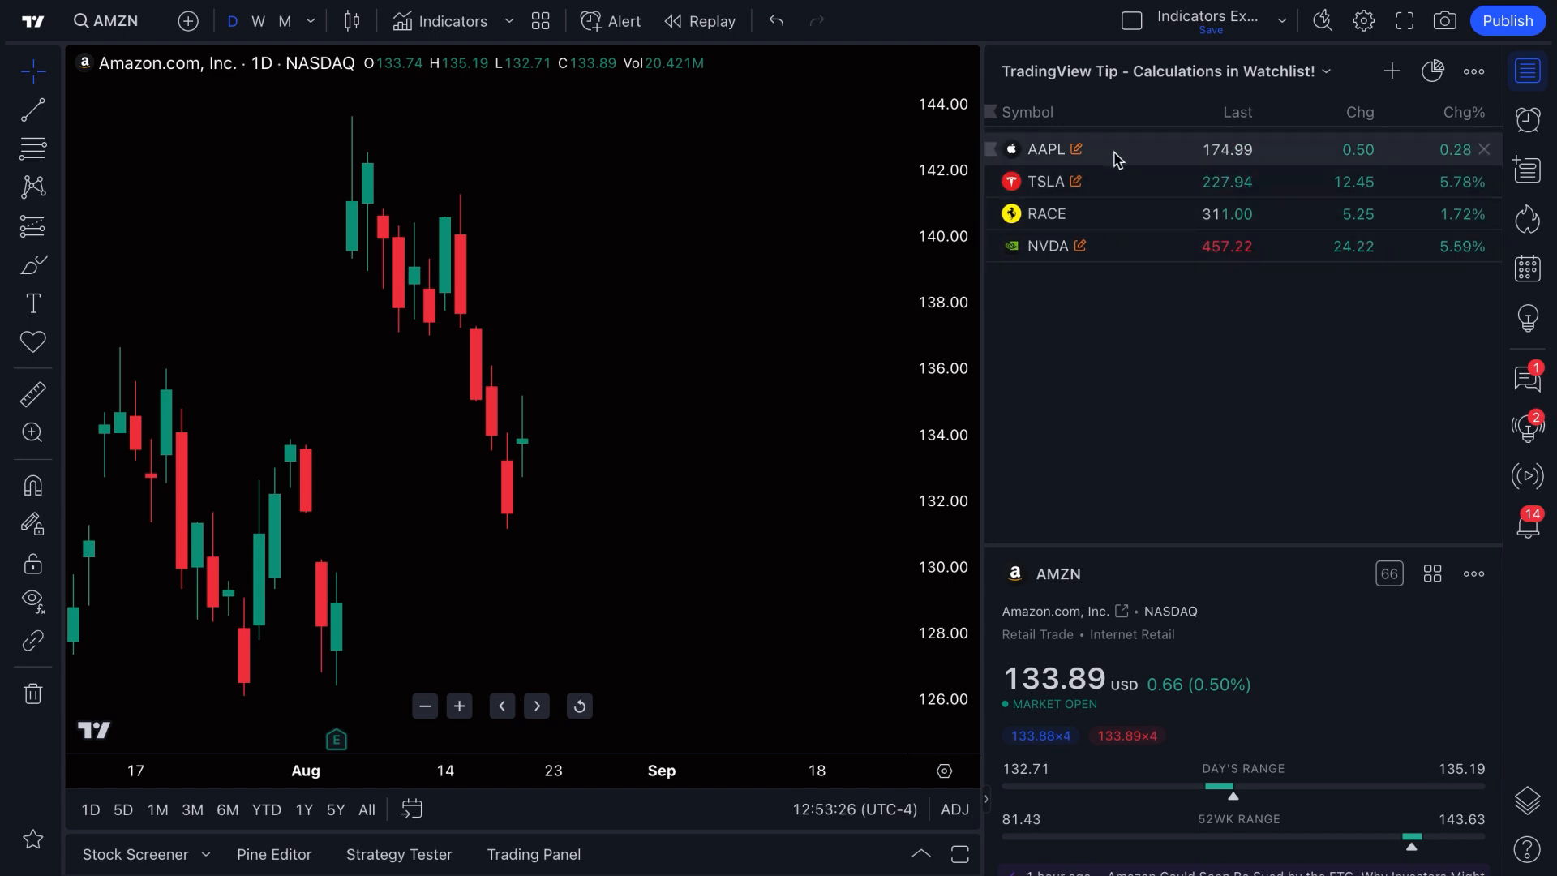
pyautogui.click(1045, 182)
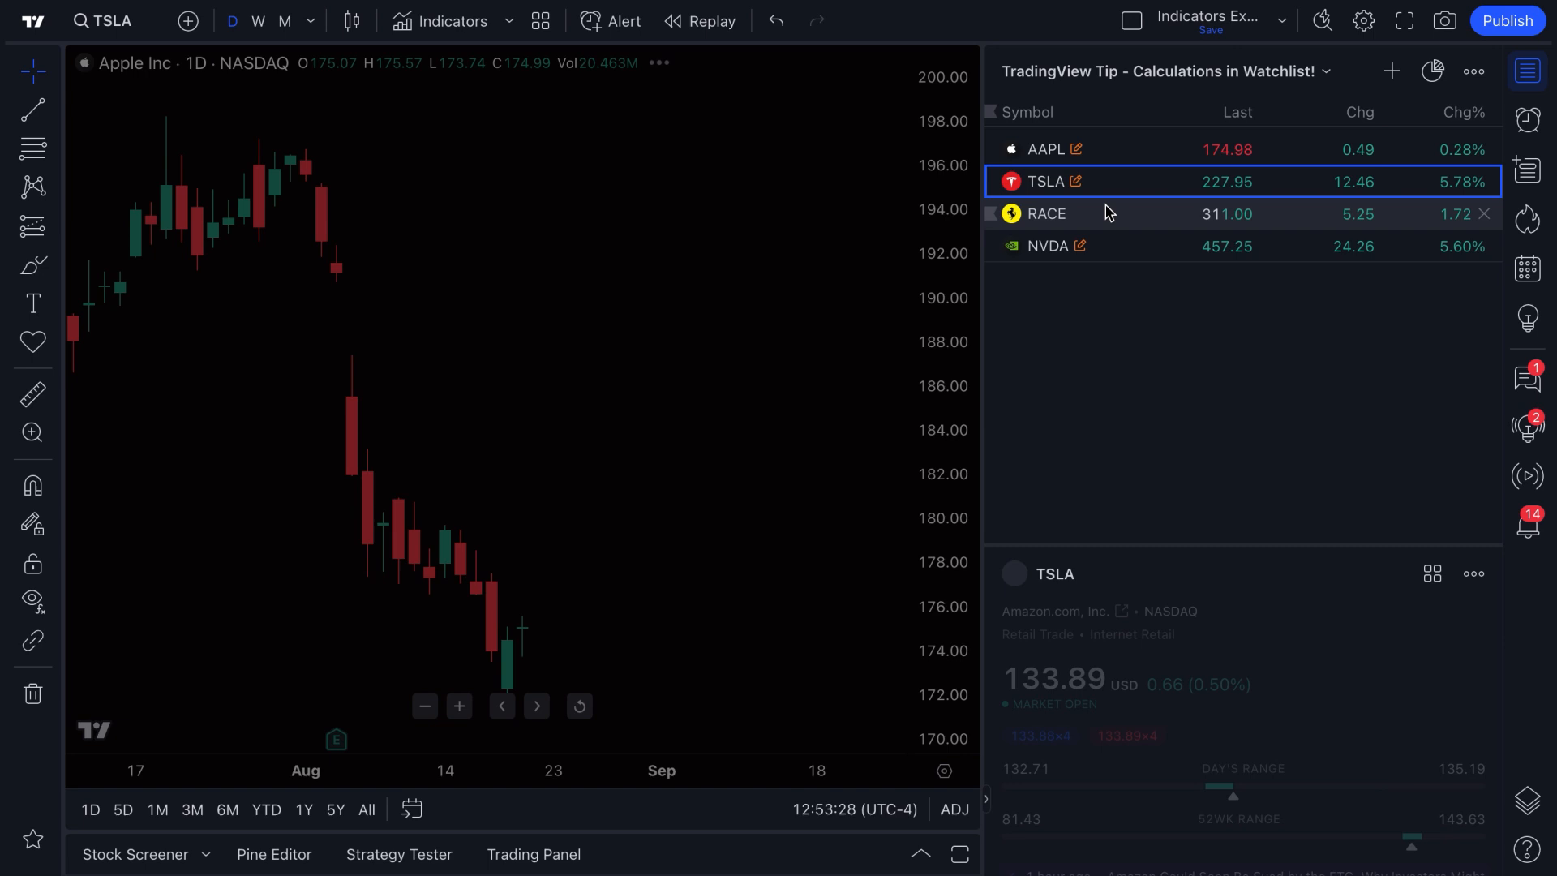
pyautogui.click(1046, 214)
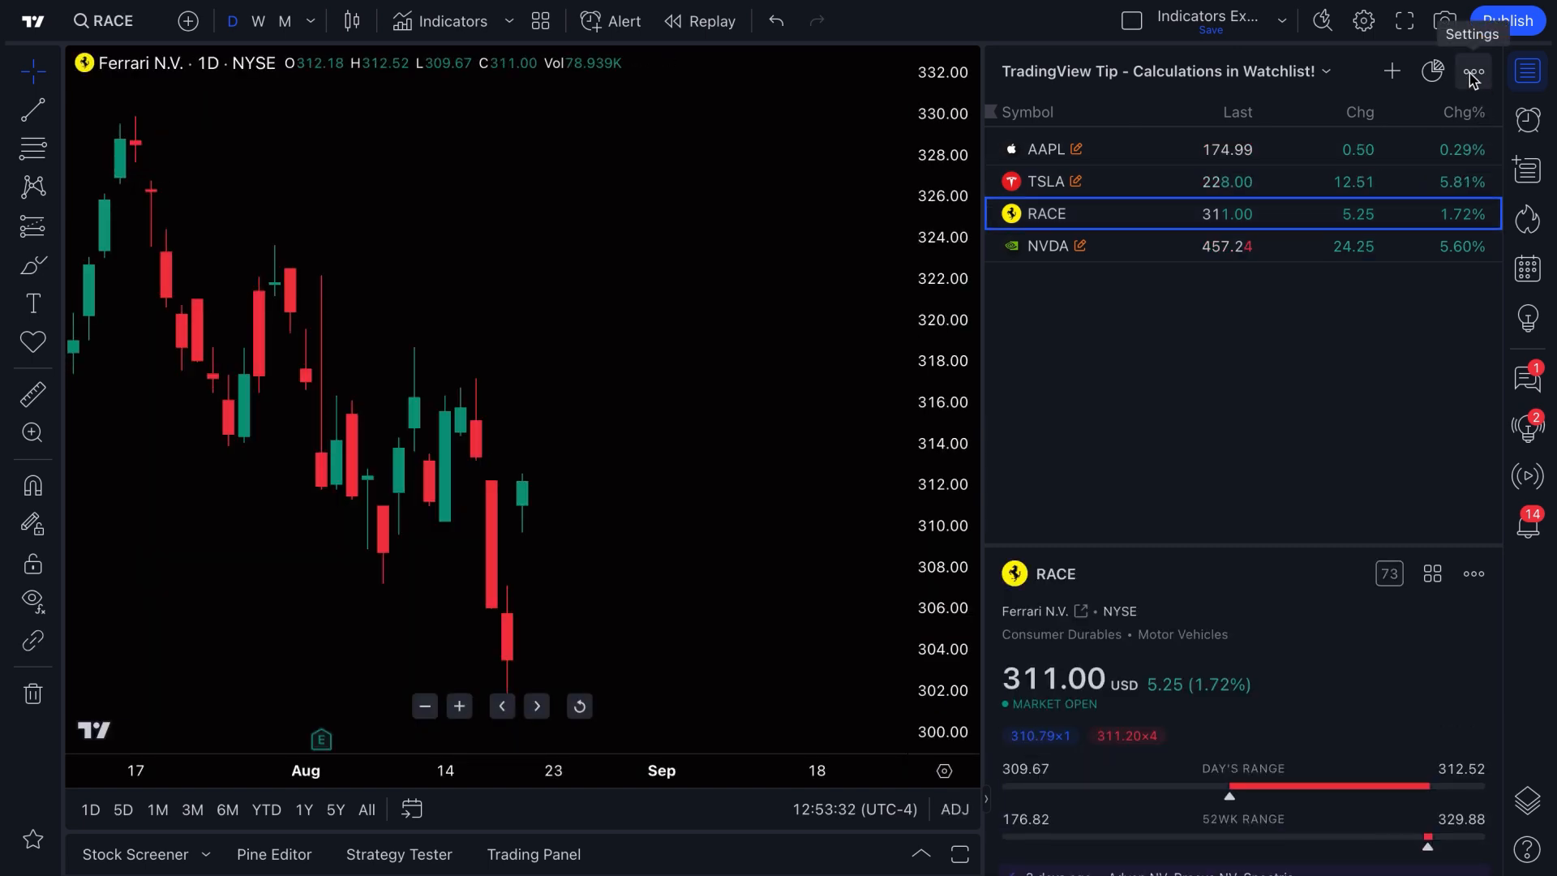
# Add a watchlist section and rename it EXAMPLE OF SECTION
pyautogui.click(1474, 70)
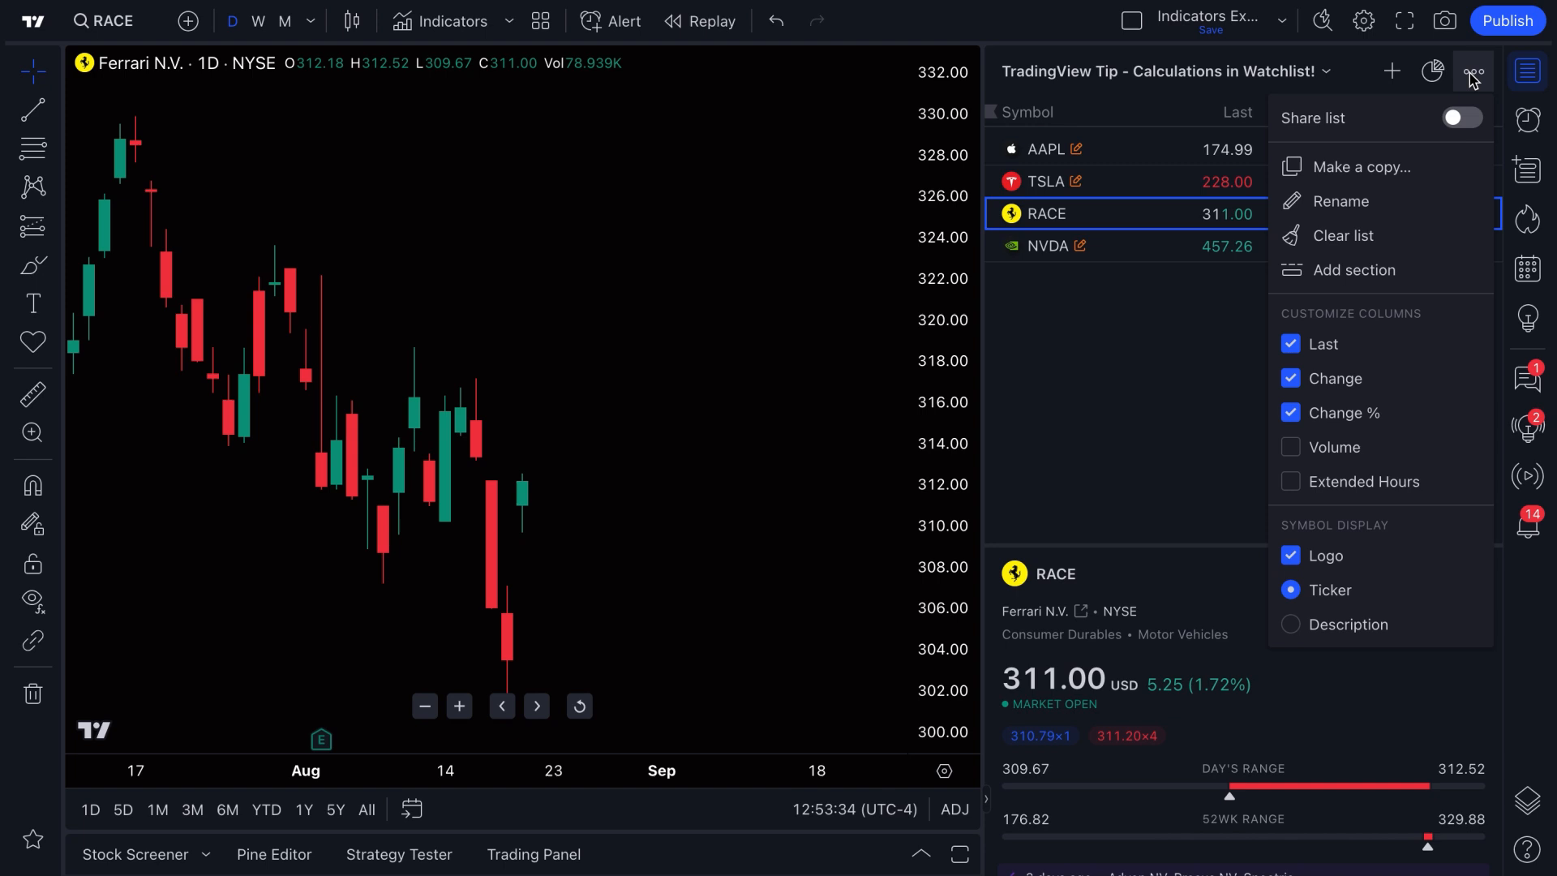
pyautogui.moveTo(1352, 269)
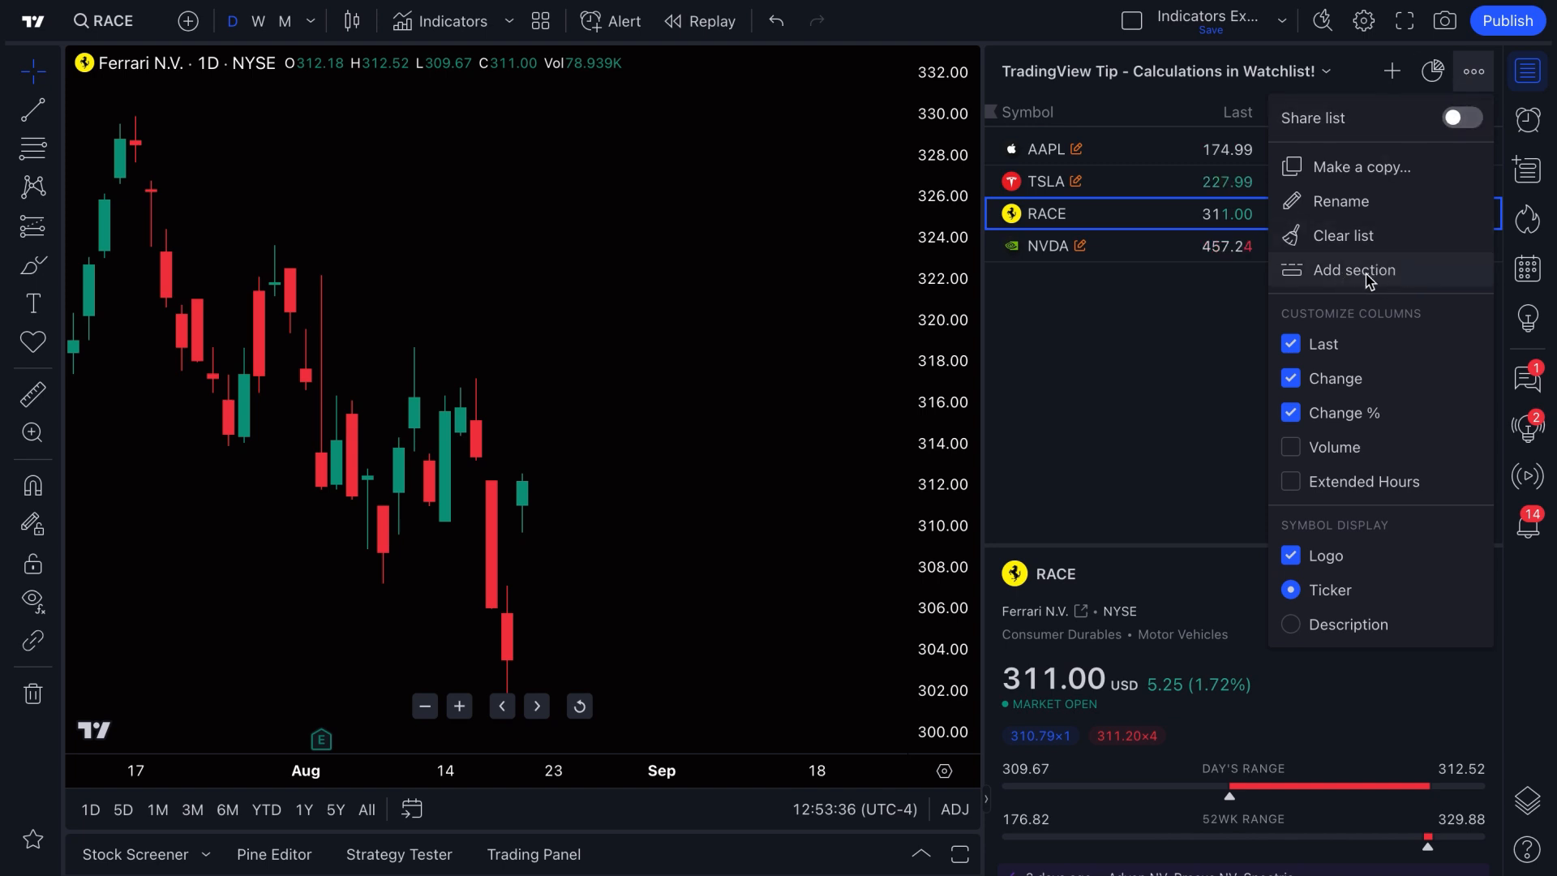
pyautogui.click(1351, 269)
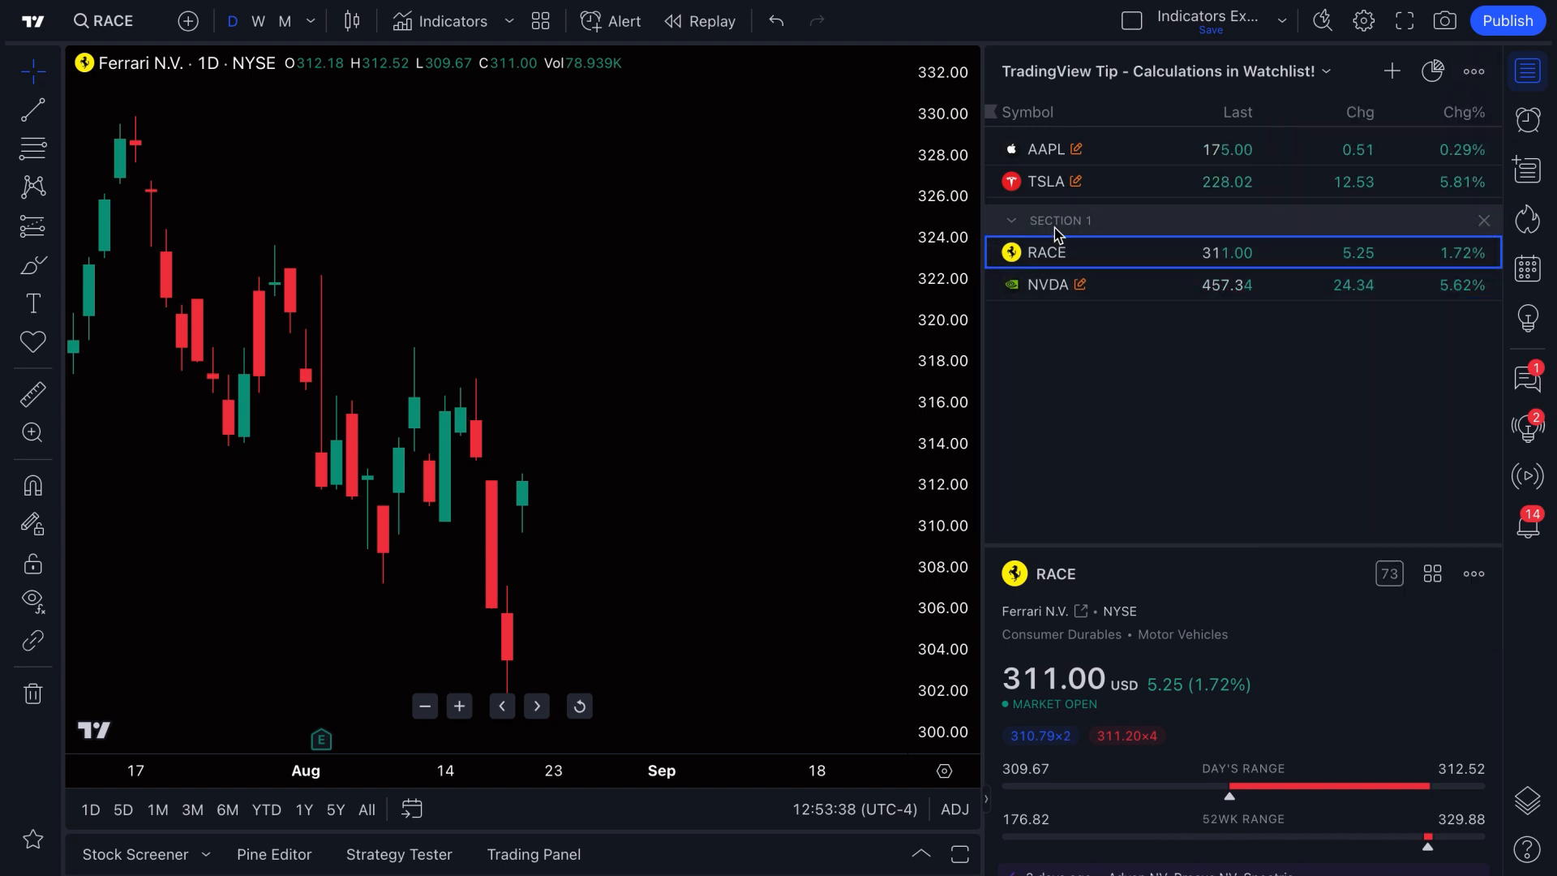
pyautogui.doubleClick(1058, 220)
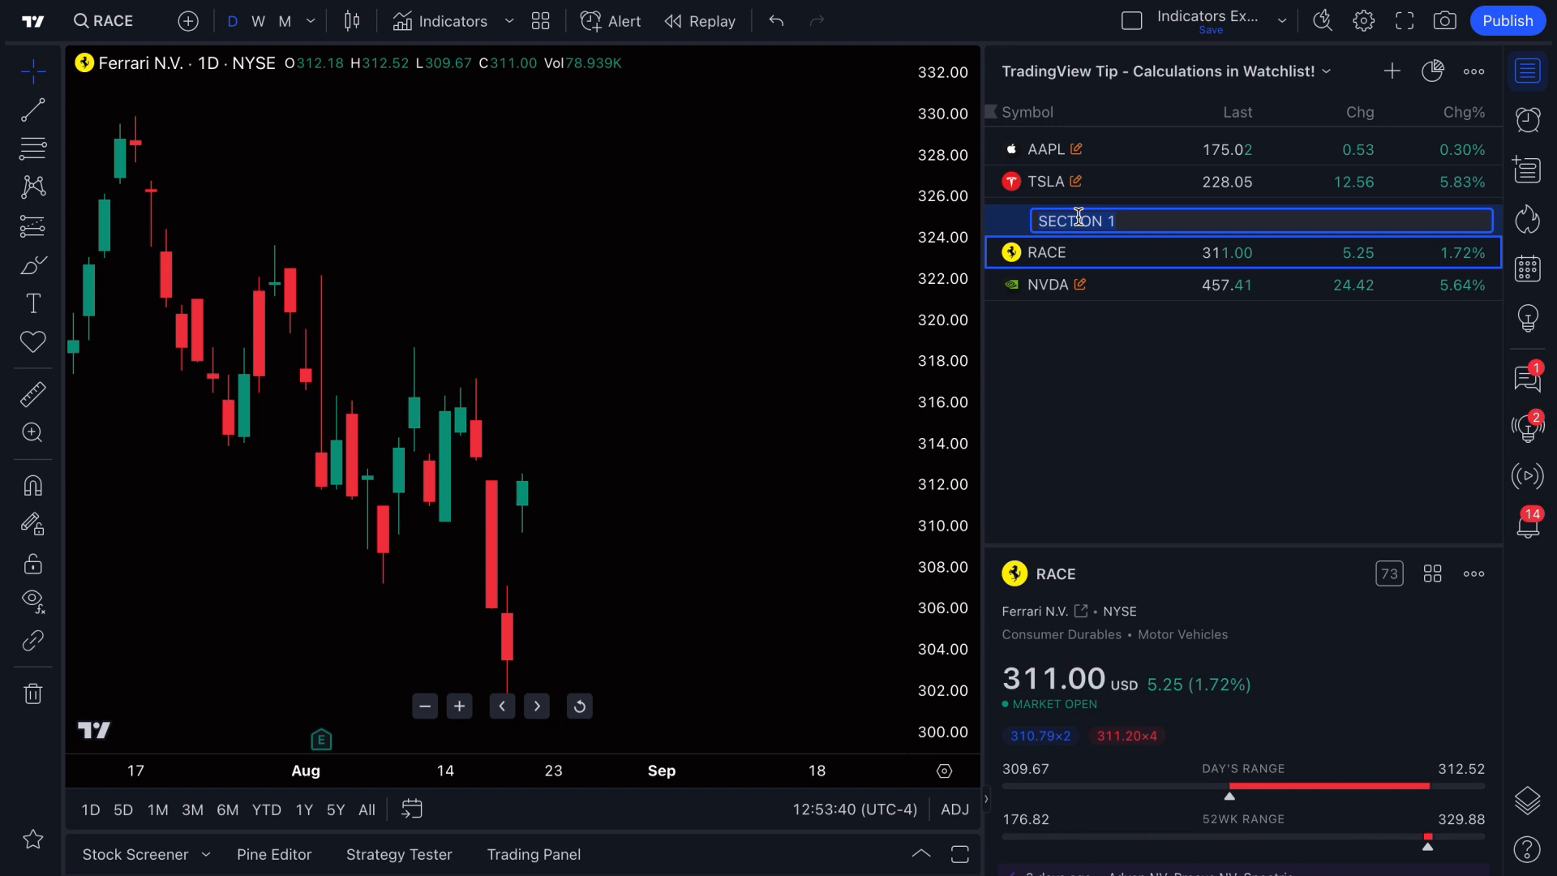
pyautogui.write('EXAMPLE')
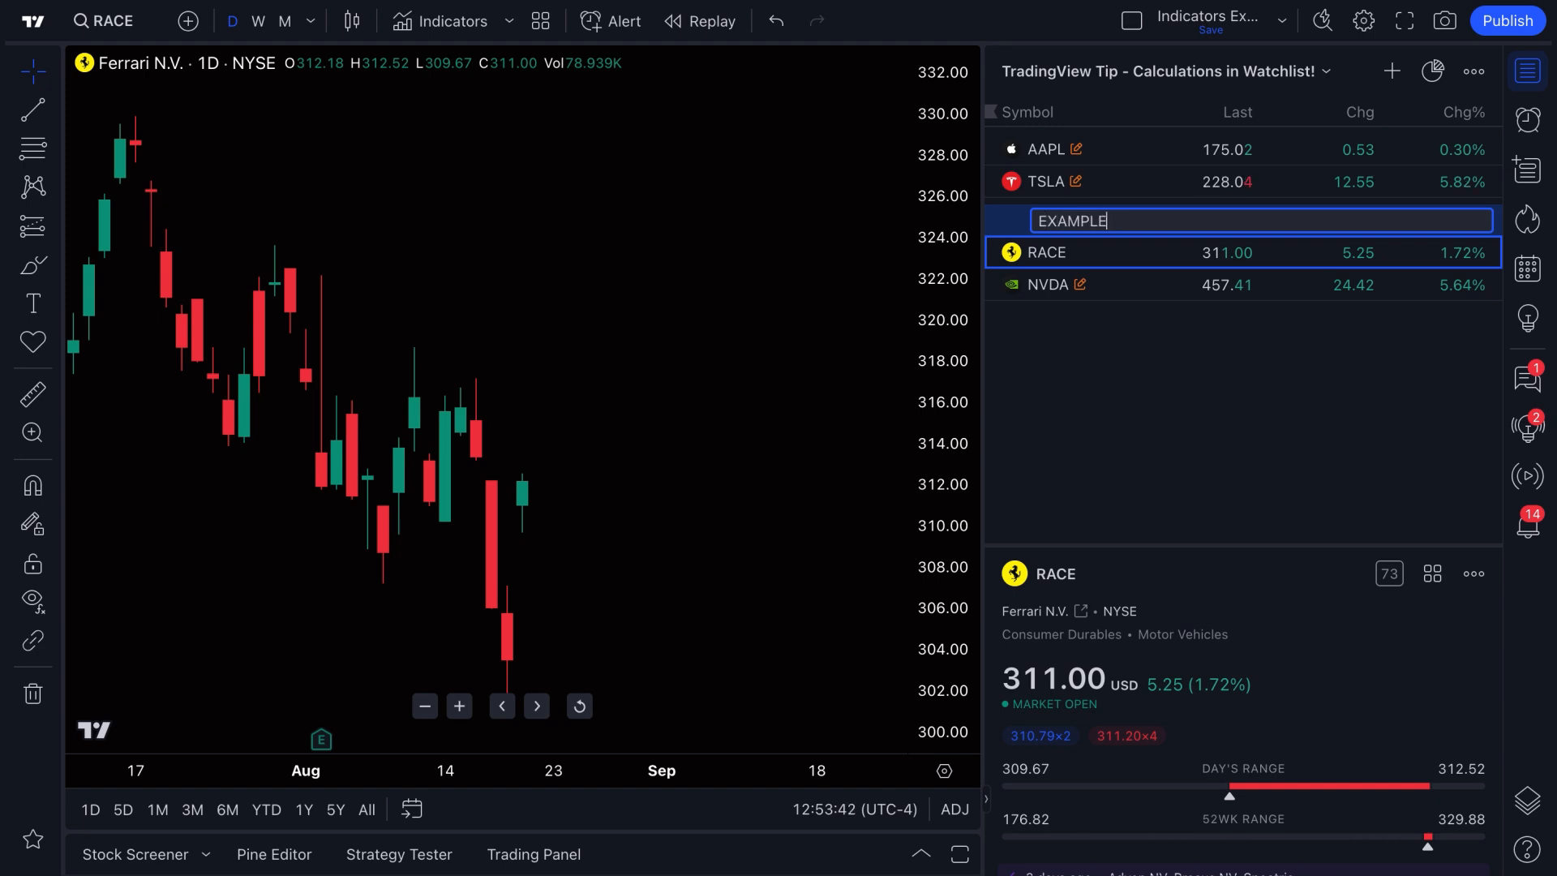
pyautogui.write('OF SECTION')
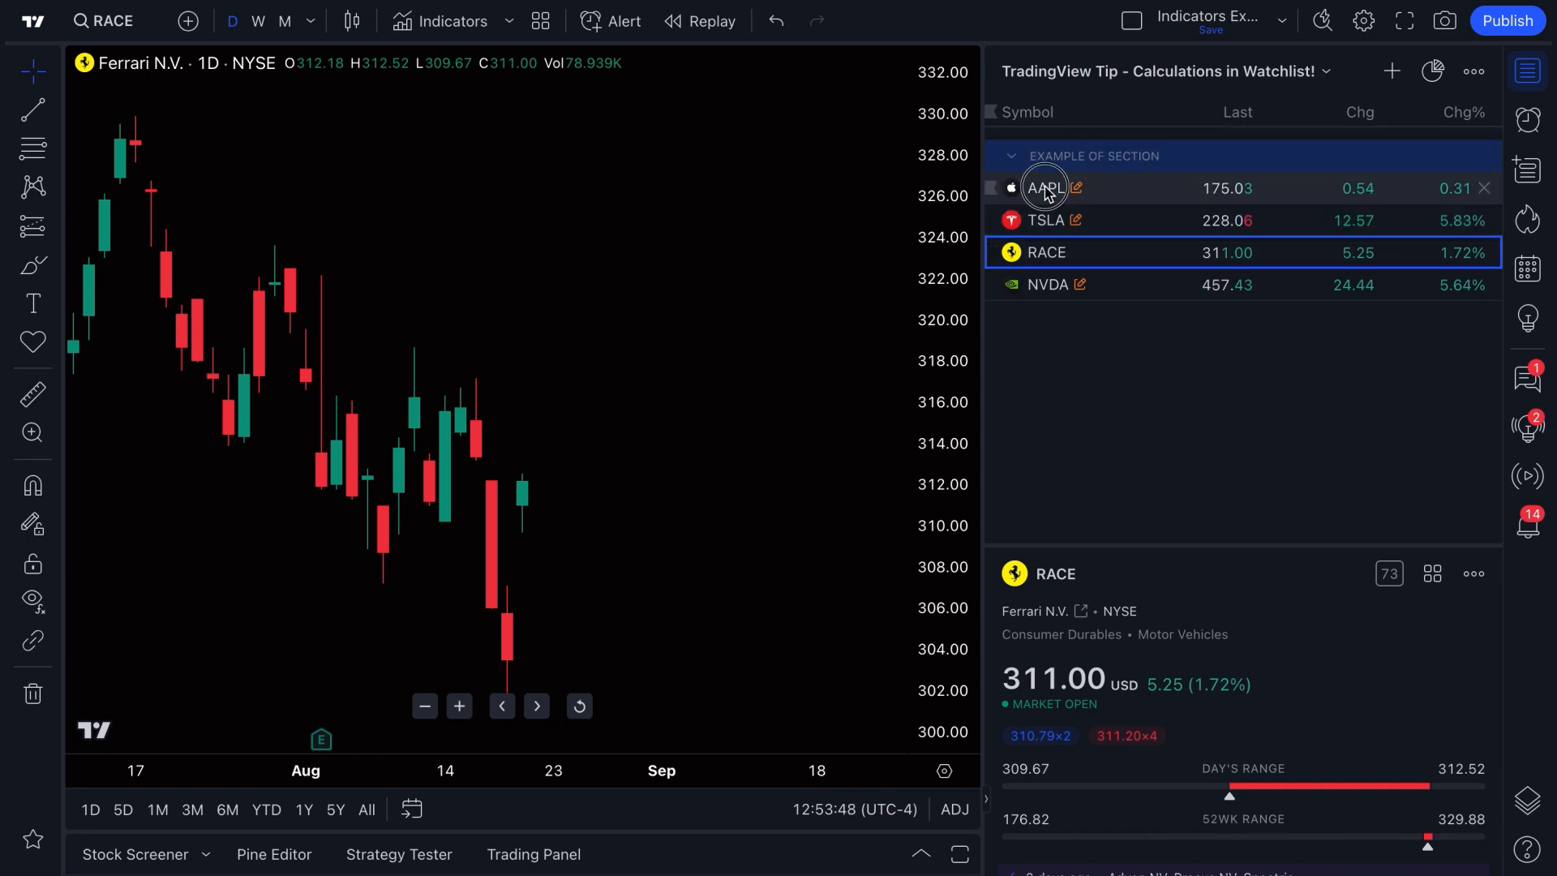
# Chart TSLA then NVDA from the sectioned list and show the saved watchlists
pyautogui.click(1044, 221)
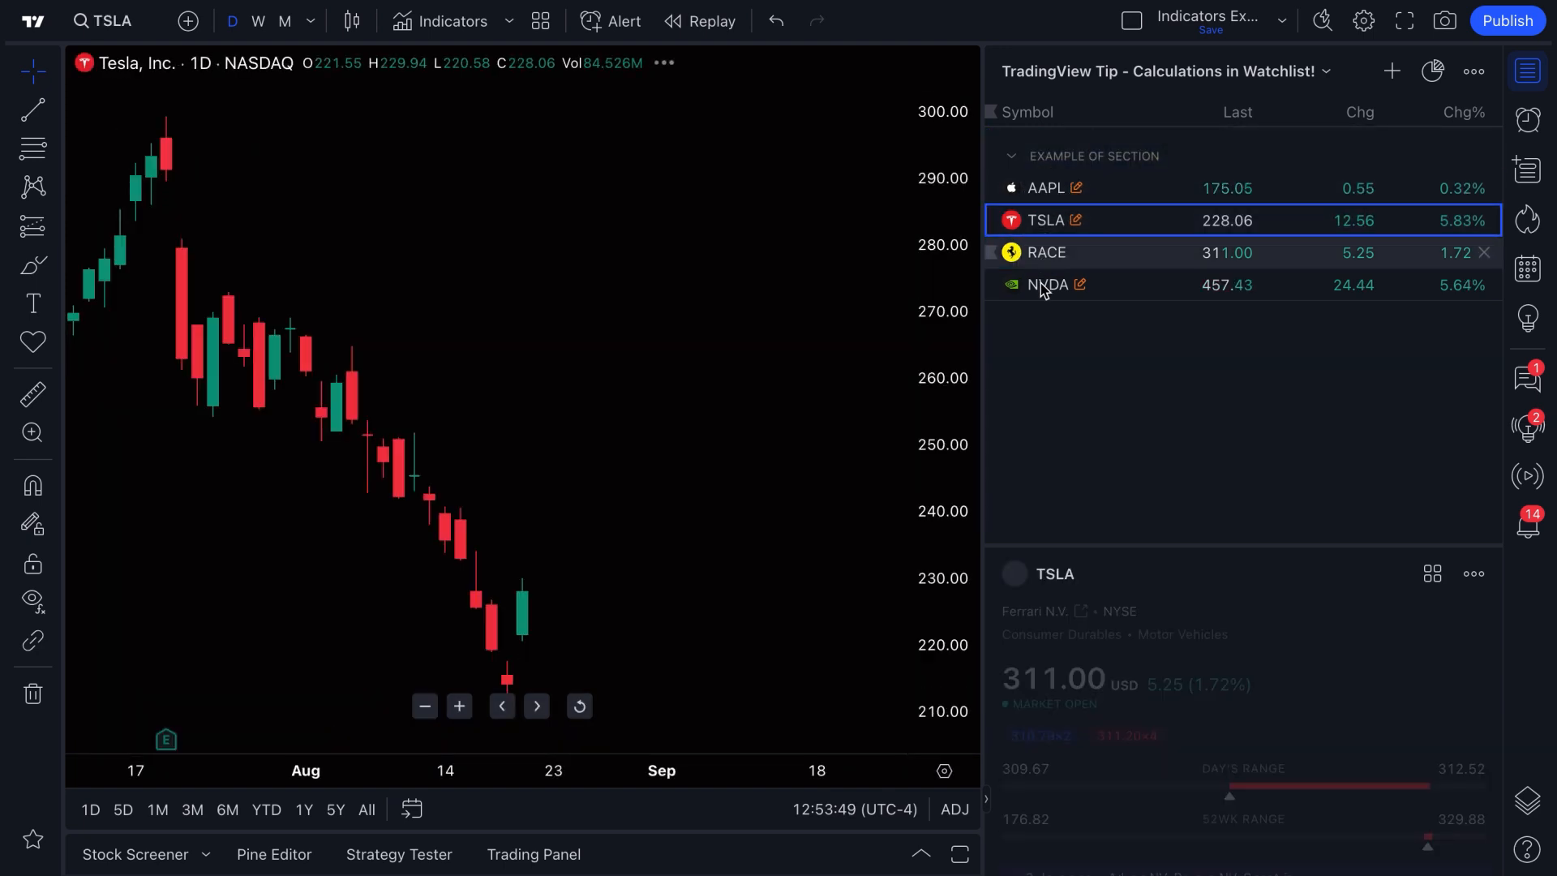
pyautogui.click(1049, 285)
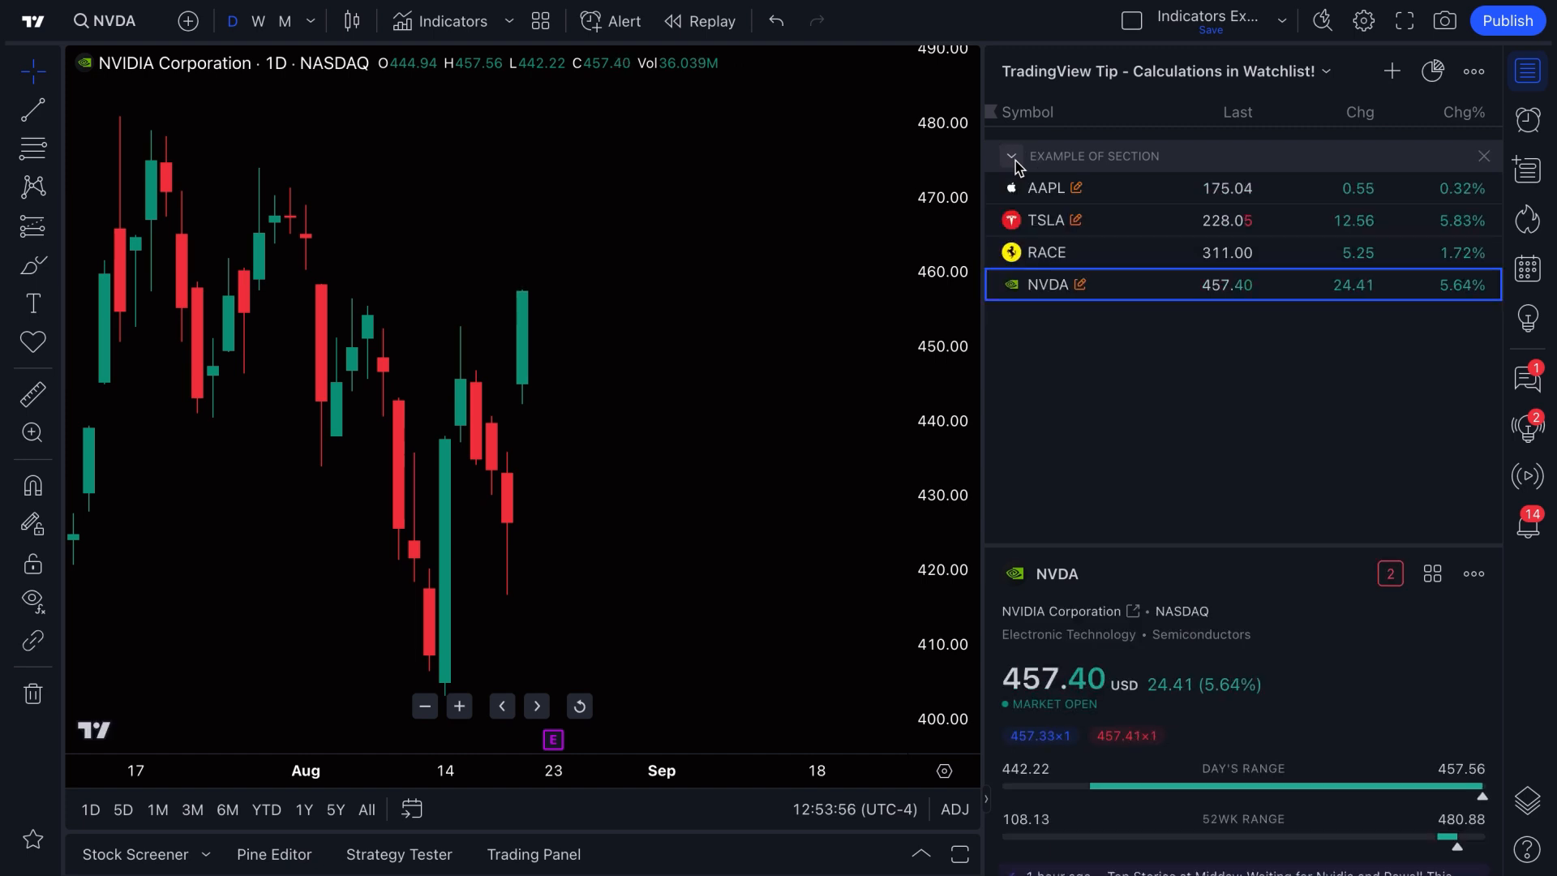
pyautogui.click(1327, 70)
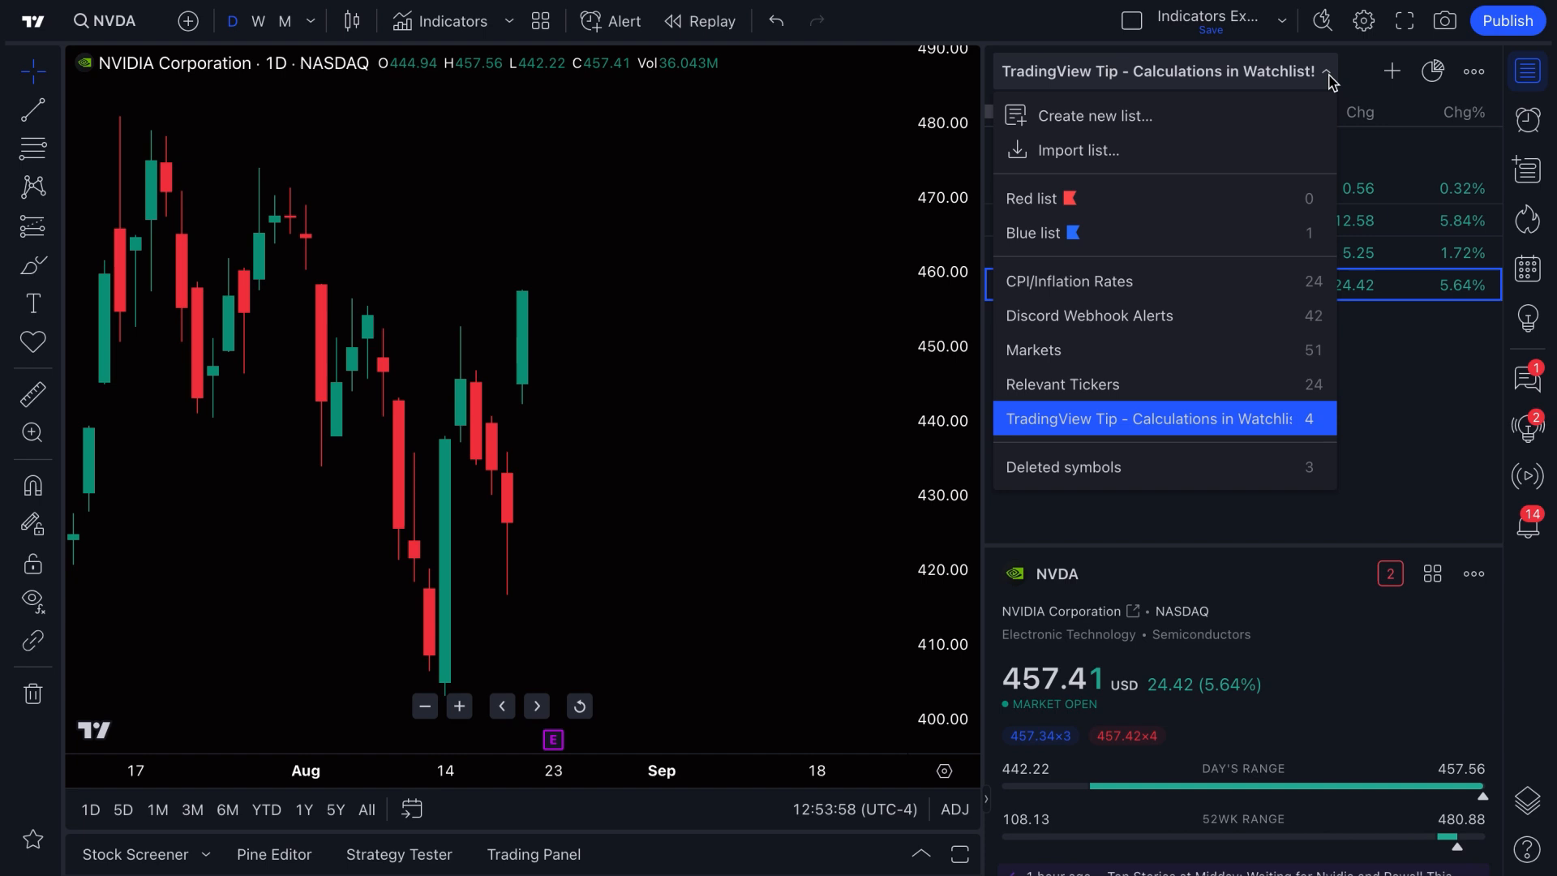
# Return to the Markets watchlist and step through DIA, IWM, QQQ, then pick XLB in US Sectors
pyautogui.click(1033, 350)
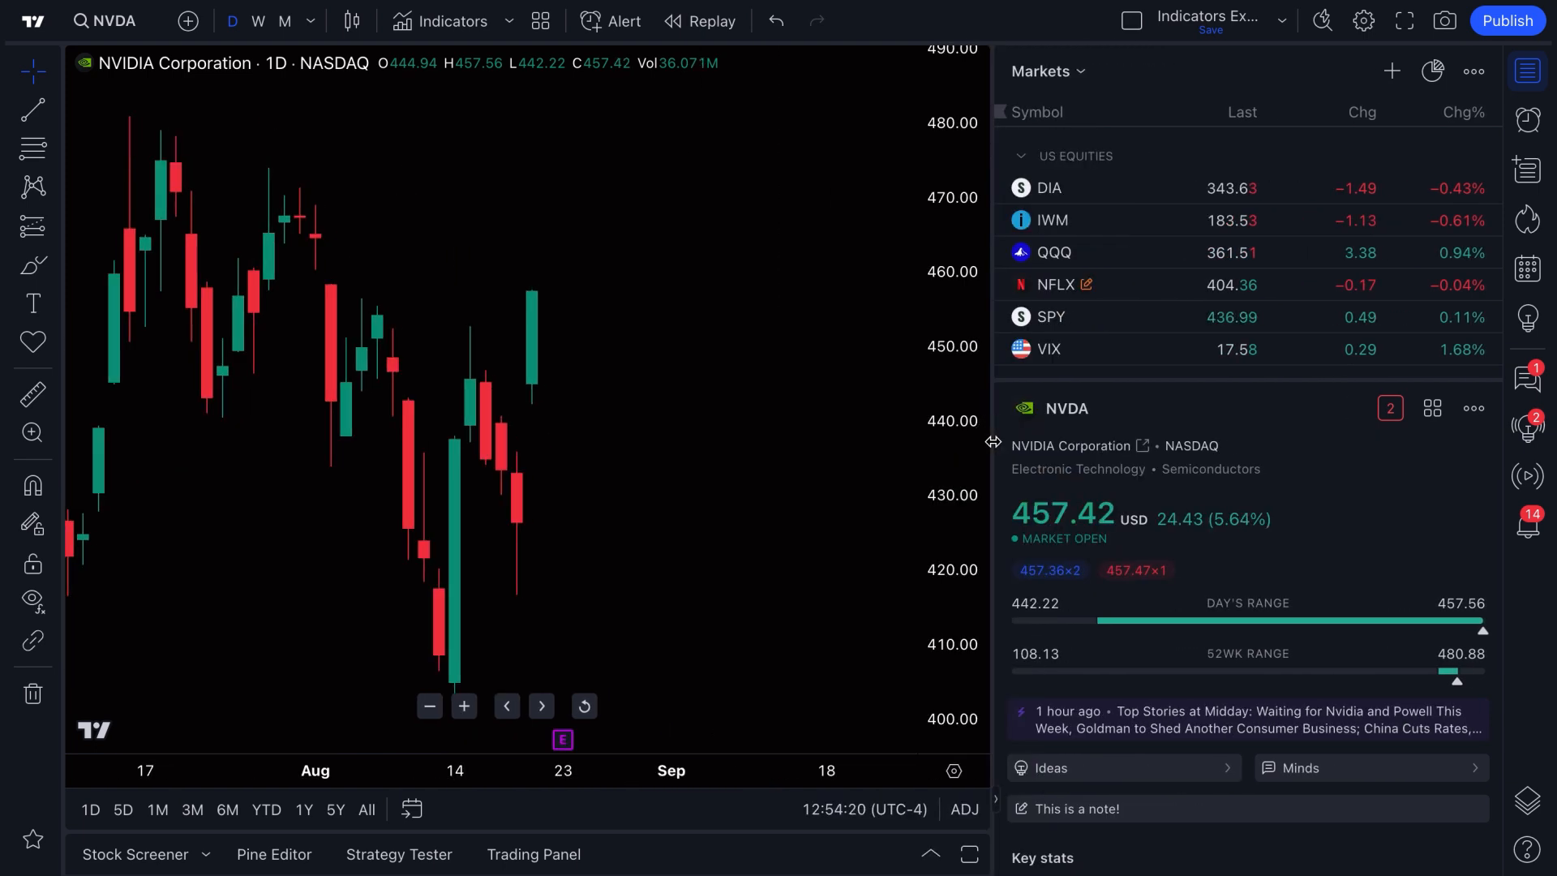
pyautogui.click(1048, 188)
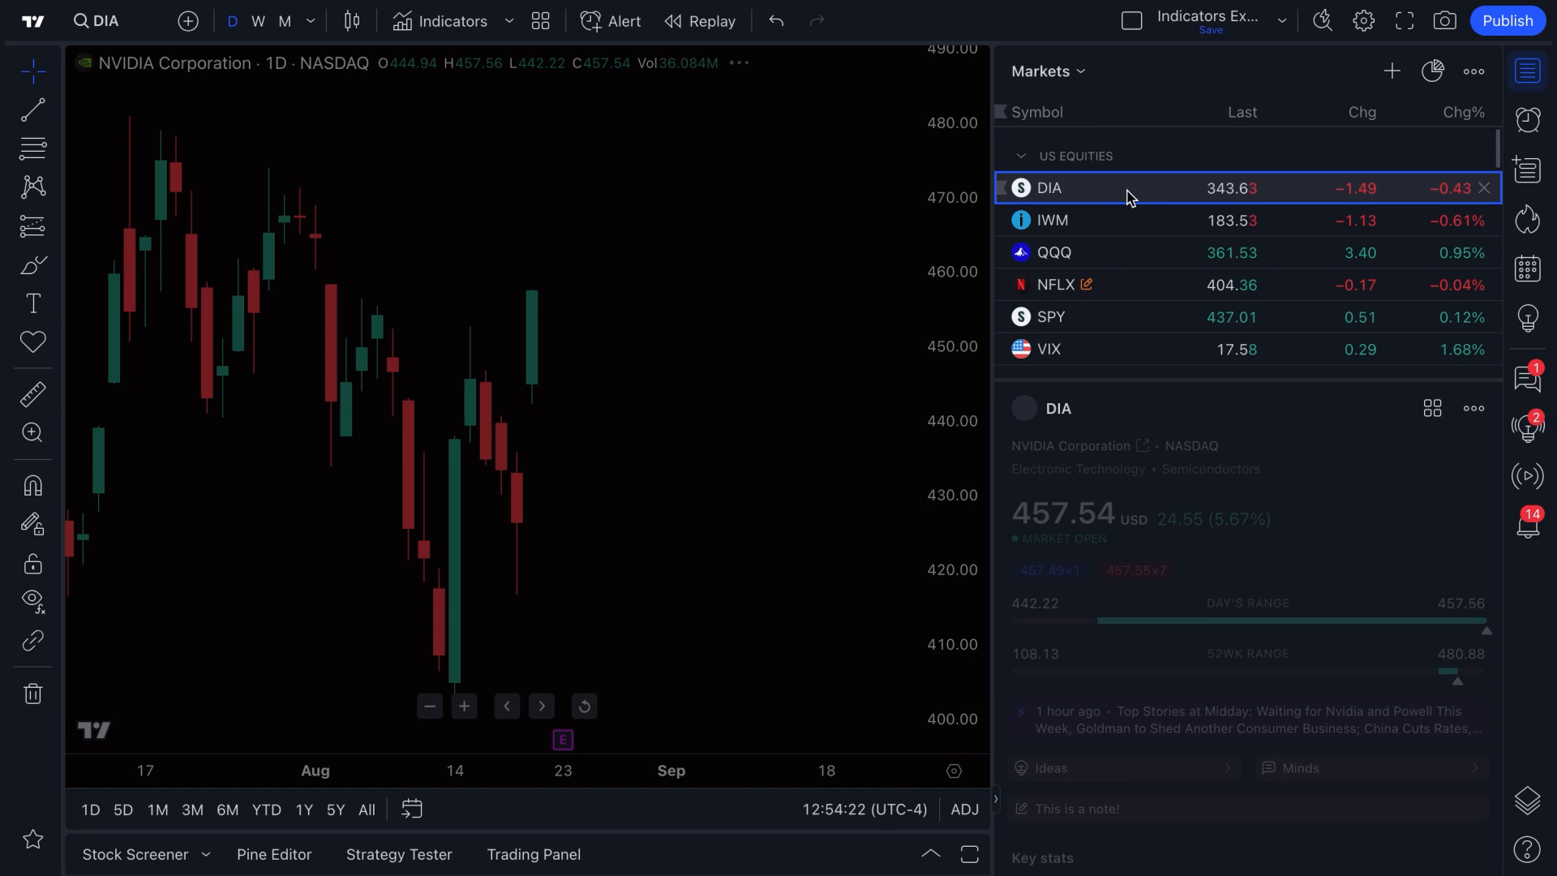
pyautogui.click(1052, 219)
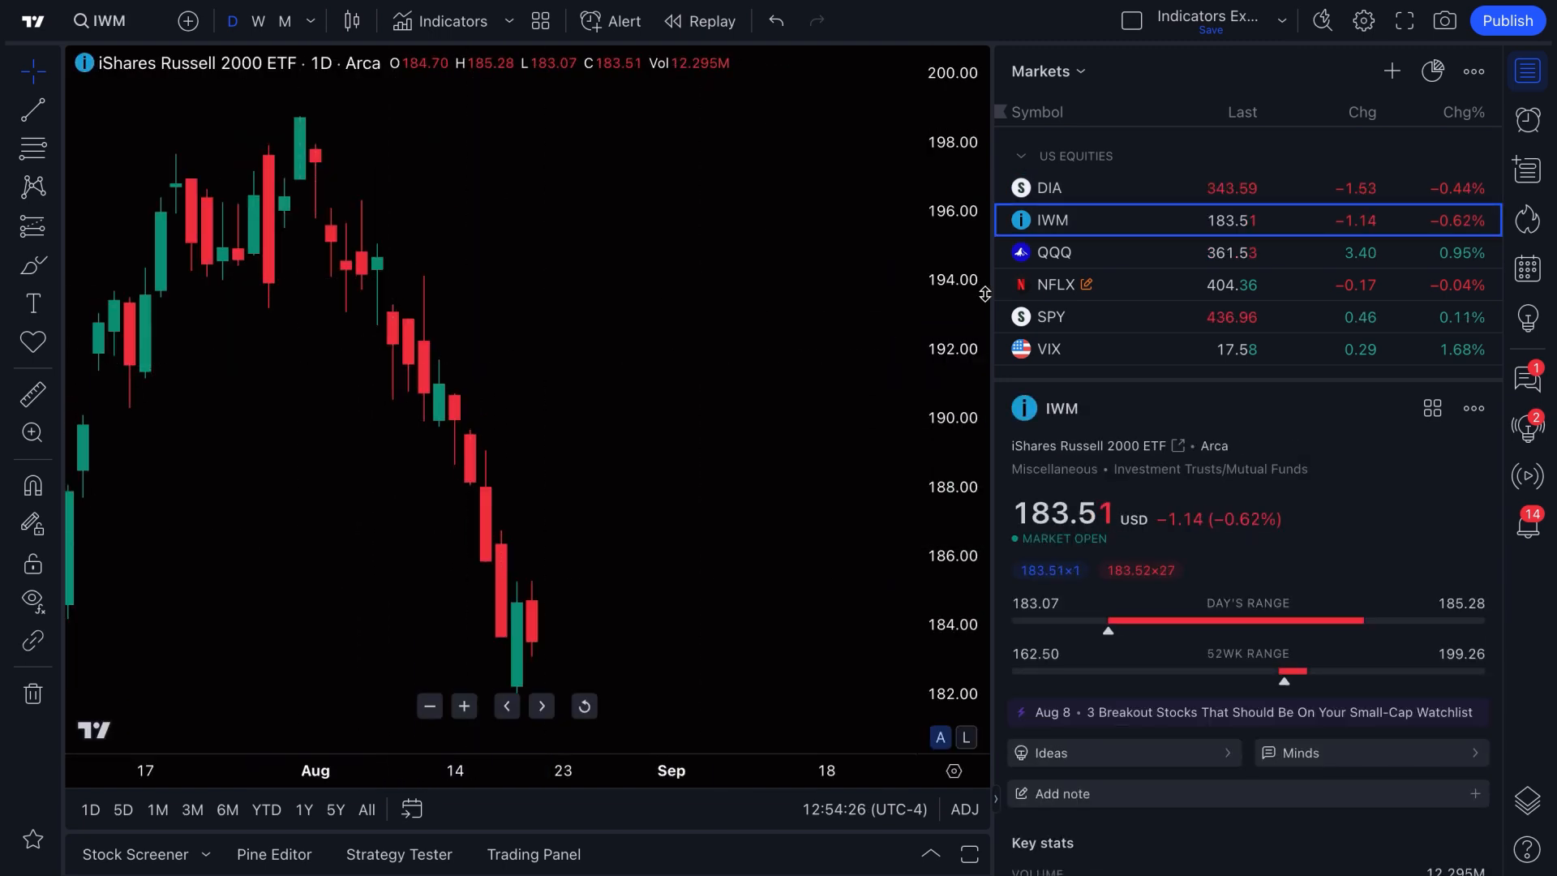
pyautogui.click(1054, 253)
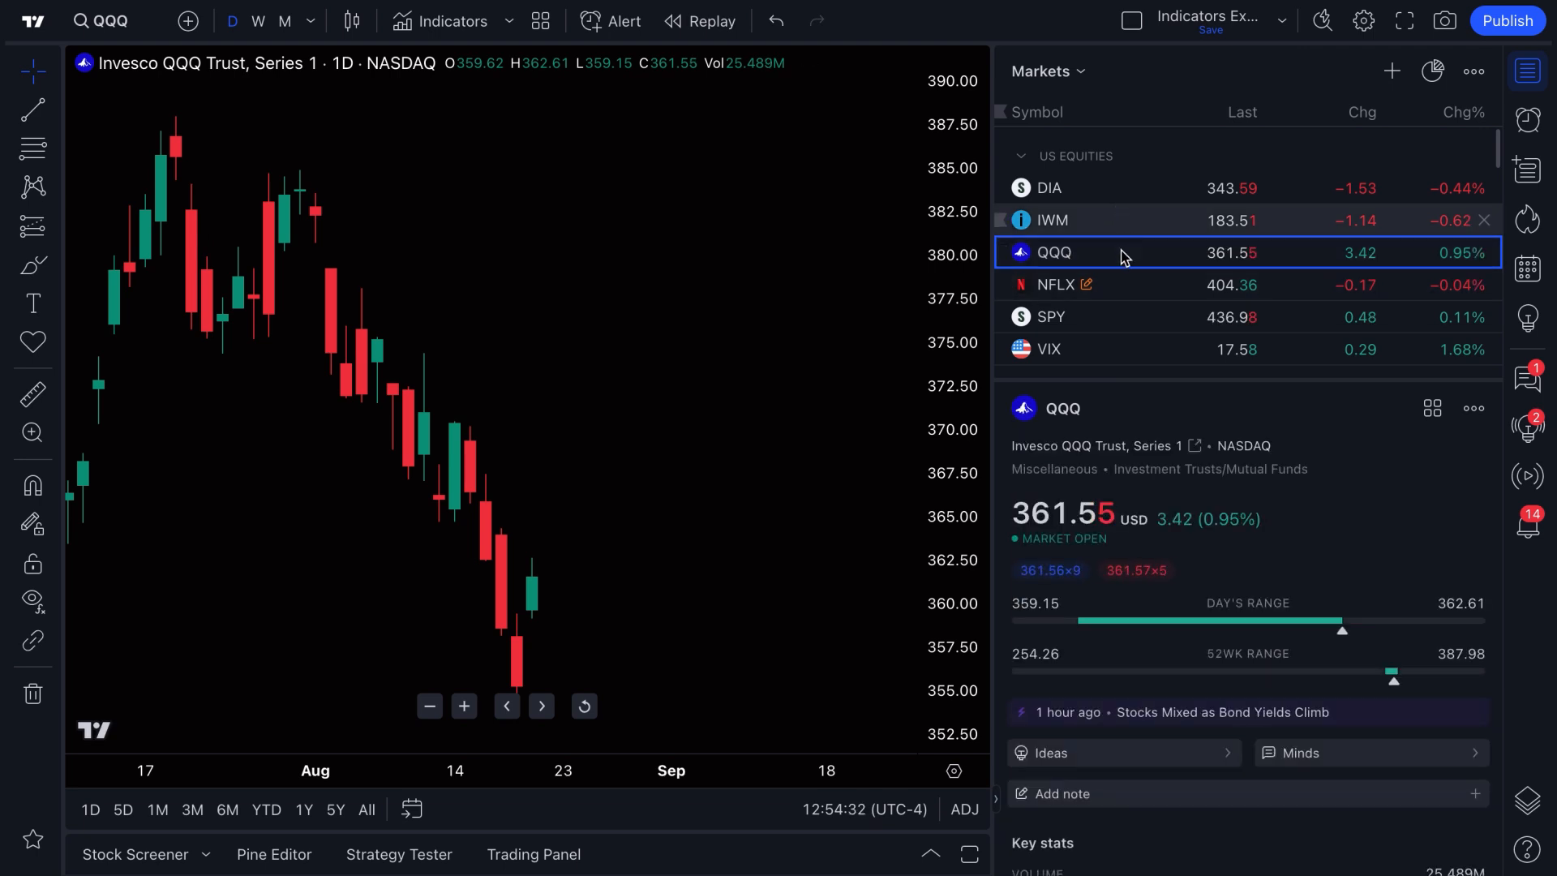
pyautogui.scroll(-3)
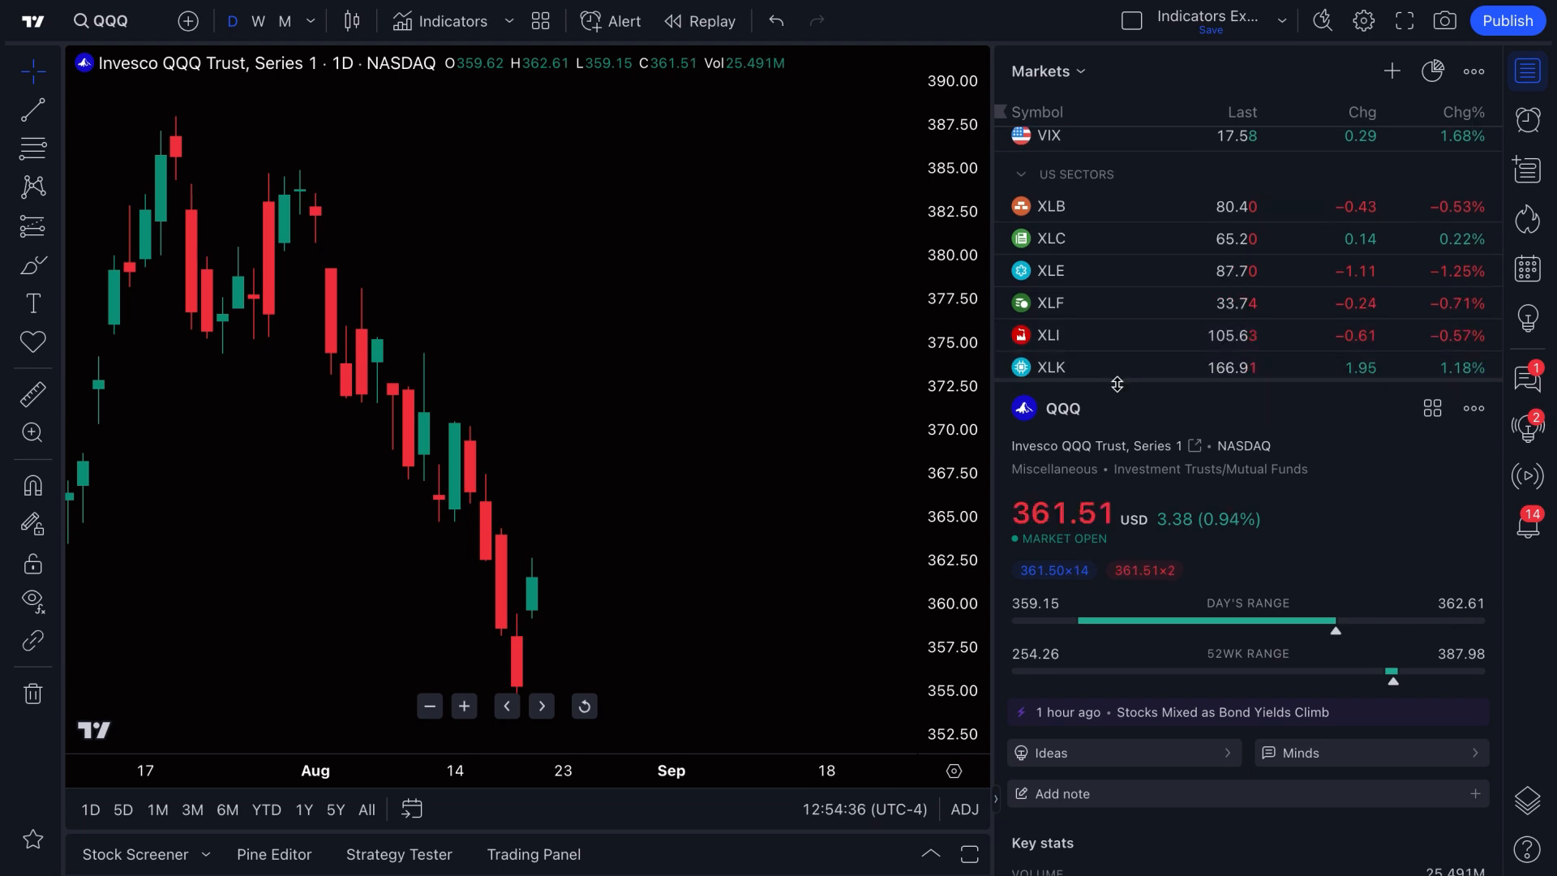
pyautogui.click(1049, 206)
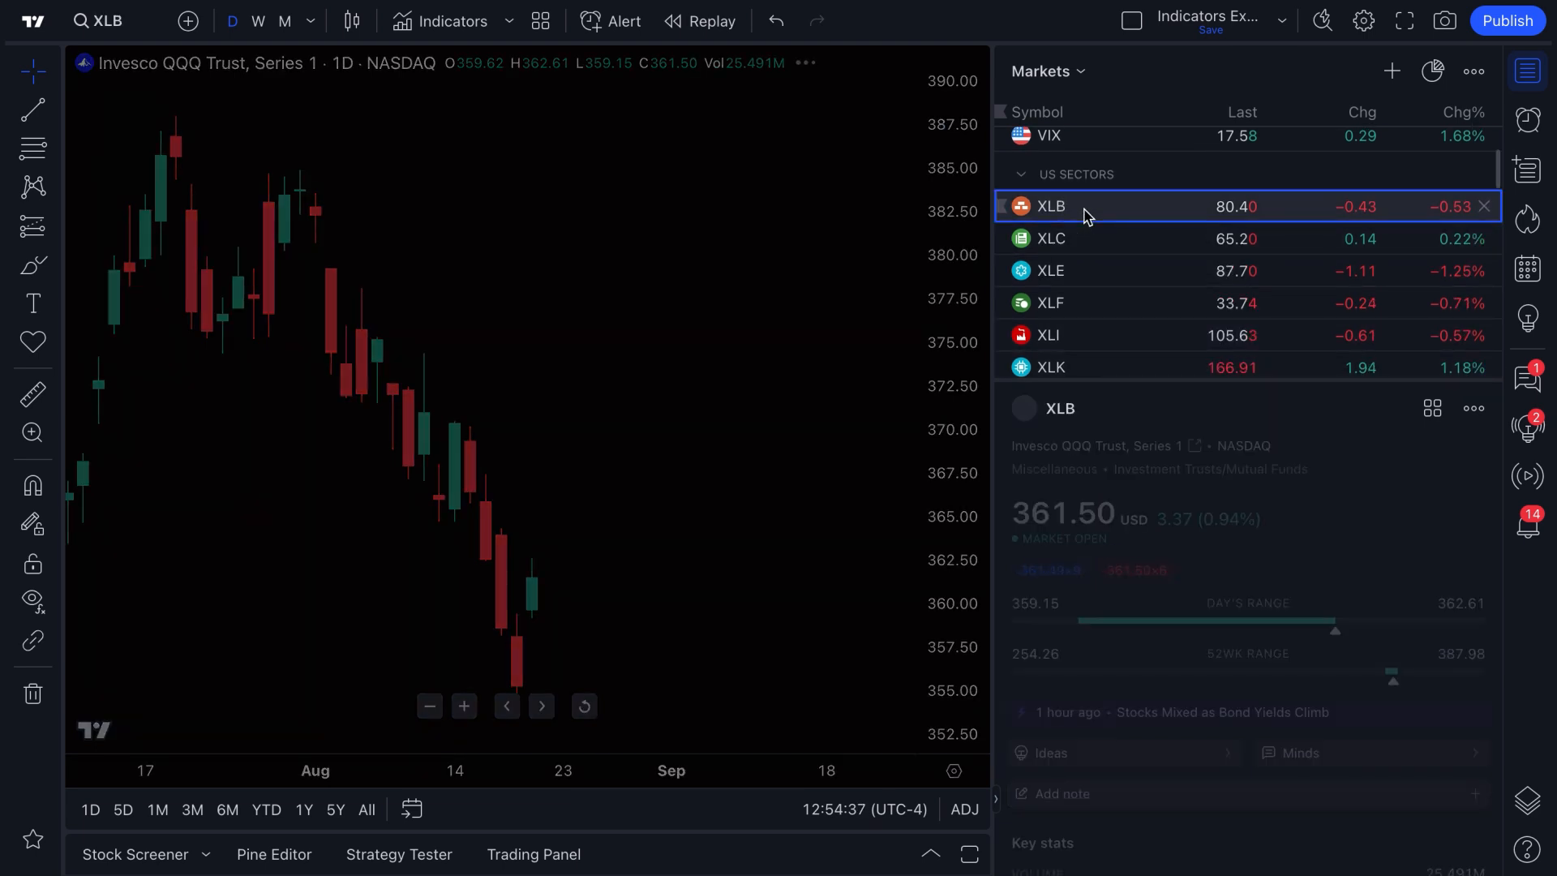
# Chart the XLB materials sector fund and scroll through its details
pyautogui.click(1050, 206)
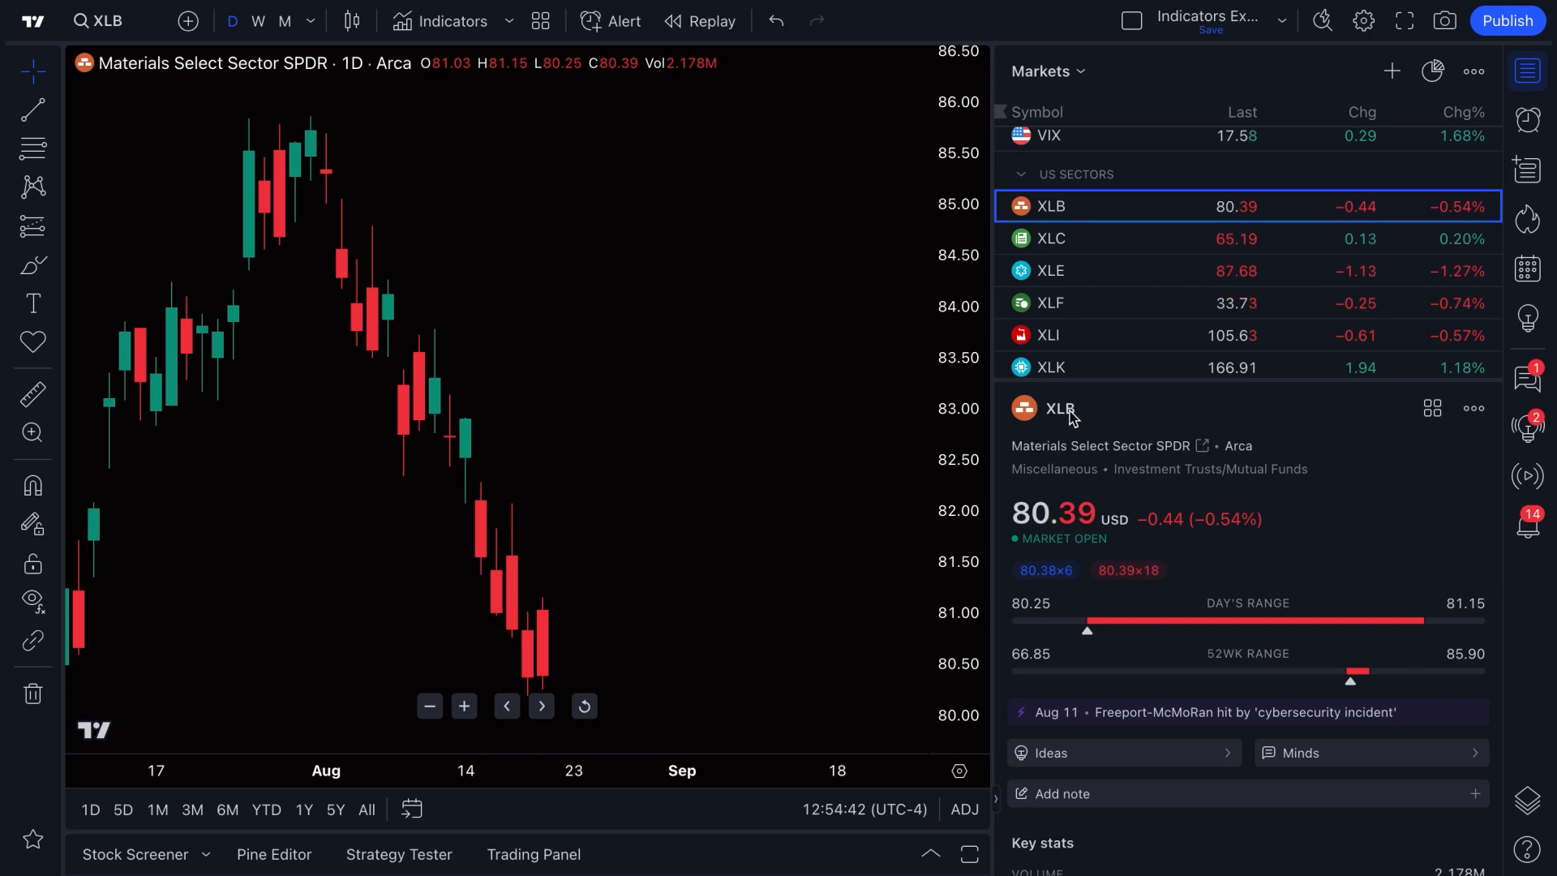
pyautogui.moveTo(1122, 551)
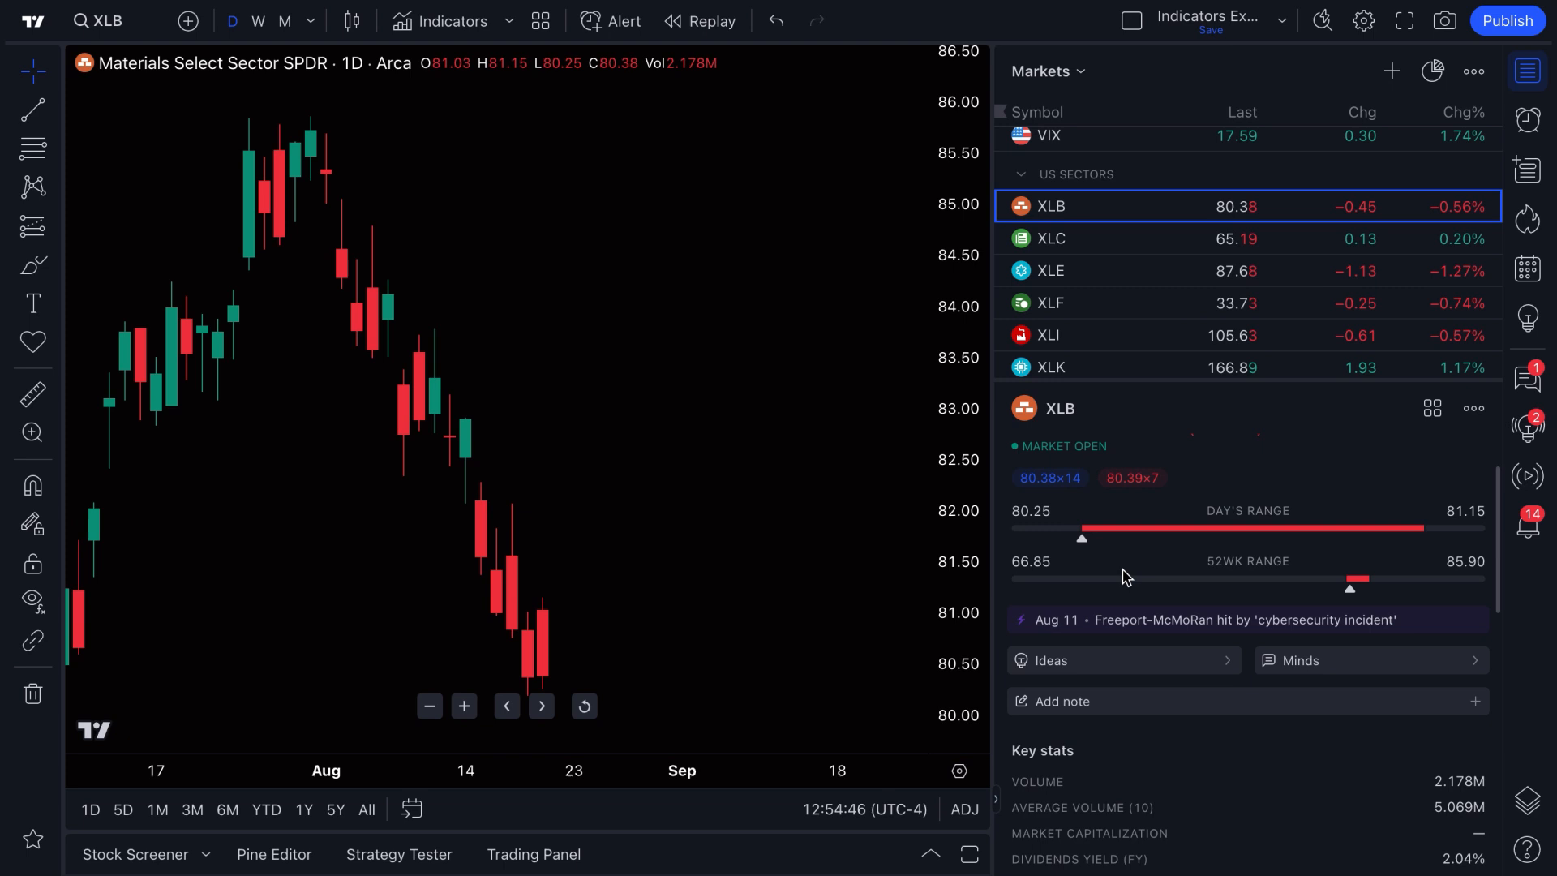
pyautogui.scroll(-3)
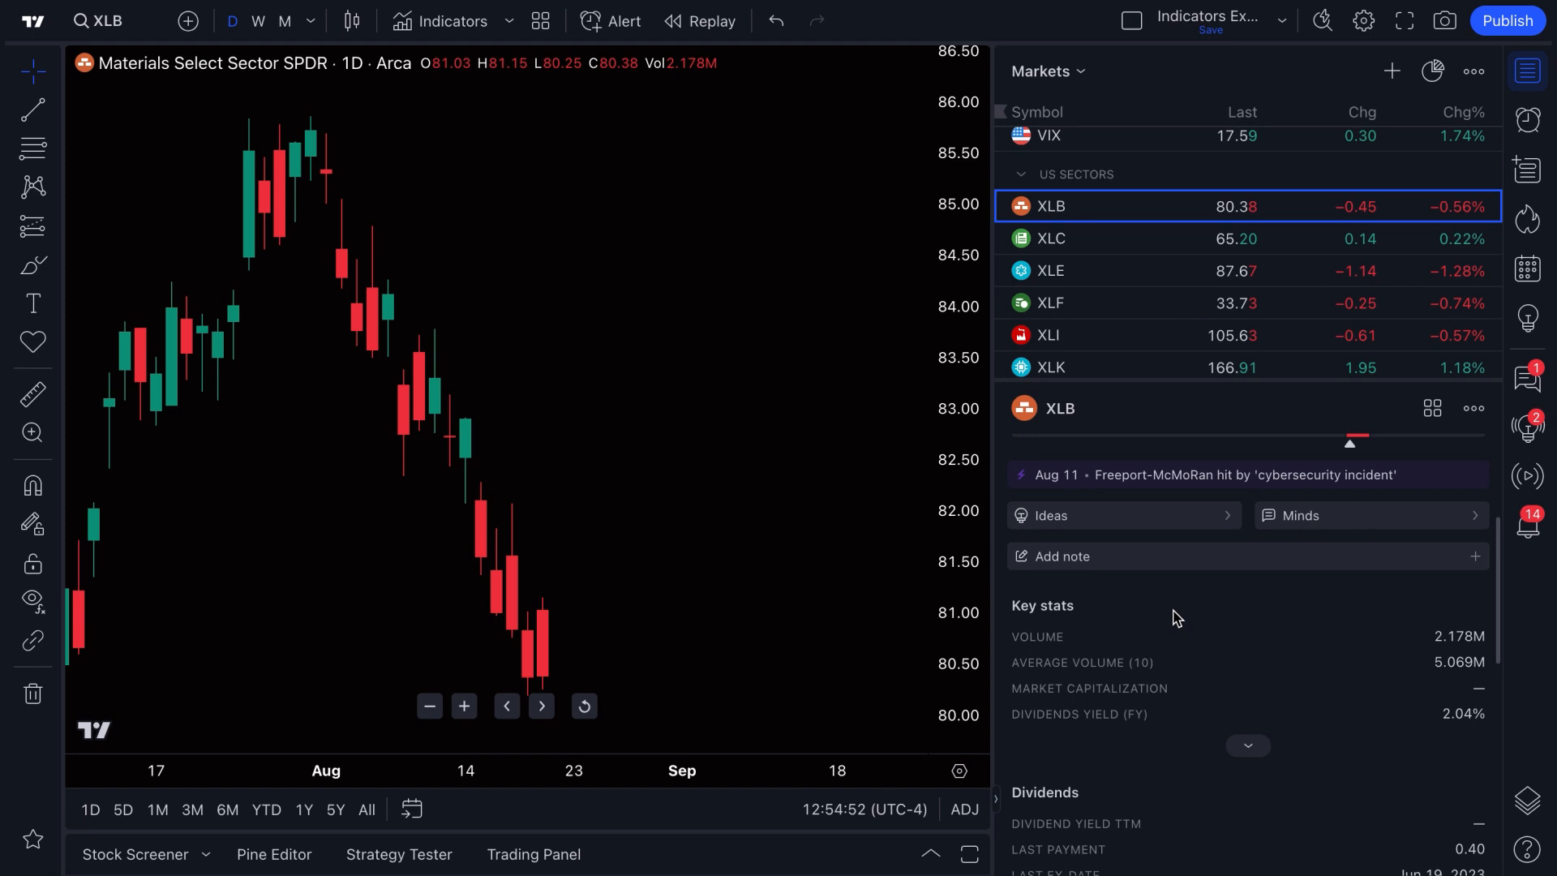
pyautogui.scroll(-3)
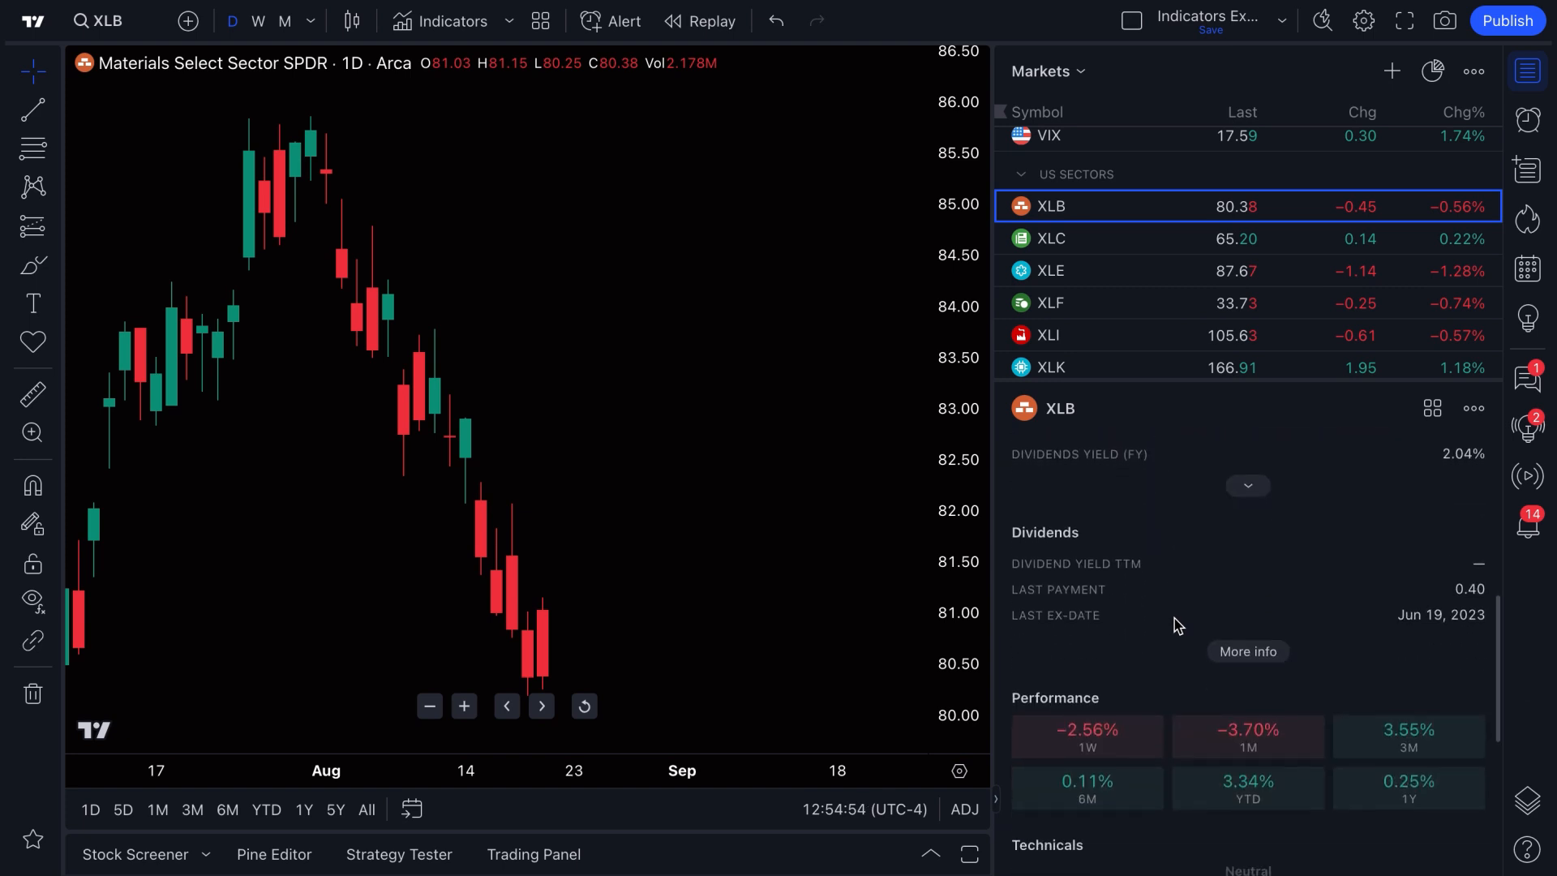
pyautogui.scroll(-3)
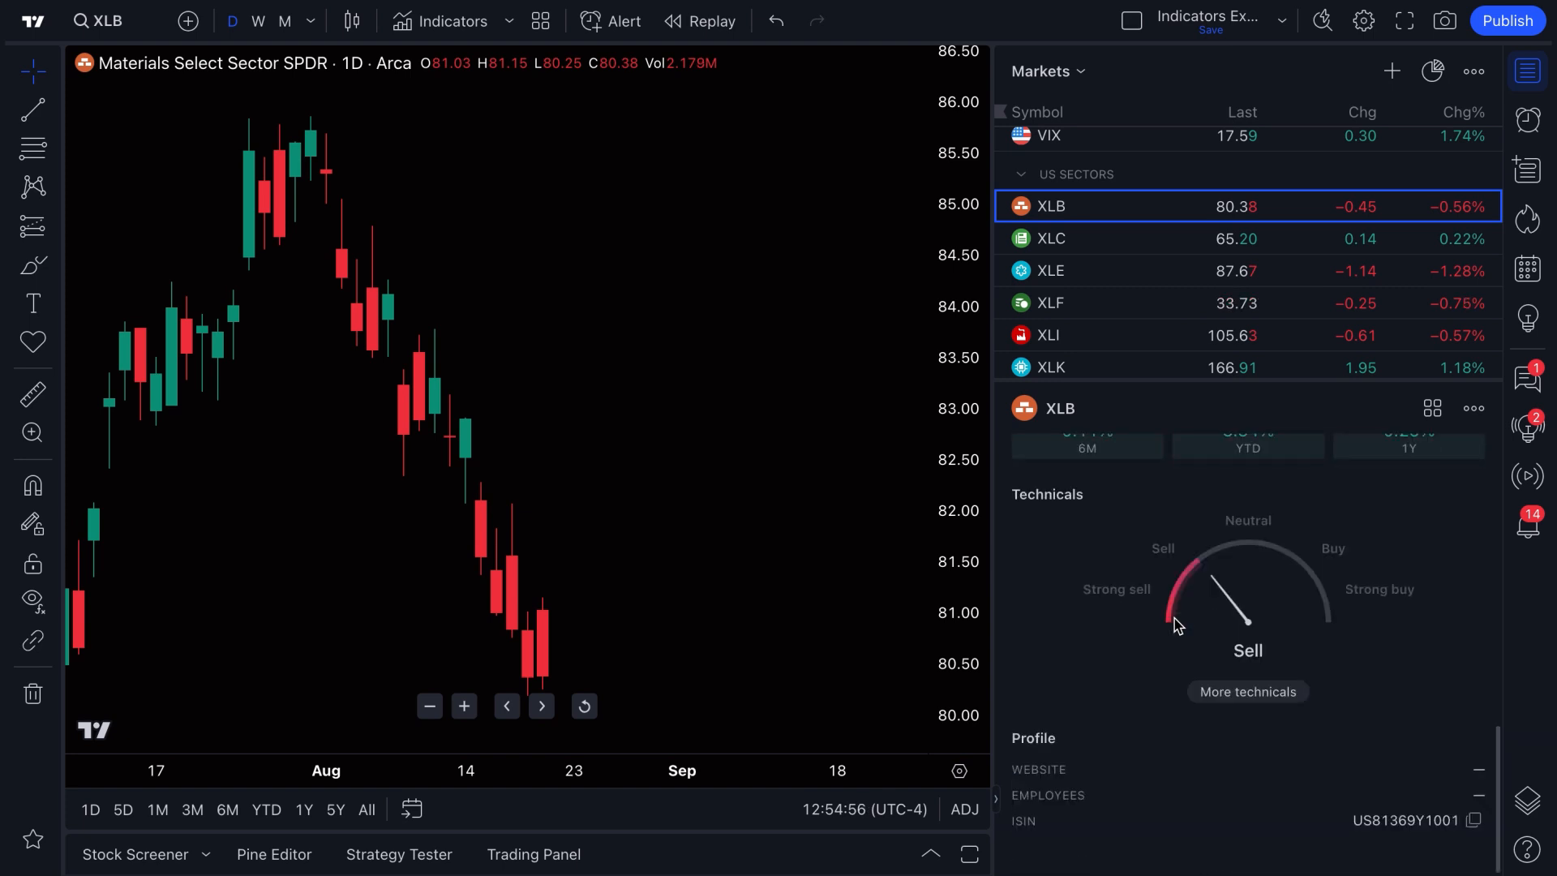
pyautogui.scroll(-3)
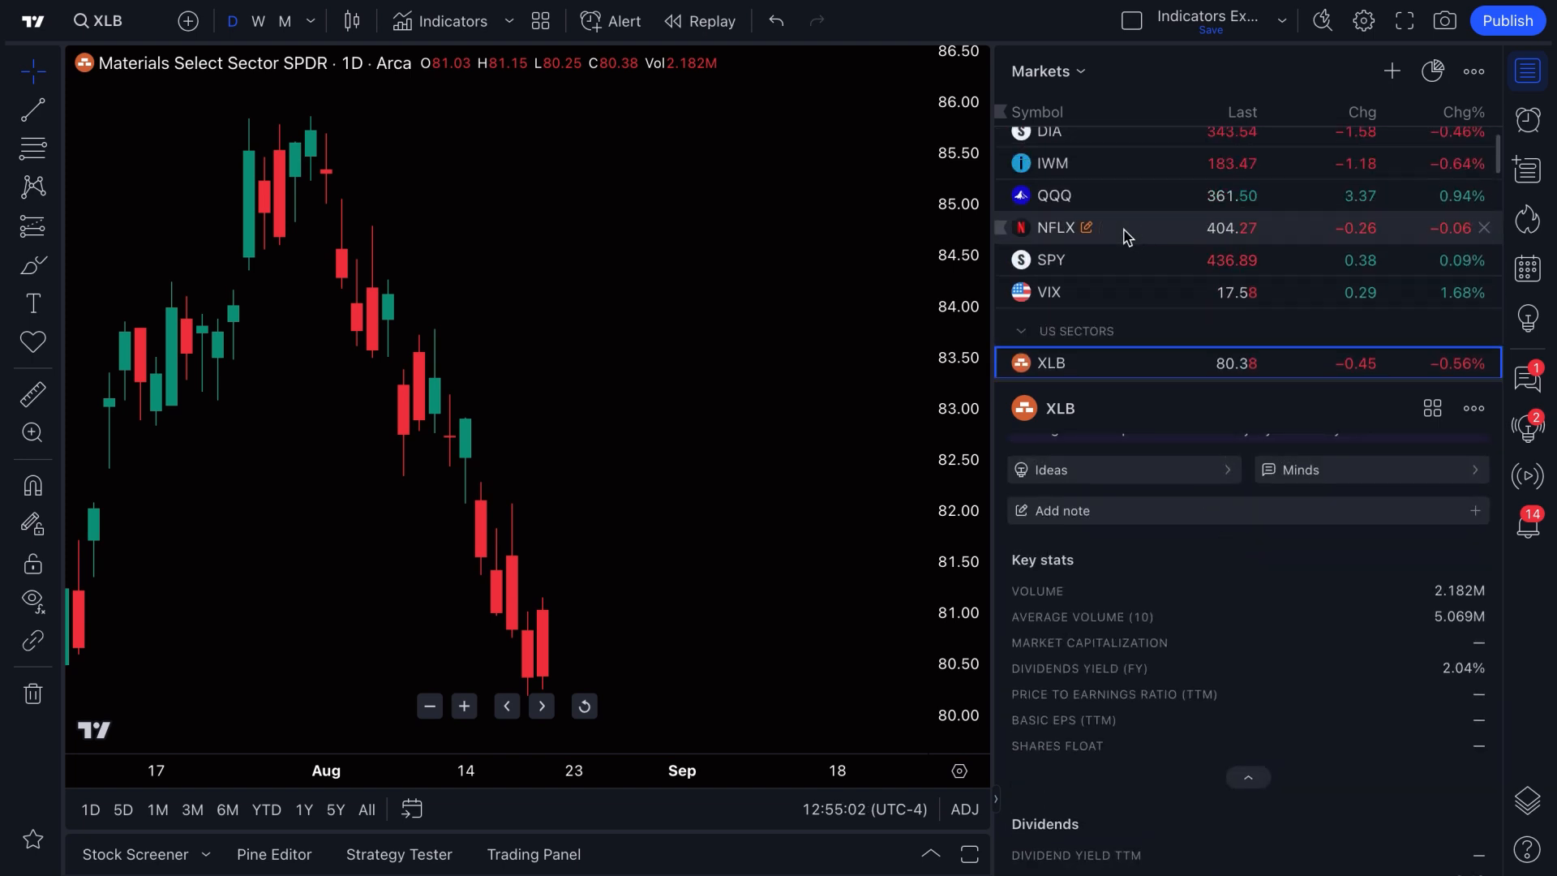
# Switch to Netflix and scroll through its key stats, dividends and income statement
pyautogui.click(1055, 227)
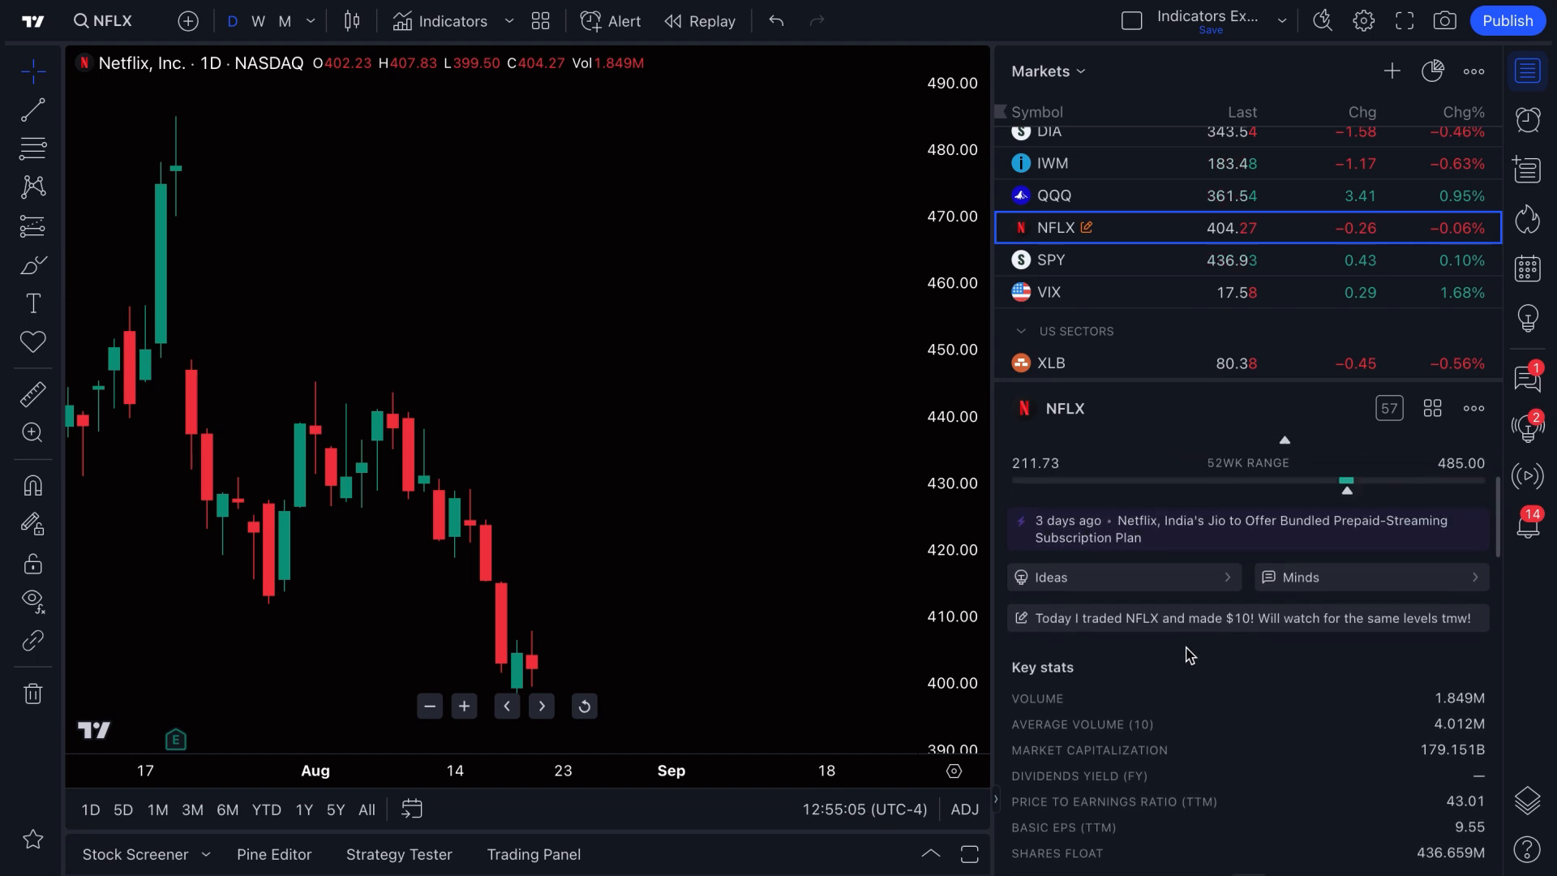
pyautogui.scroll(-3)
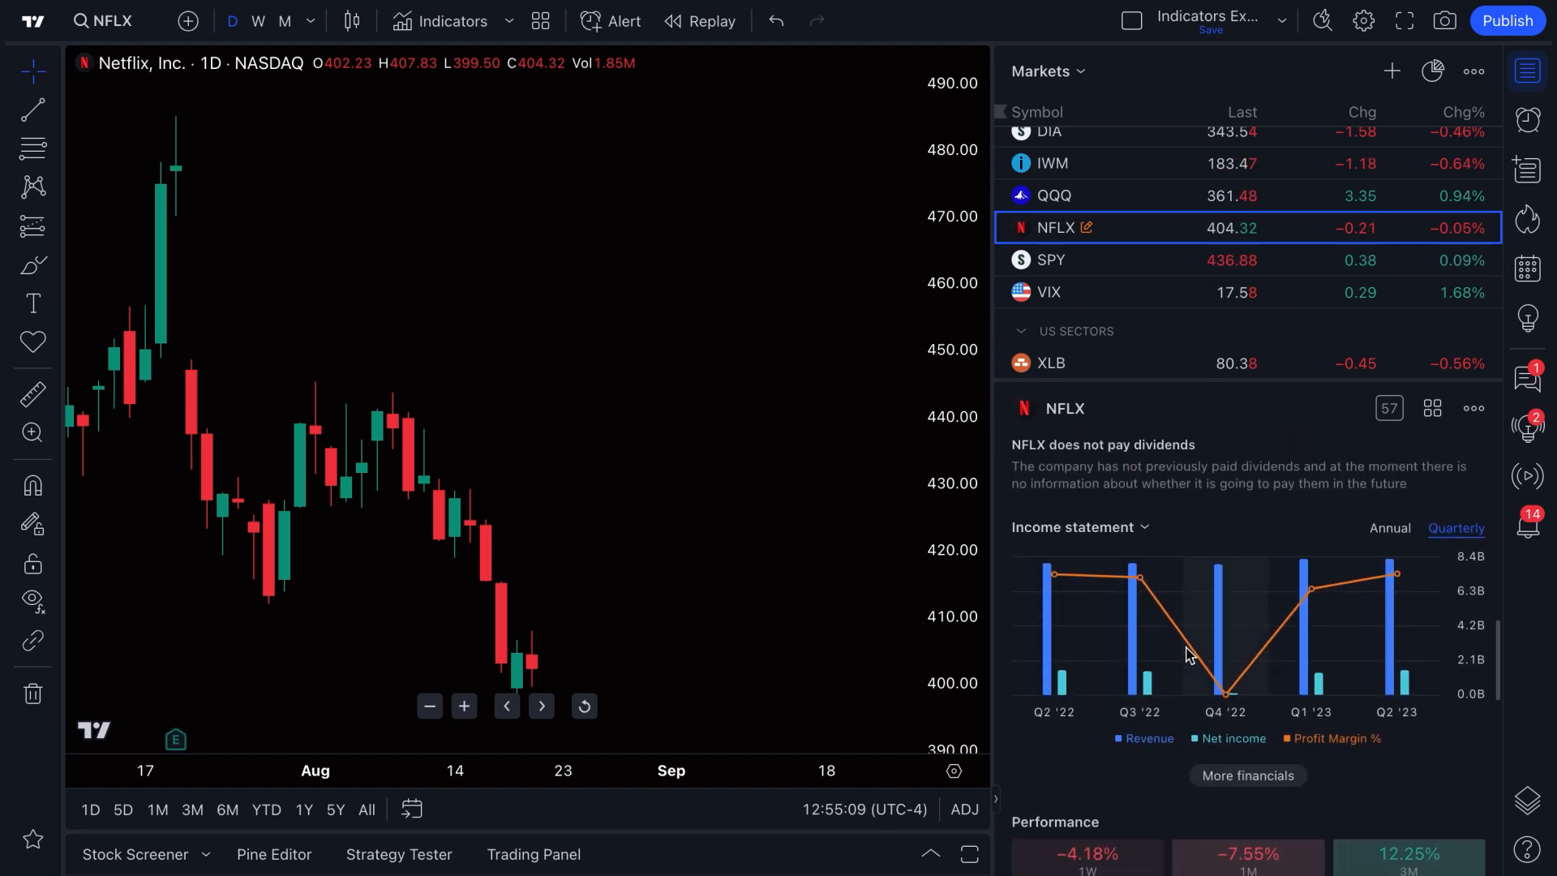
pyautogui.moveTo(1258, 653)
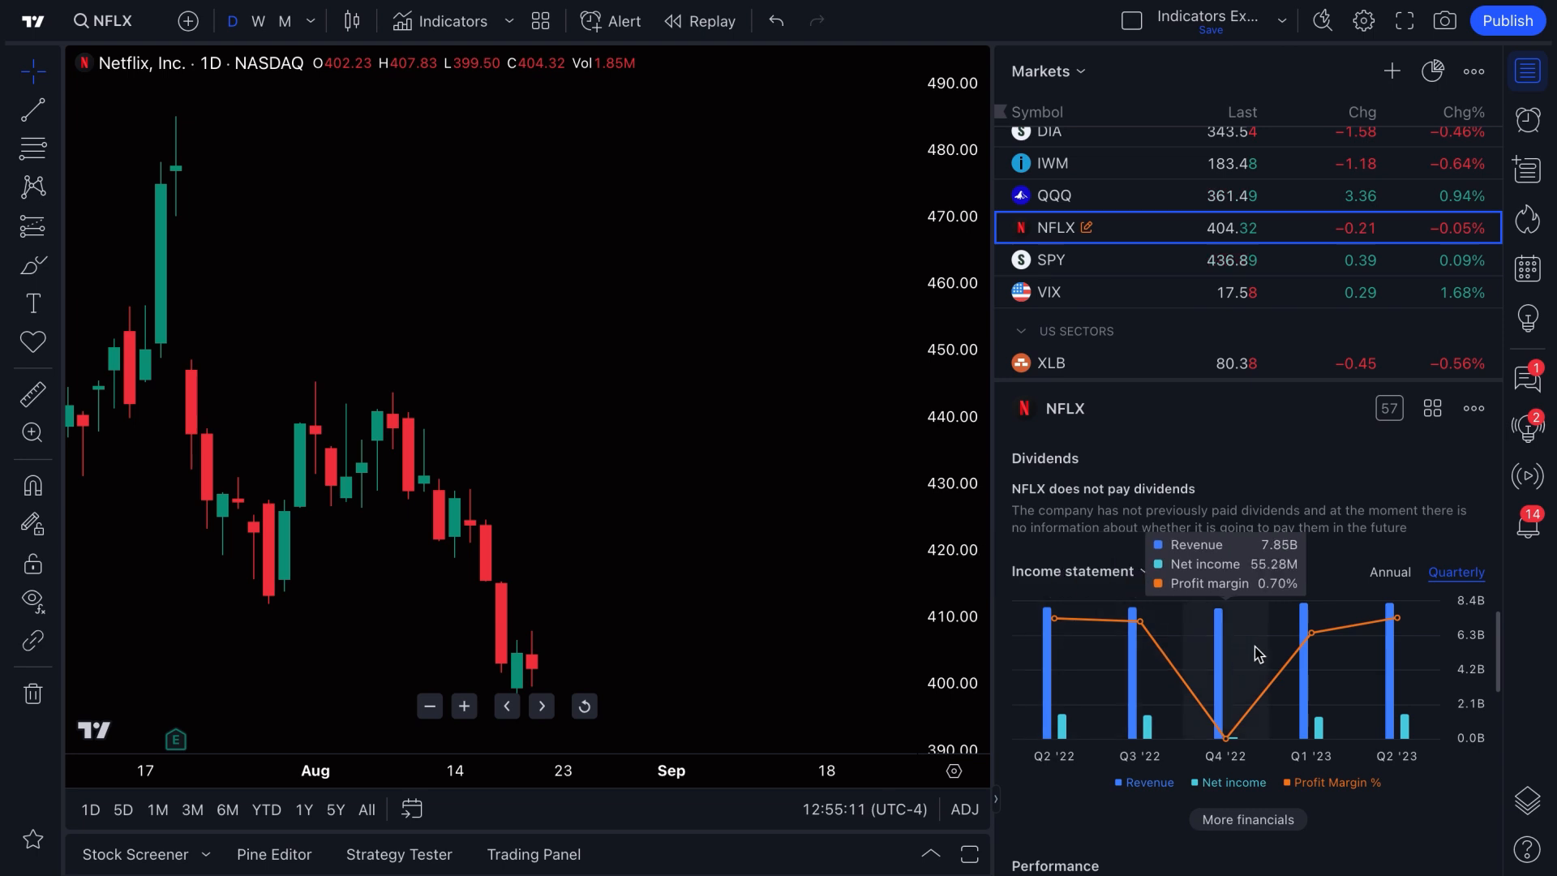
pyautogui.scroll(-3)
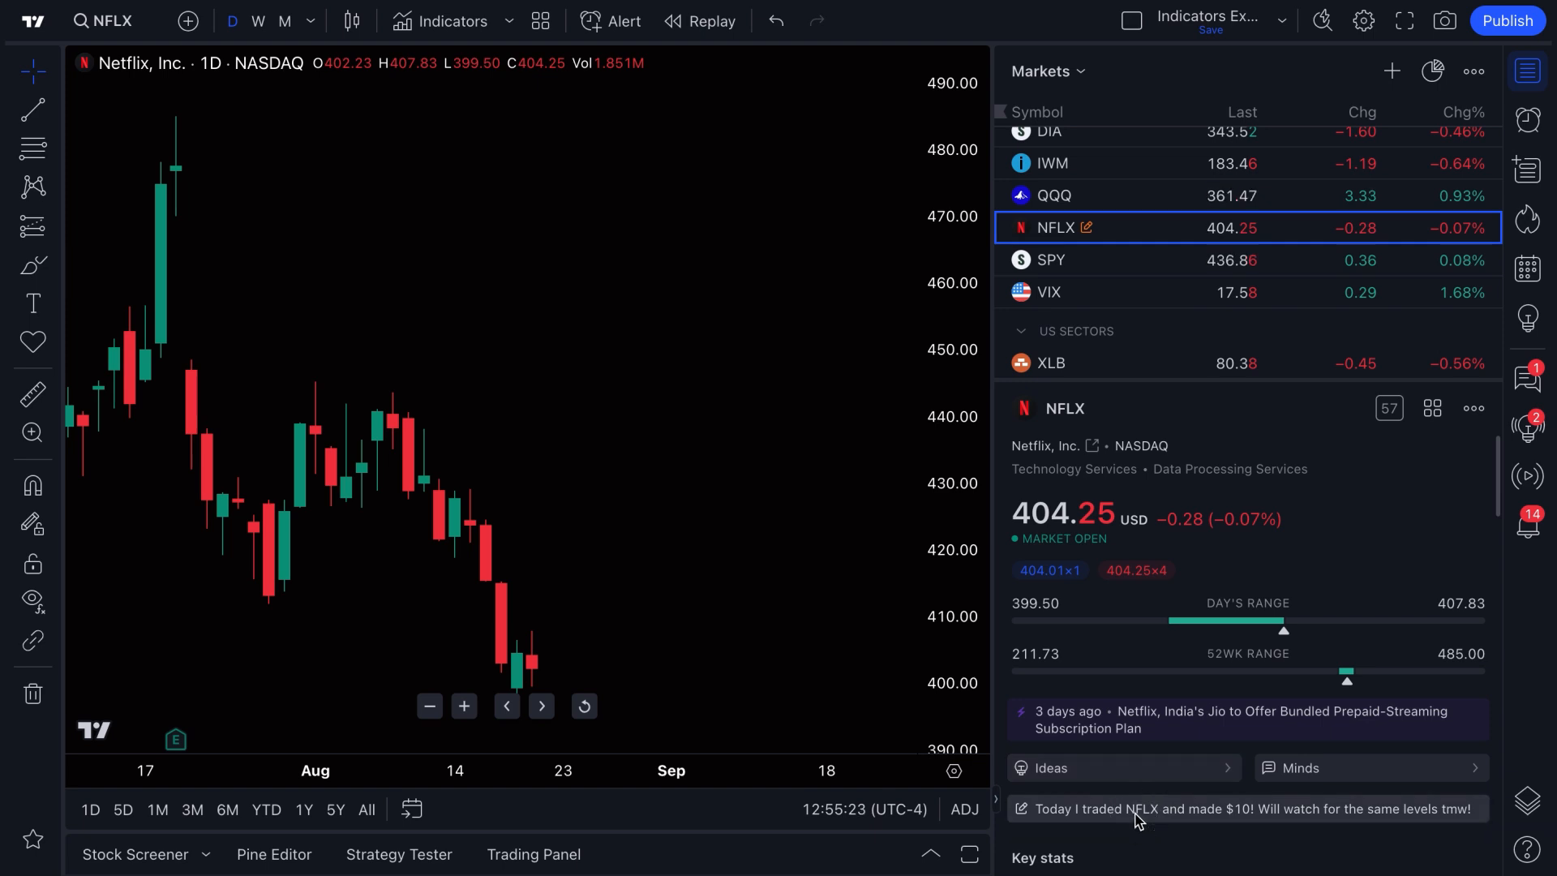
# Save a note 'This is an example!' on NFLX and return to its symbol details
pyautogui.click(1244, 807)
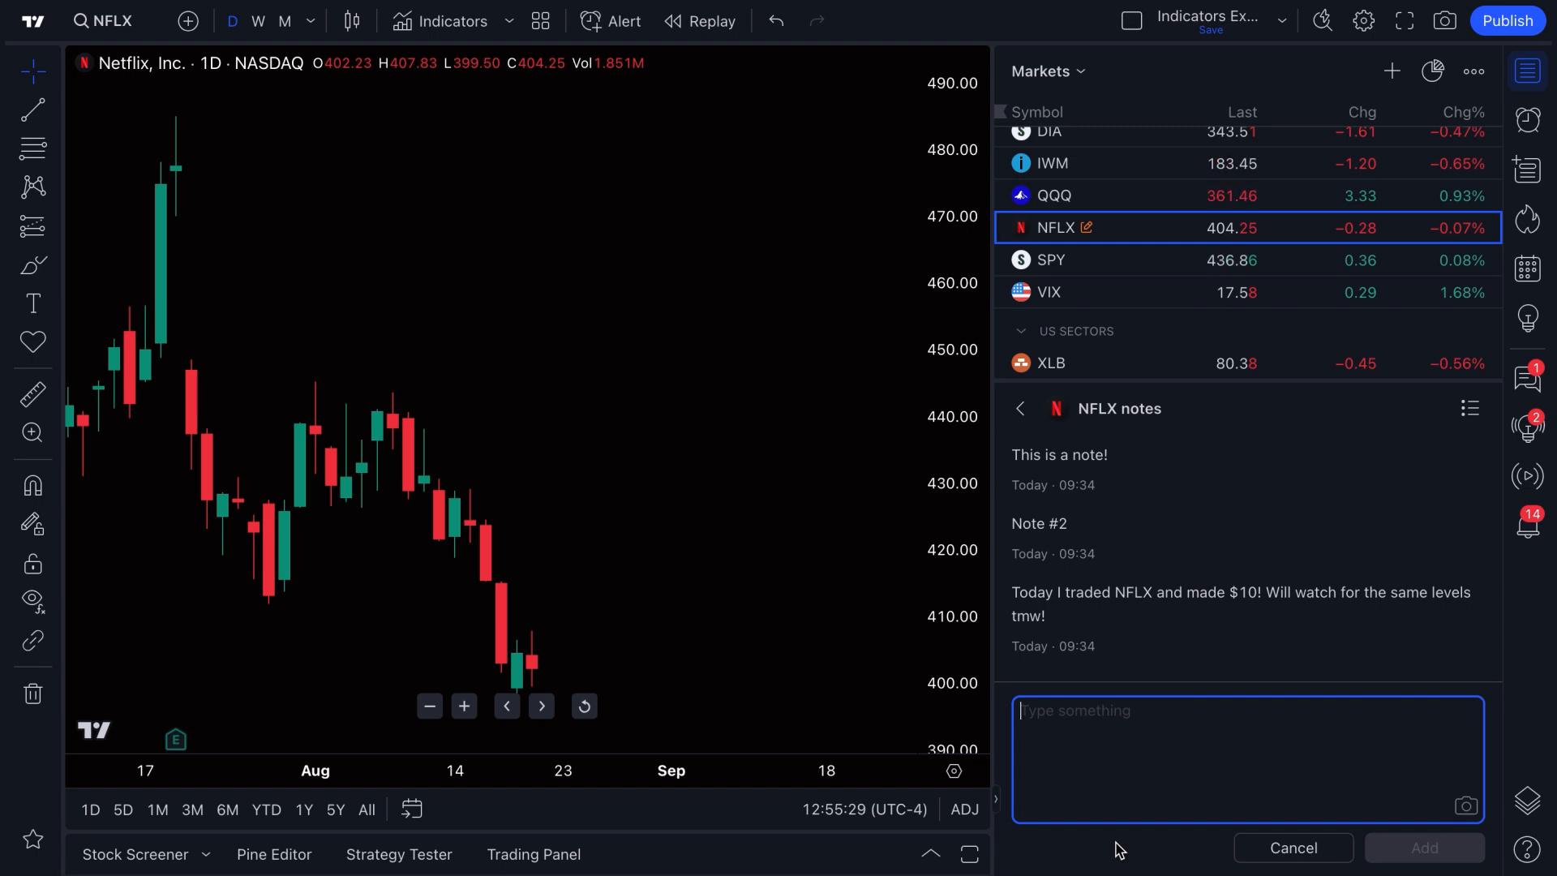
pyautogui.write('This is an e')
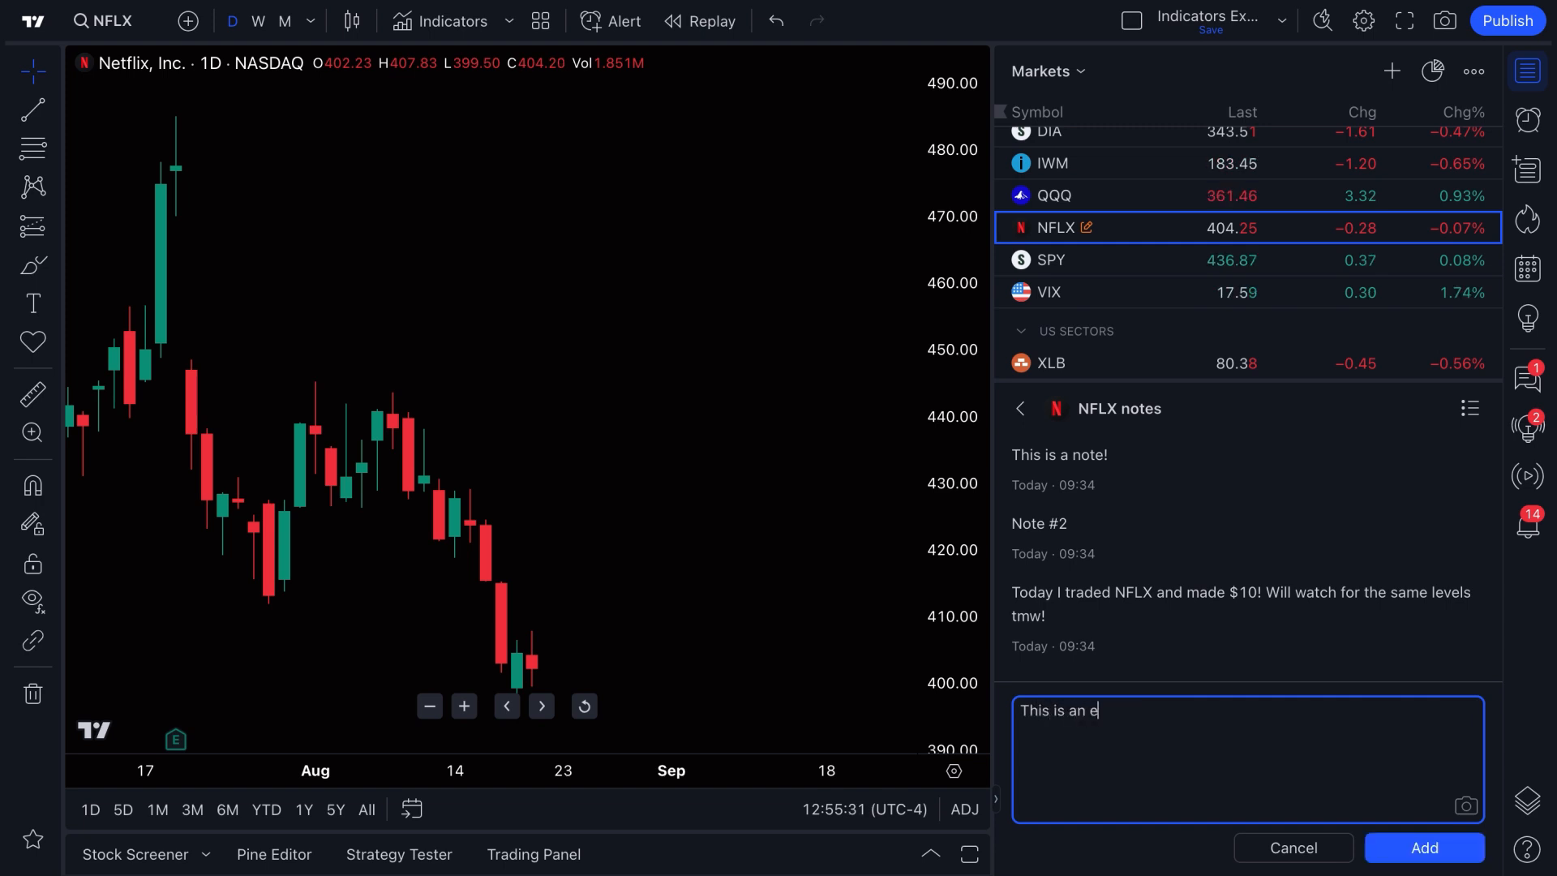
pyautogui.write('xample!')
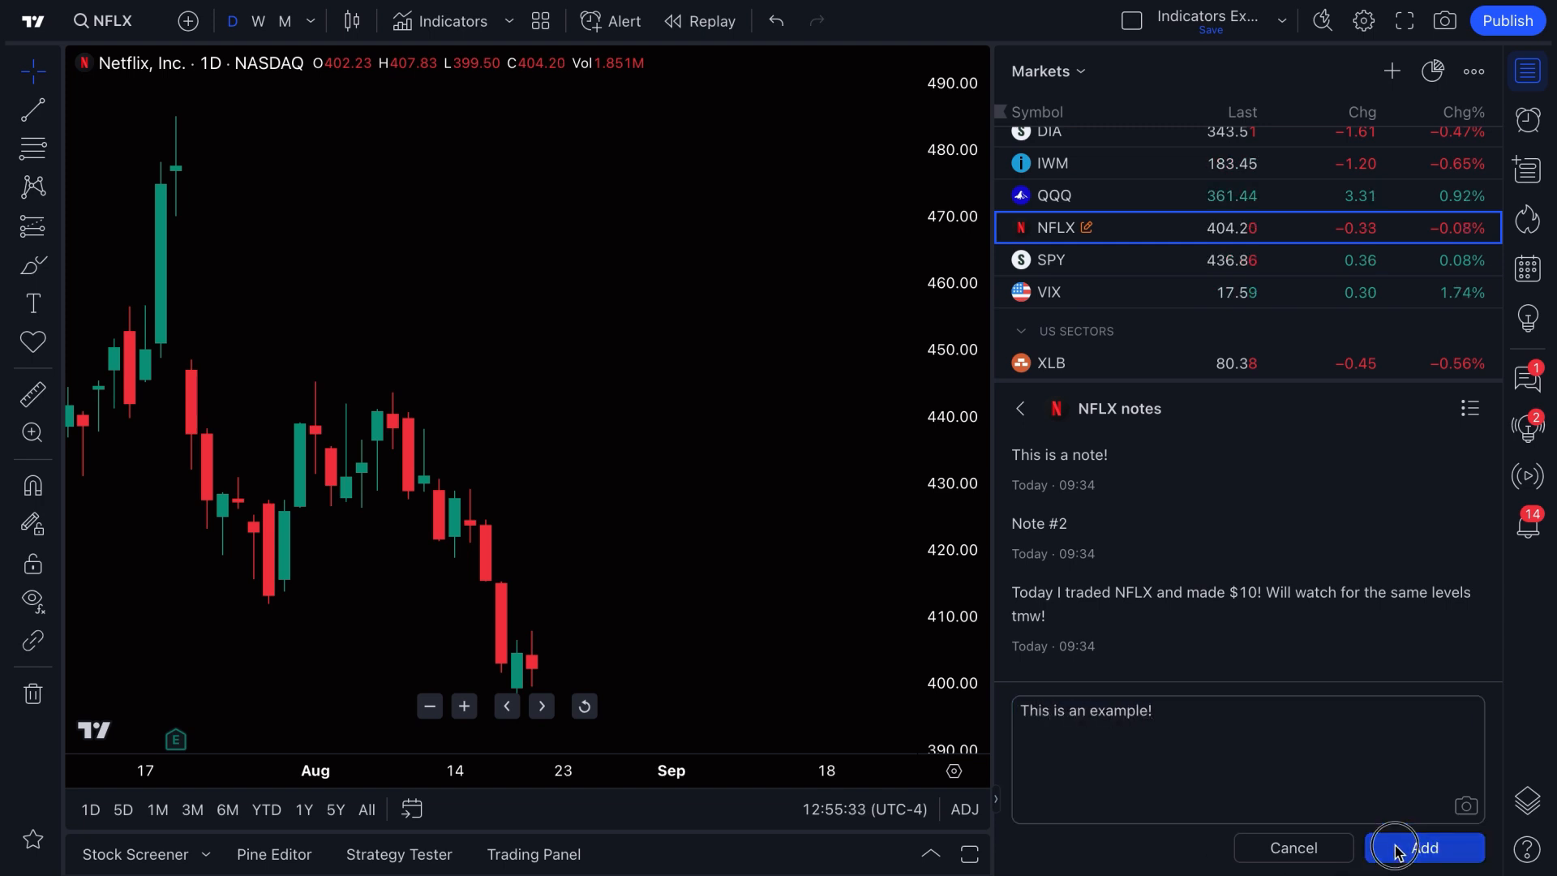
pyautogui.click(1424, 846)
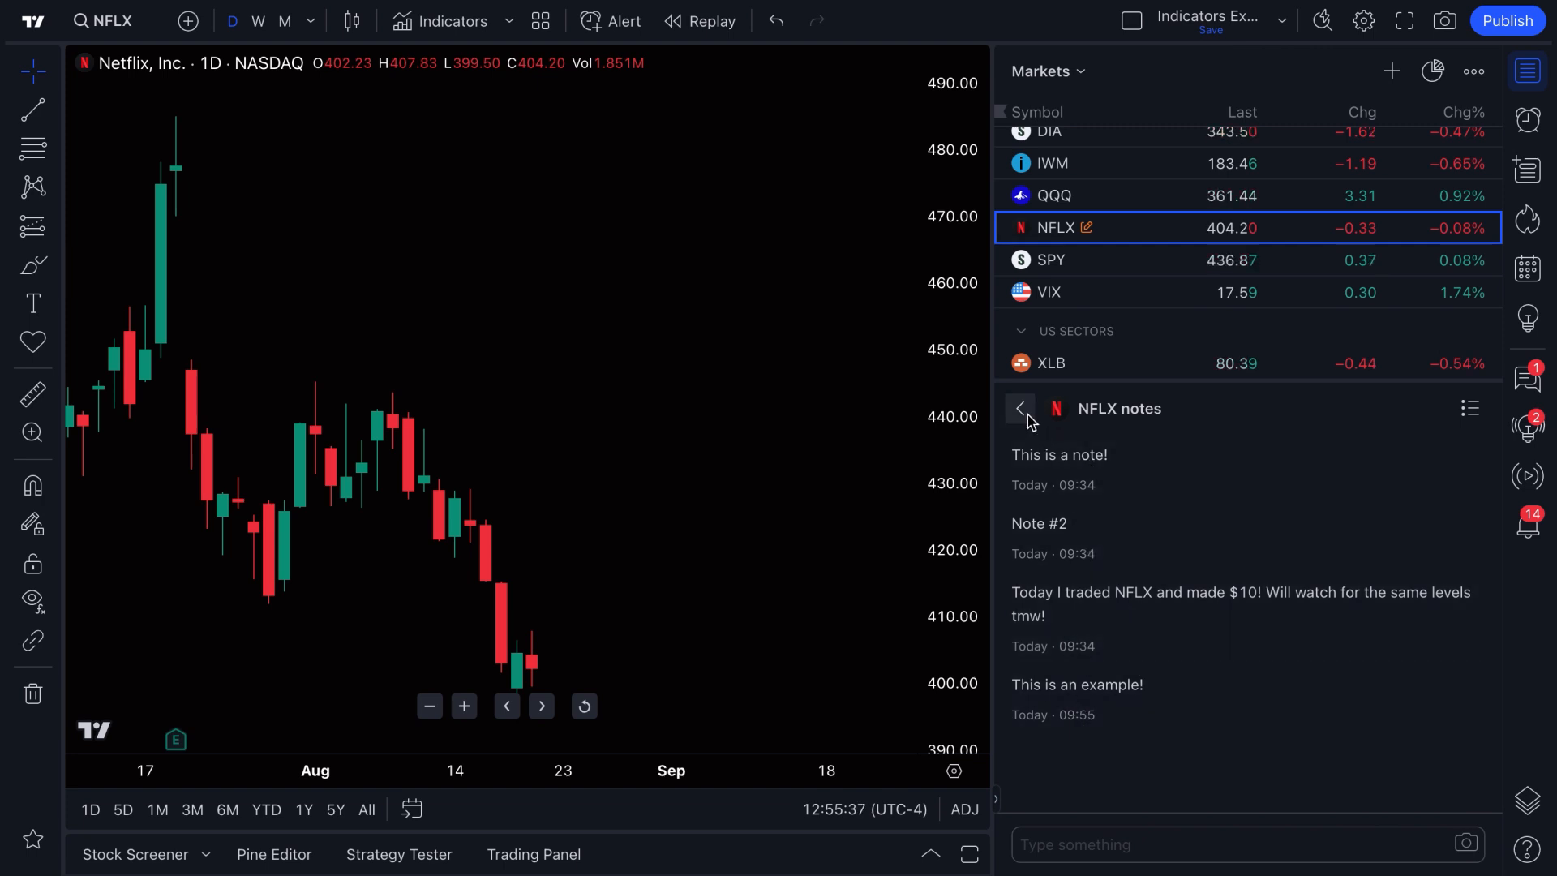
pyautogui.click(1018, 409)
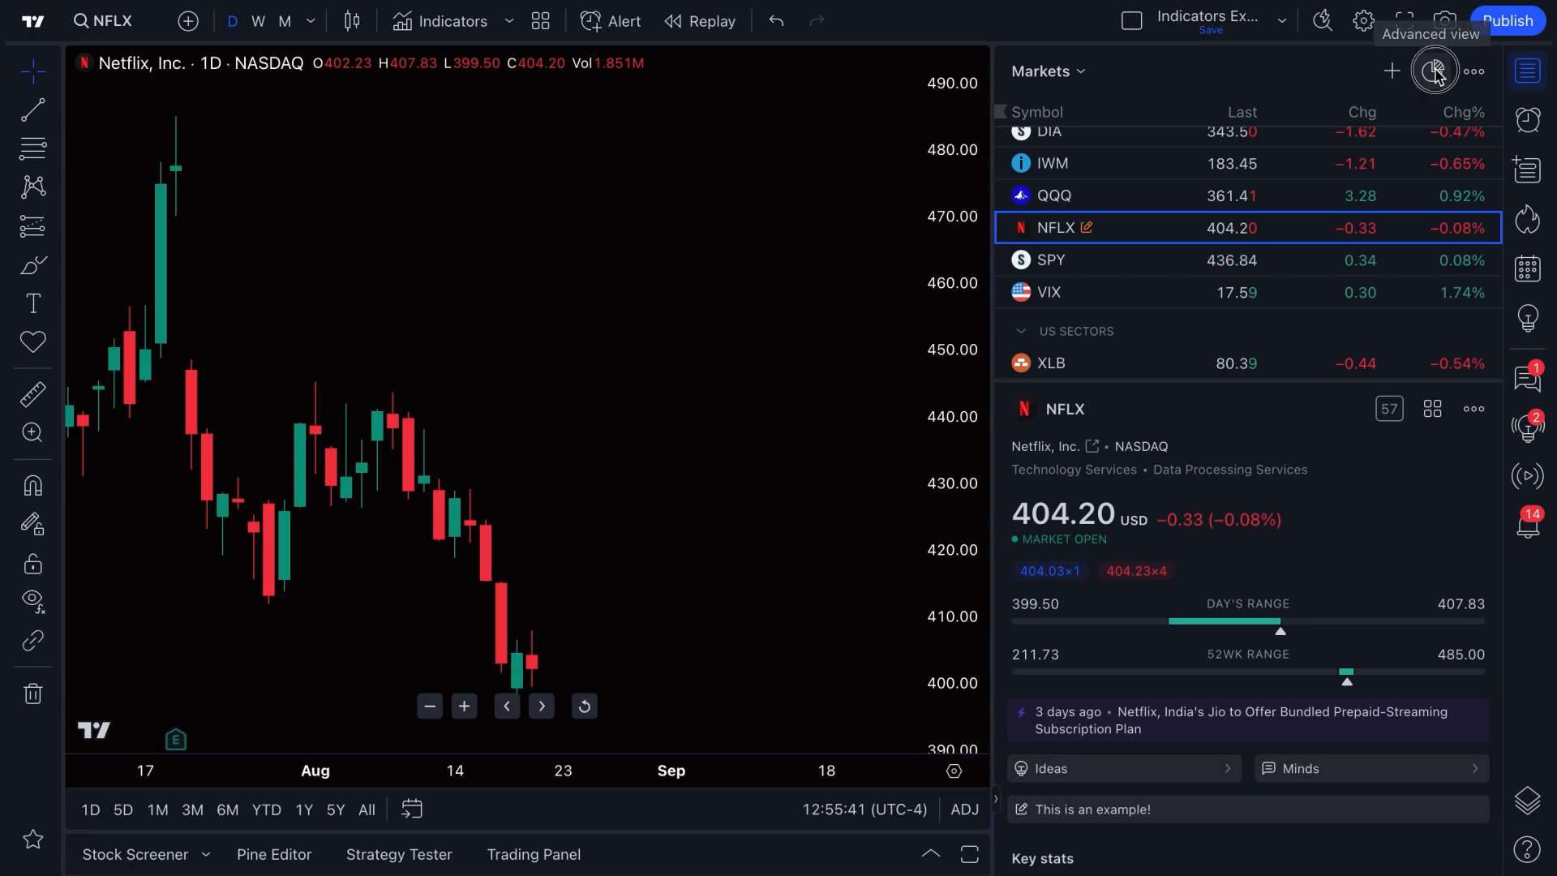
pyautogui.click(1434, 70)
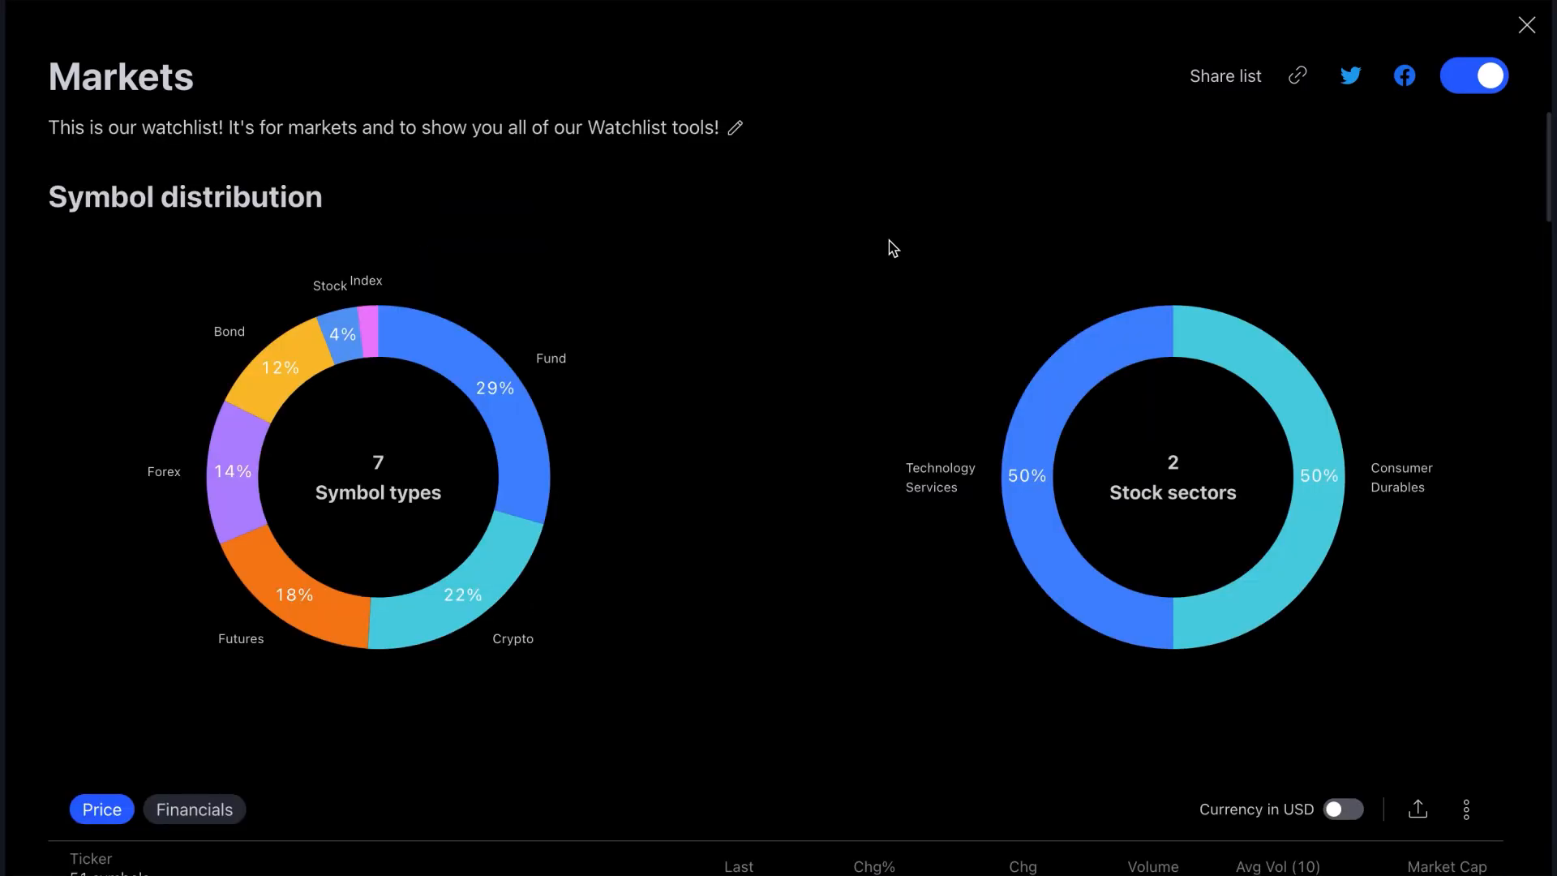
pyautogui.moveTo(856, 308)
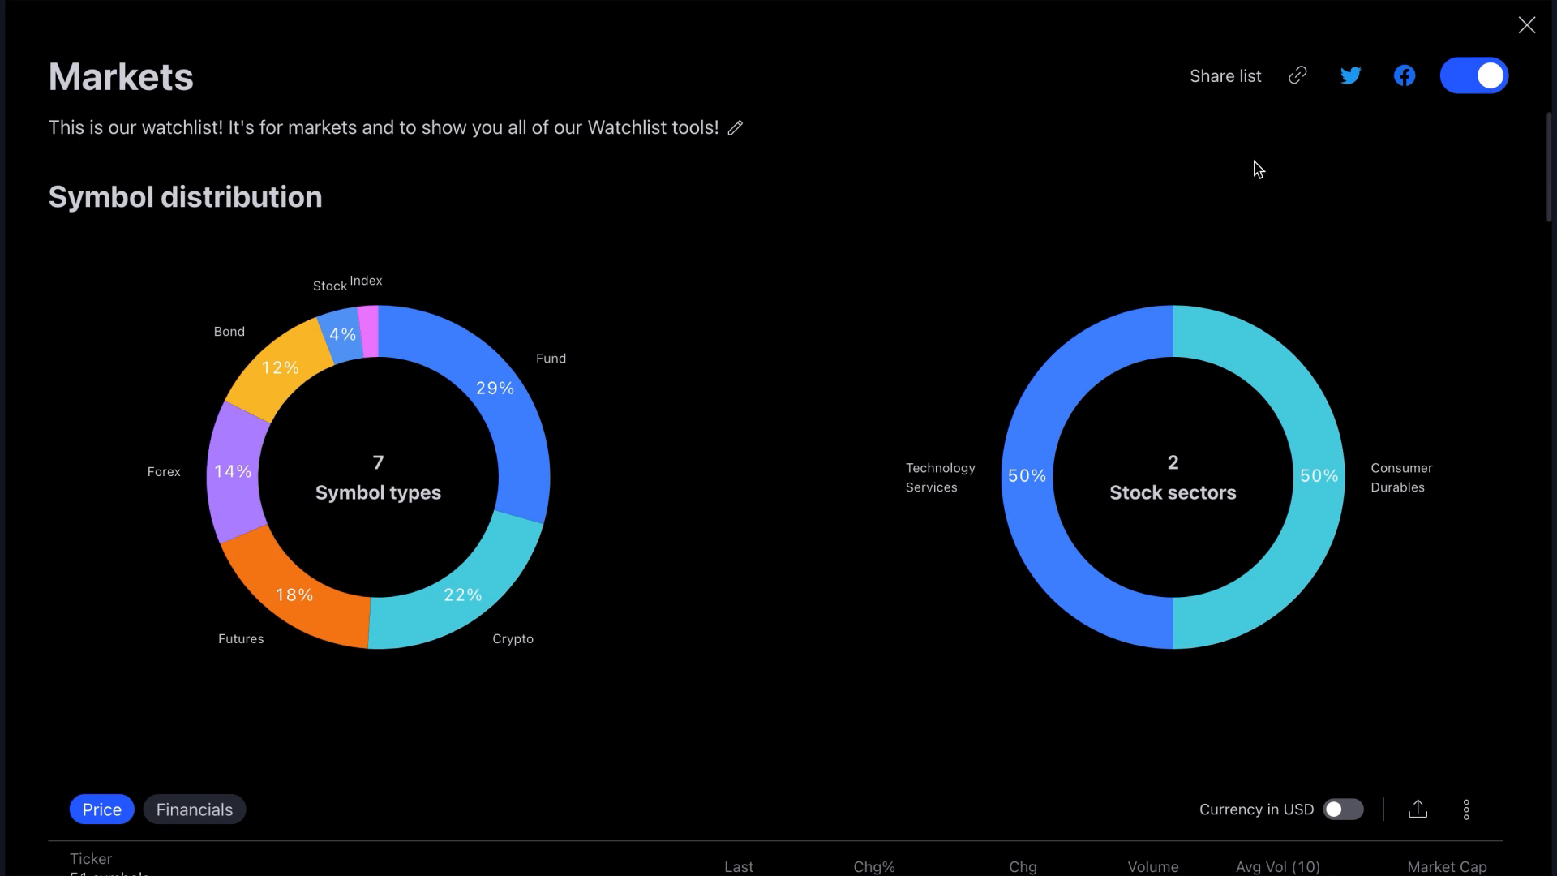
pyautogui.click(1298, 76)
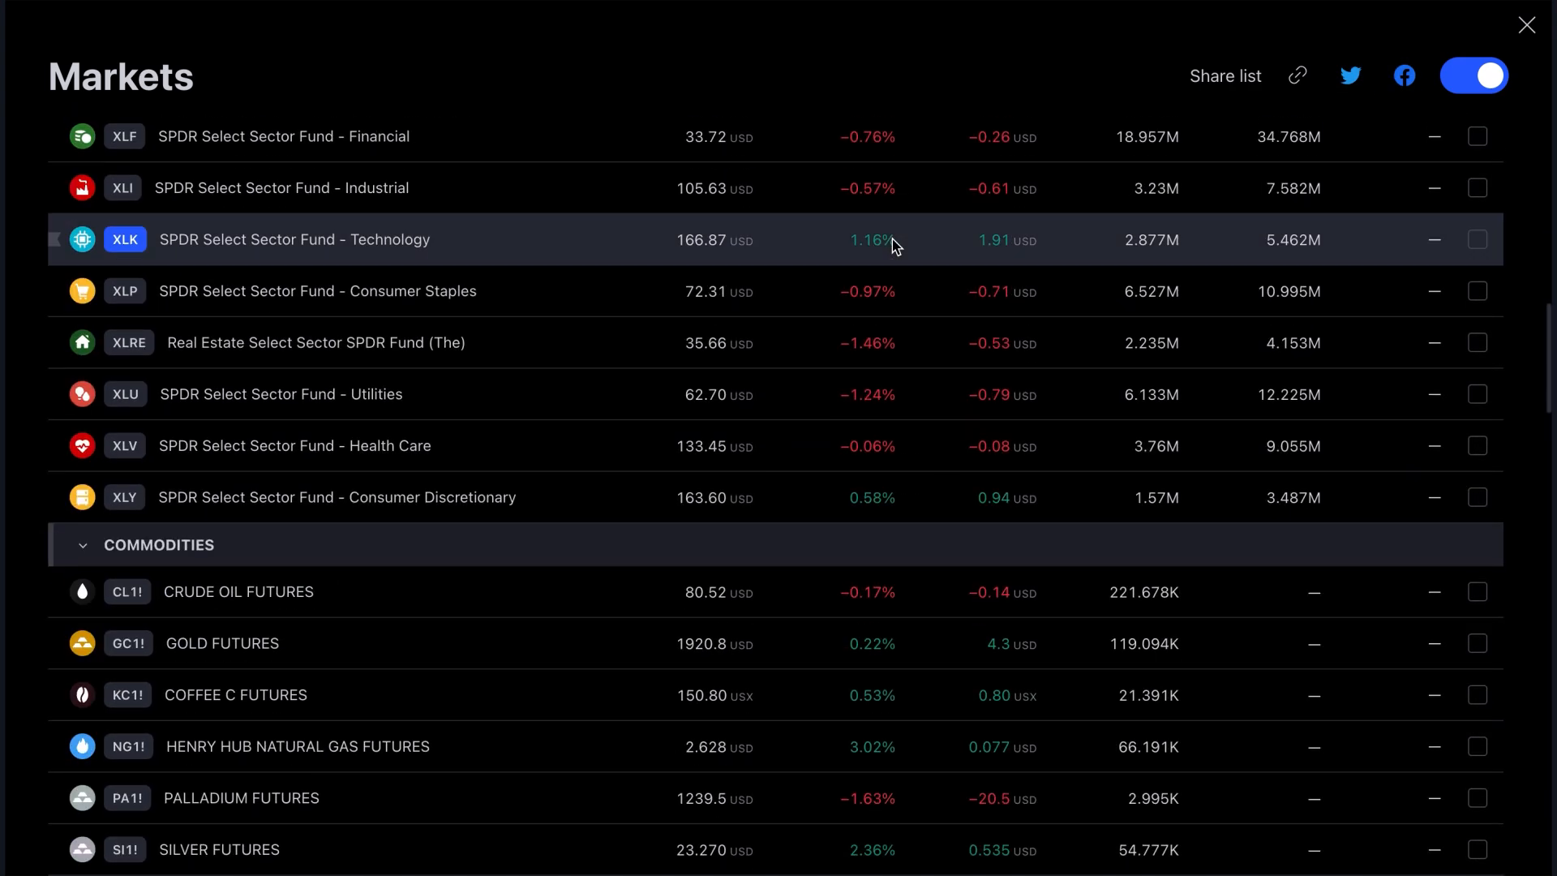
pyautogui.scroll(-3)
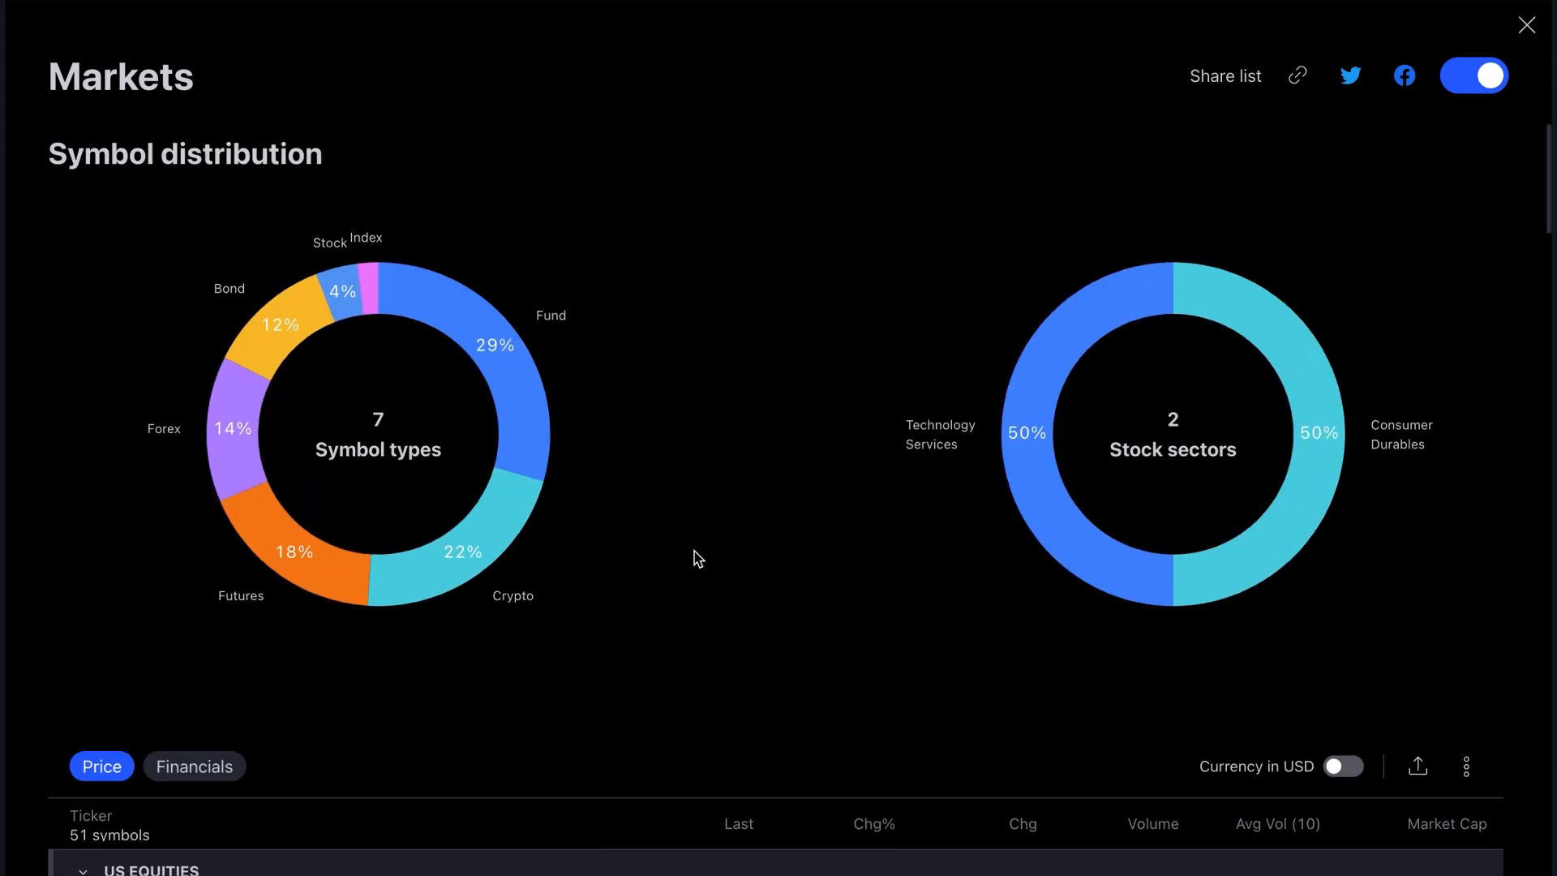
pyautogui.scroll(-3)
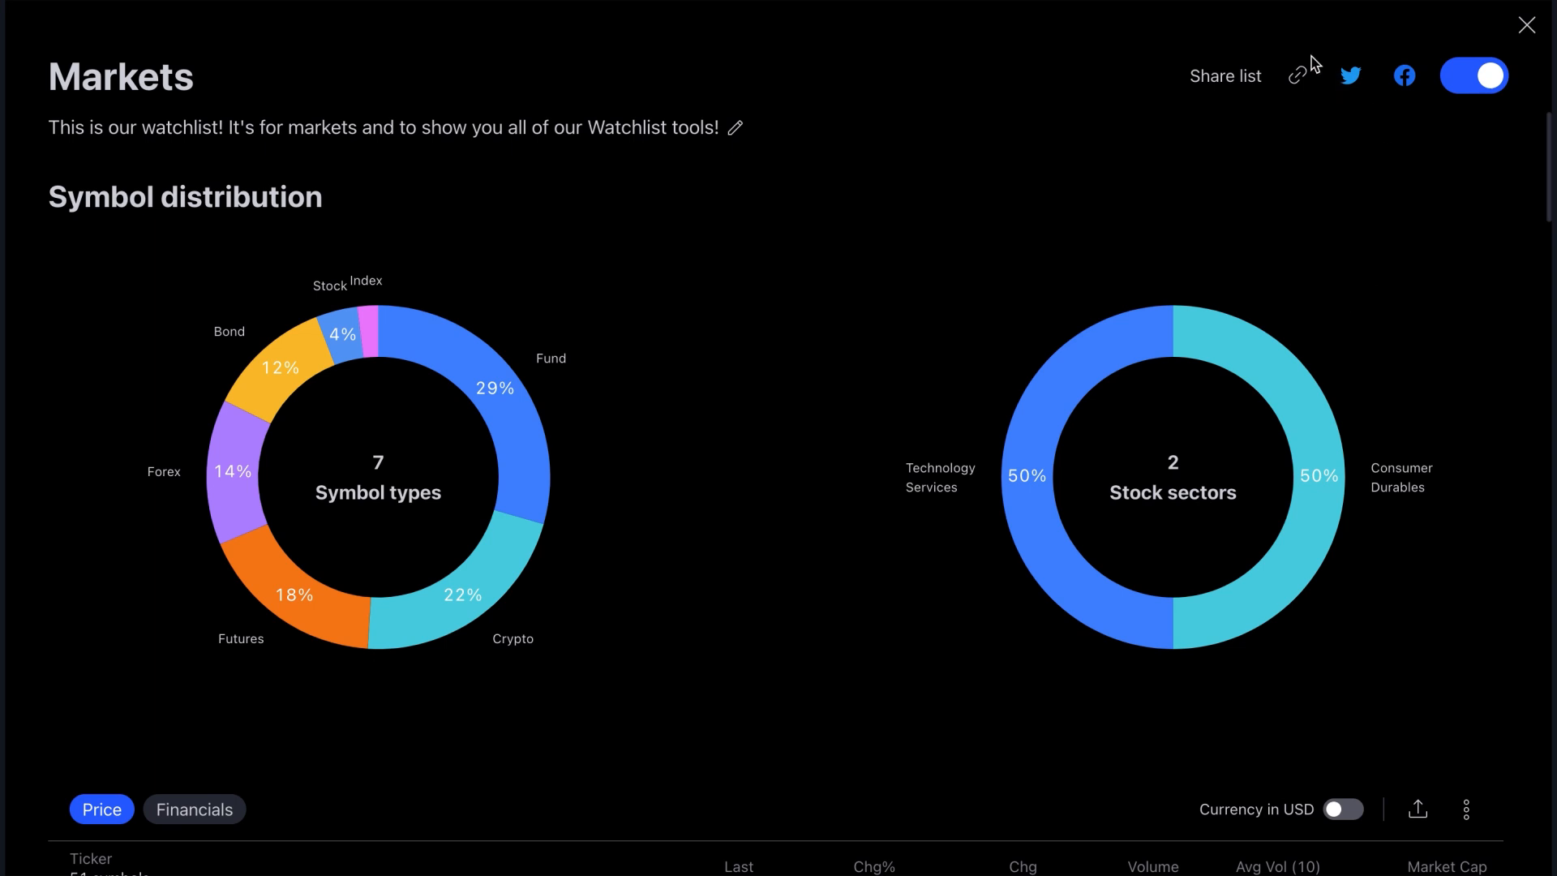
pyautogui.moveTo(1510, 38)
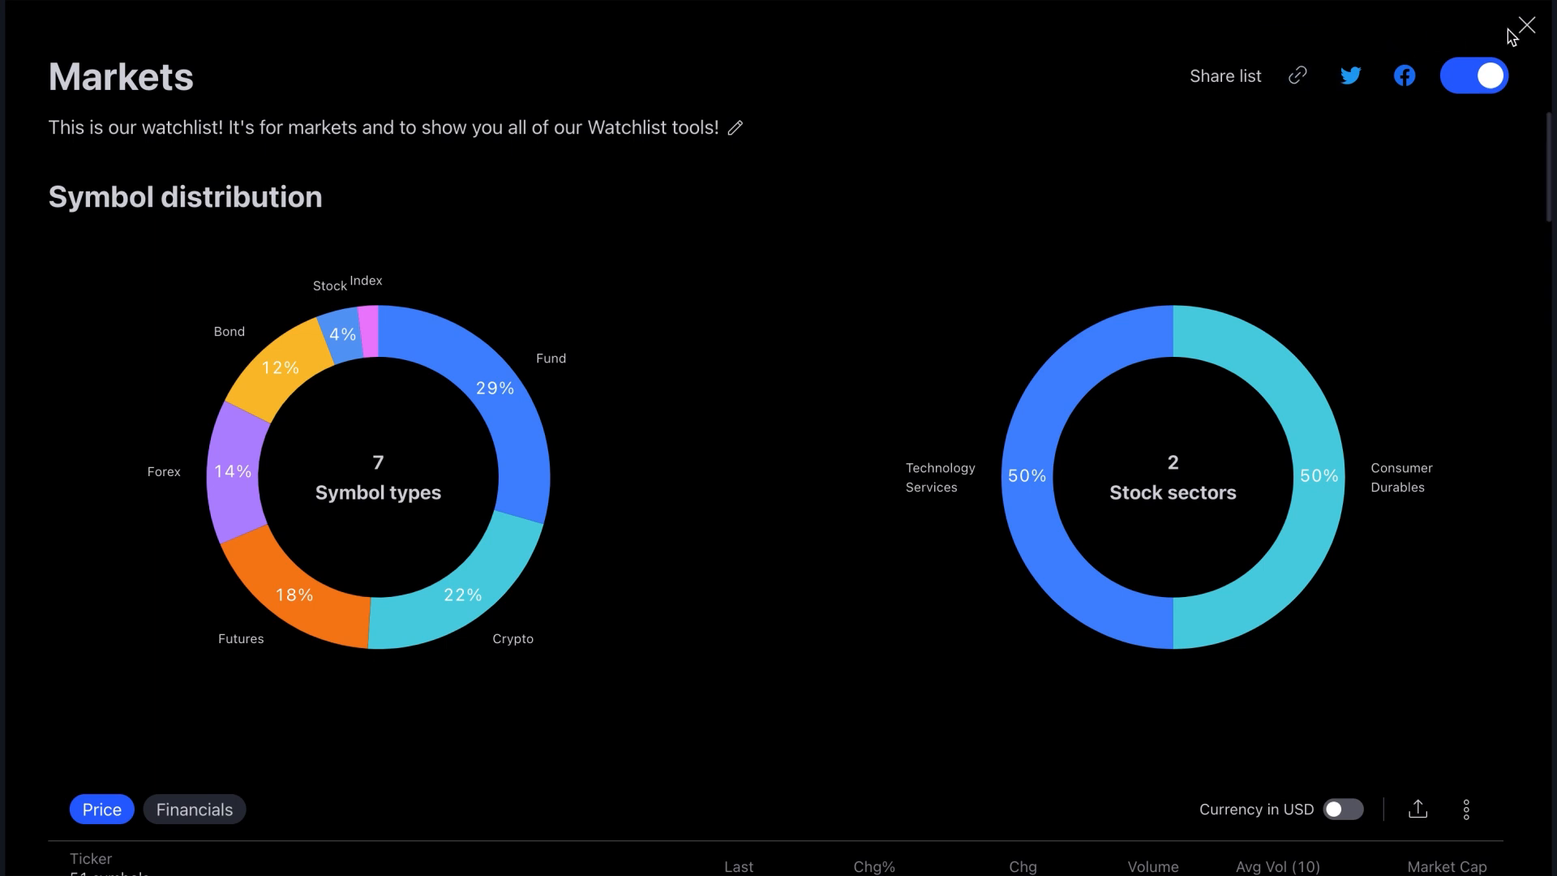
pyautogui.click(1524, 24)
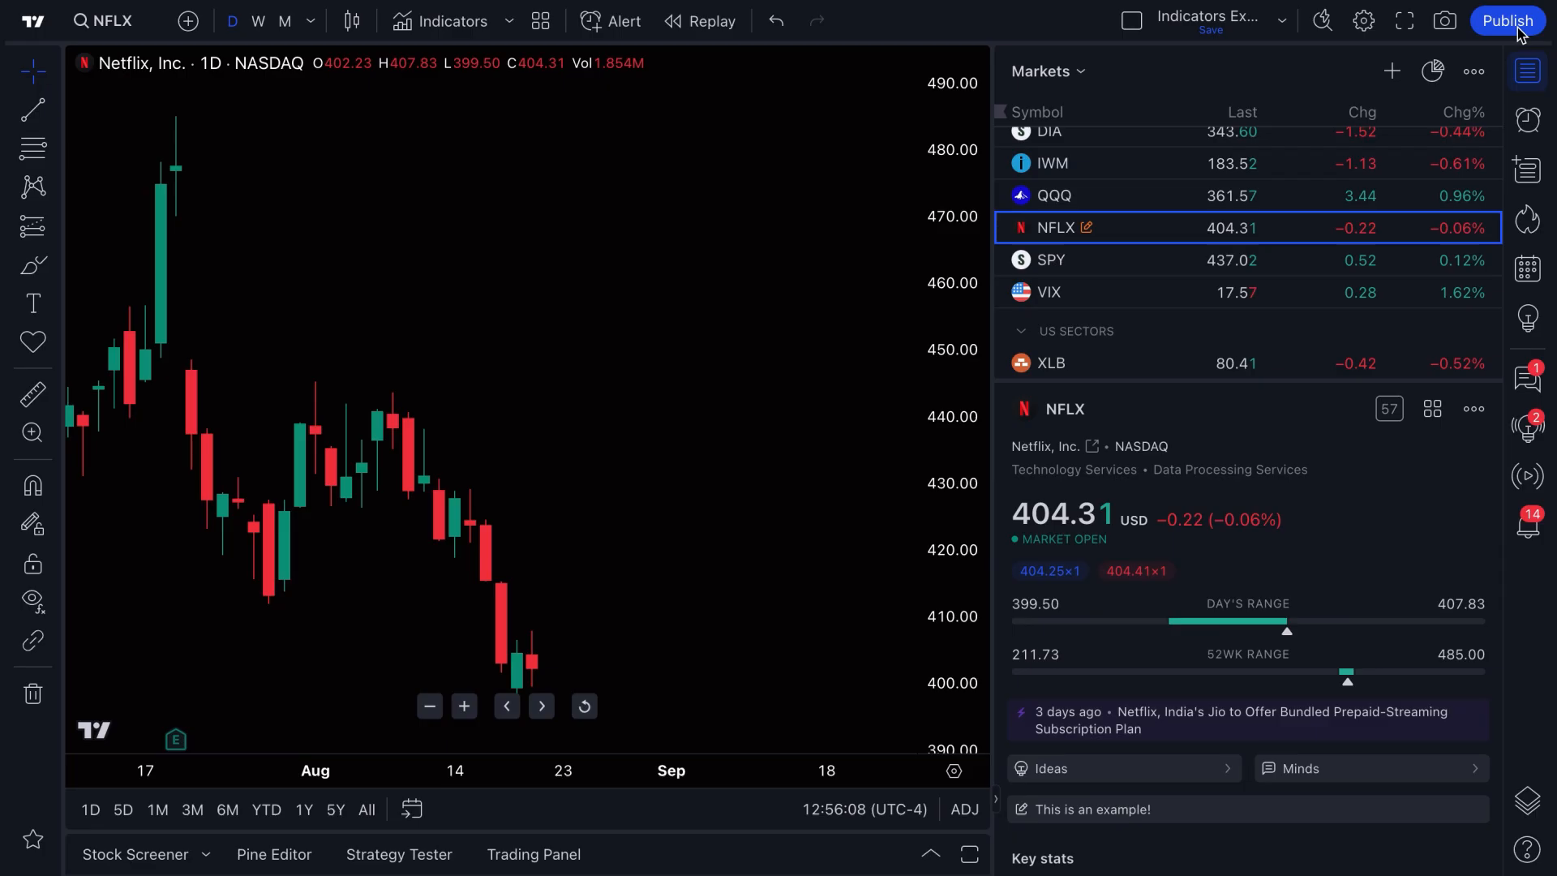